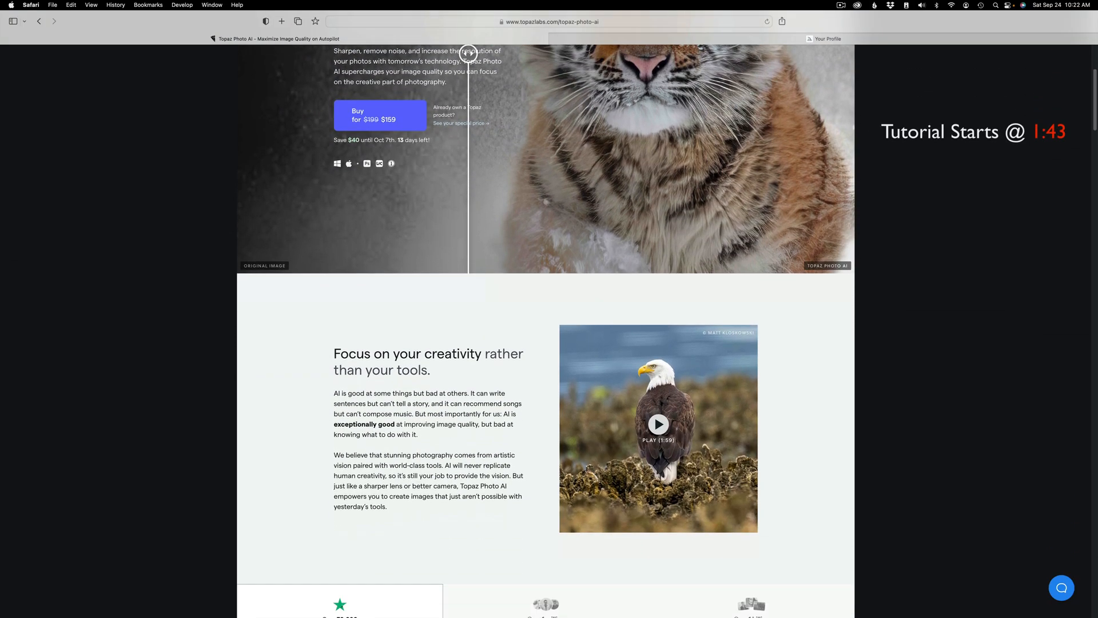
# Scroll down the Topaz Photo AI product page to the Get Topaz Photo AI purchase section
pyautogui.scroll(-3)
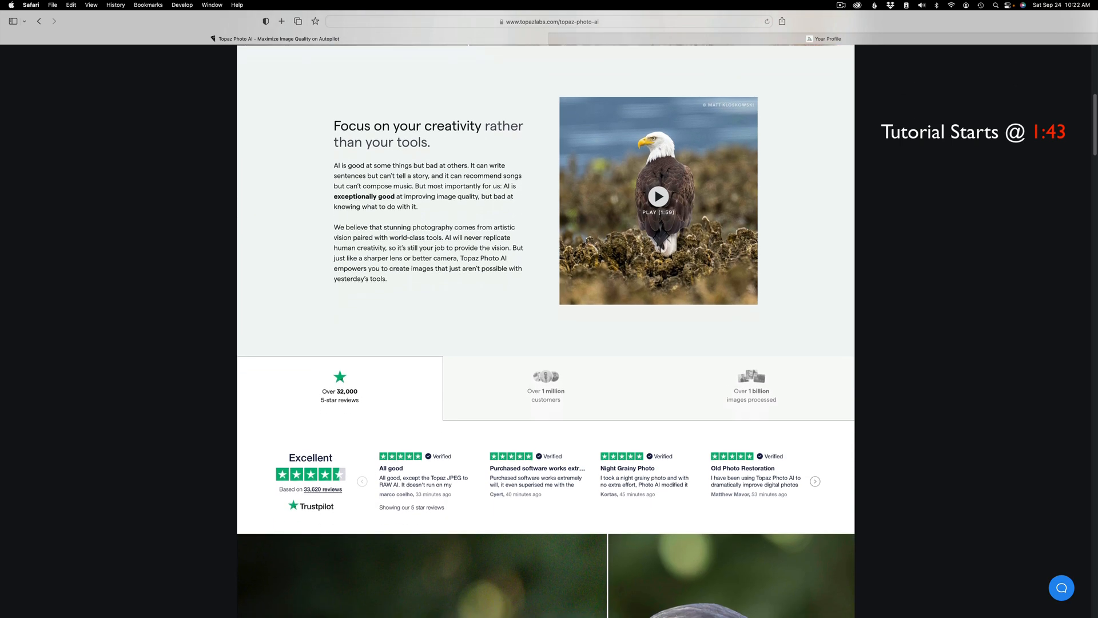
pyautogui.scroll(-3)
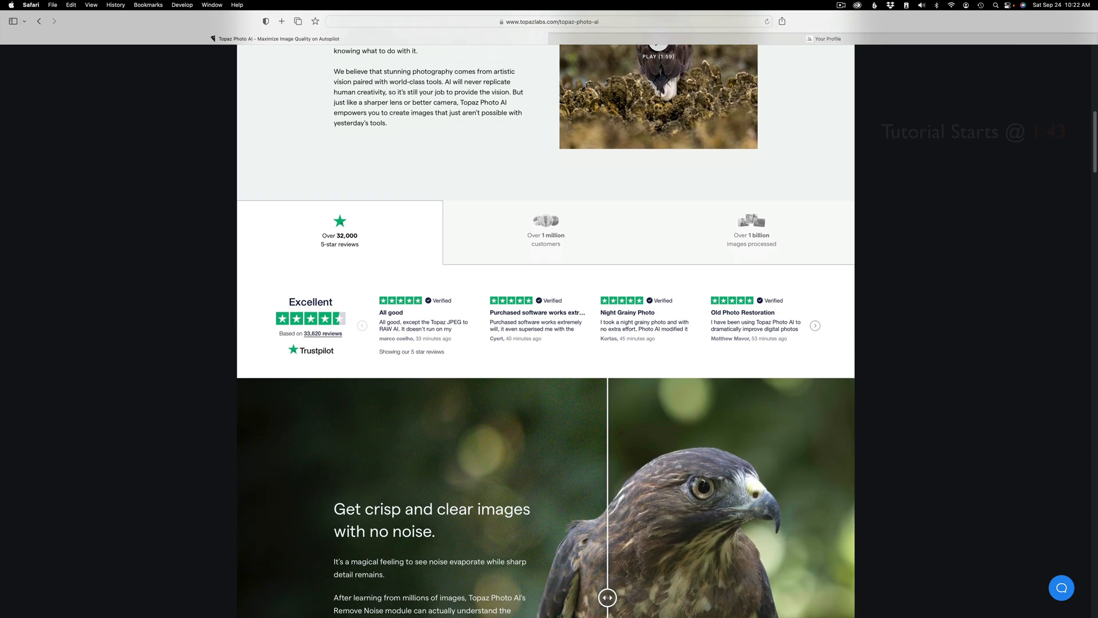
pyautogui.scroll(-3)
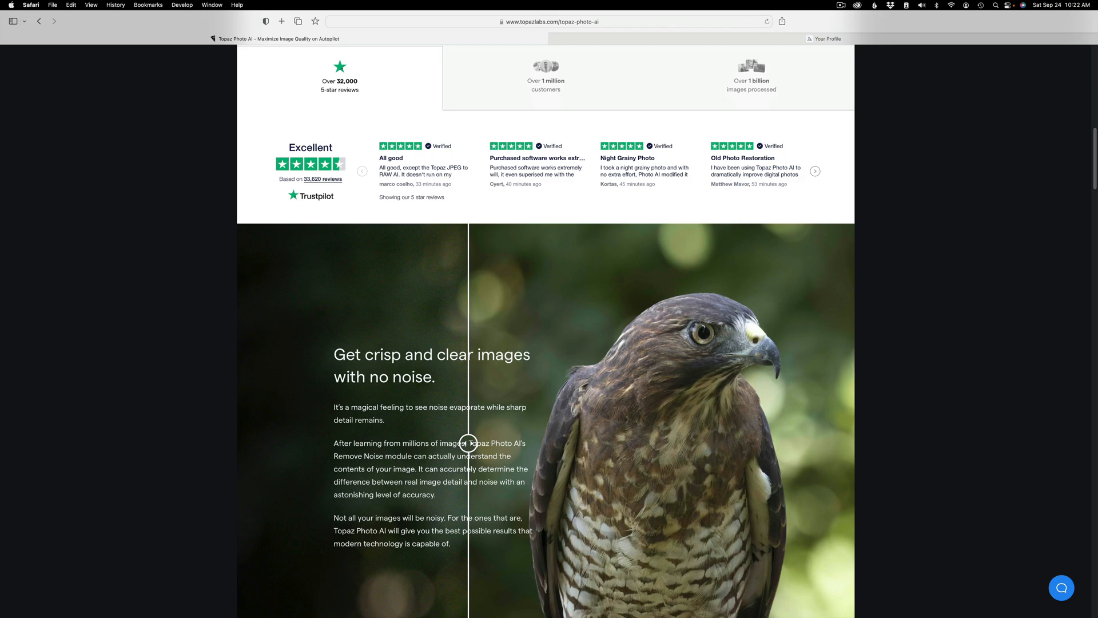
pyautogui.scroll(-3)
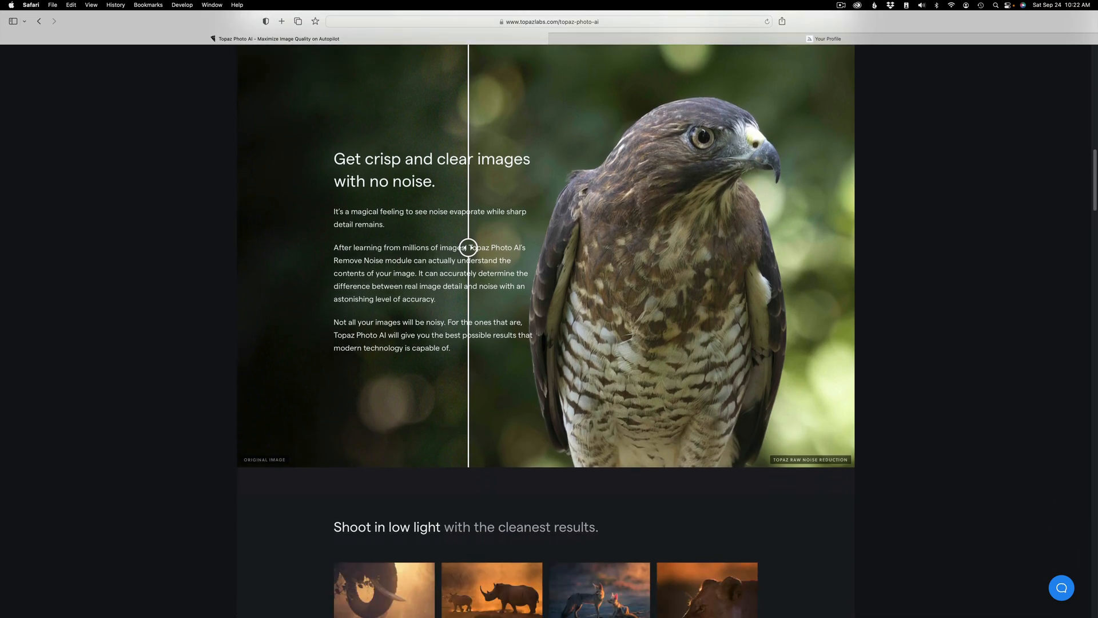
pyautogui.scroll(-3)
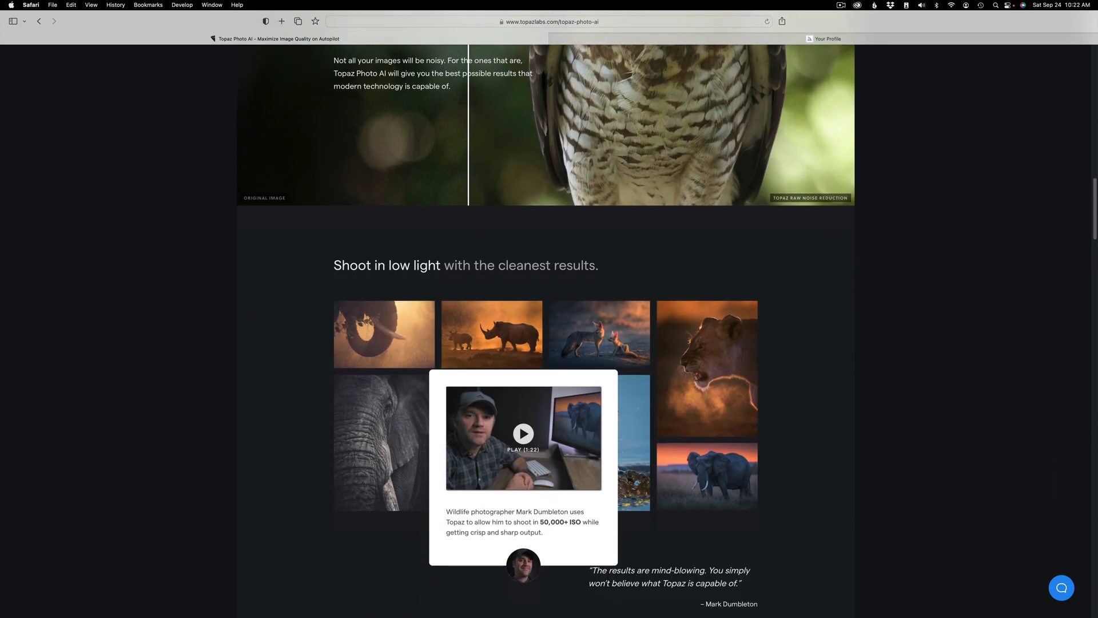
pyautogui.scroll(-3)
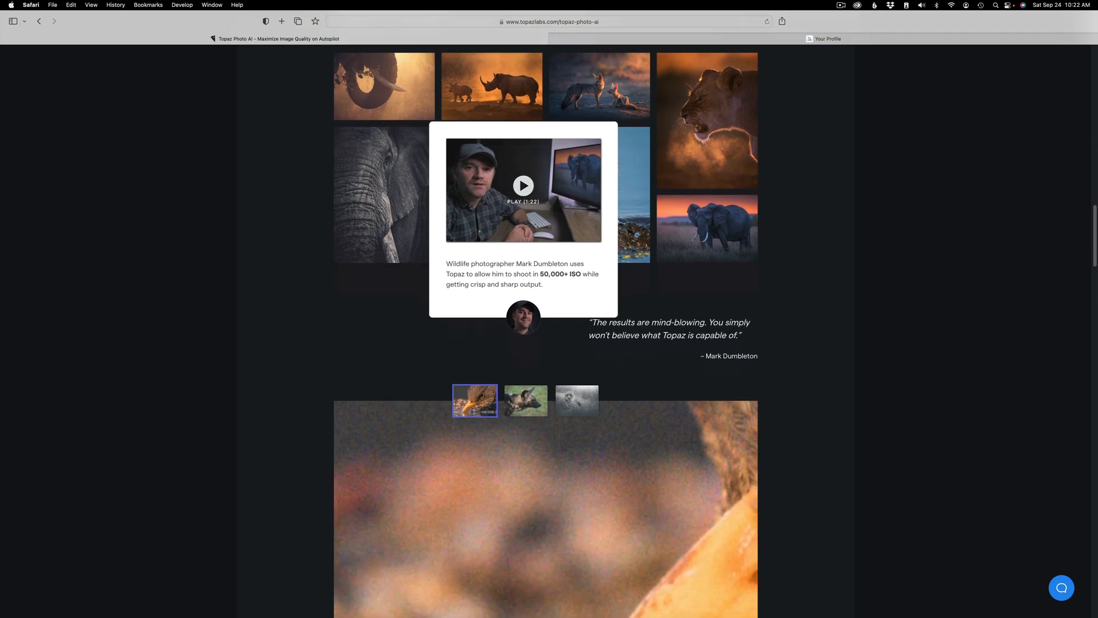
pyautogui.scroll(-3)
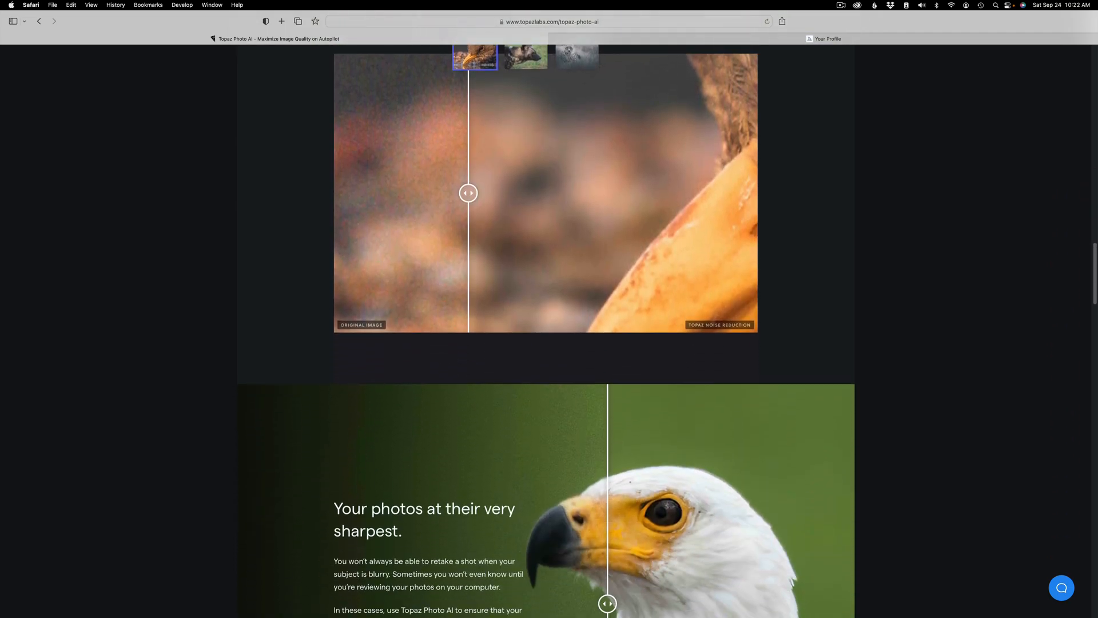
pyautogui.scroll(-3)
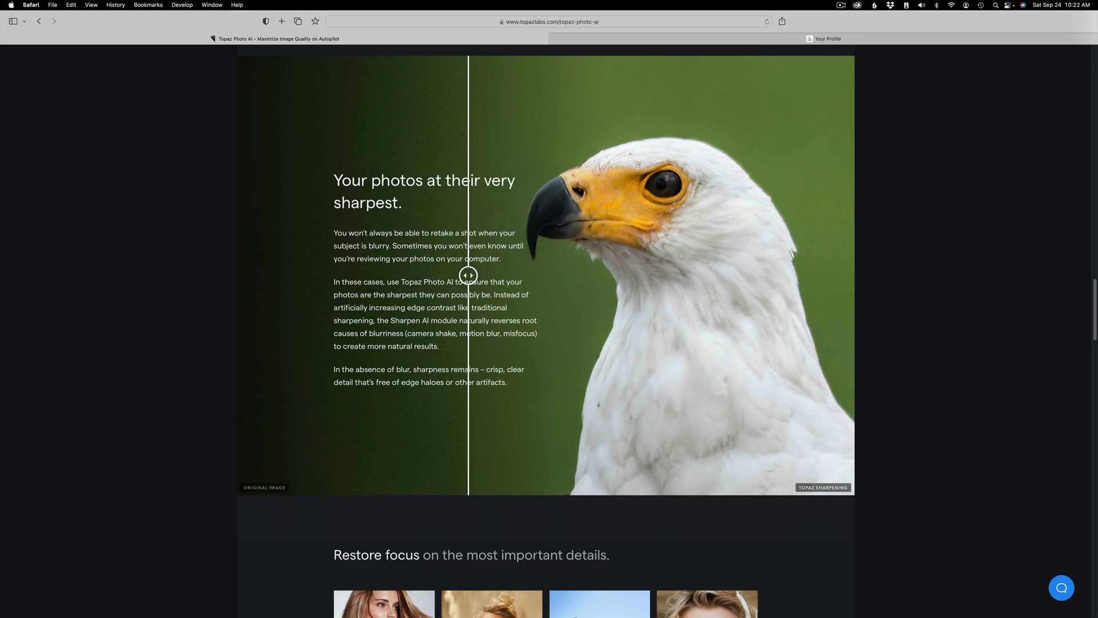
pyautogui.scroll(-3)
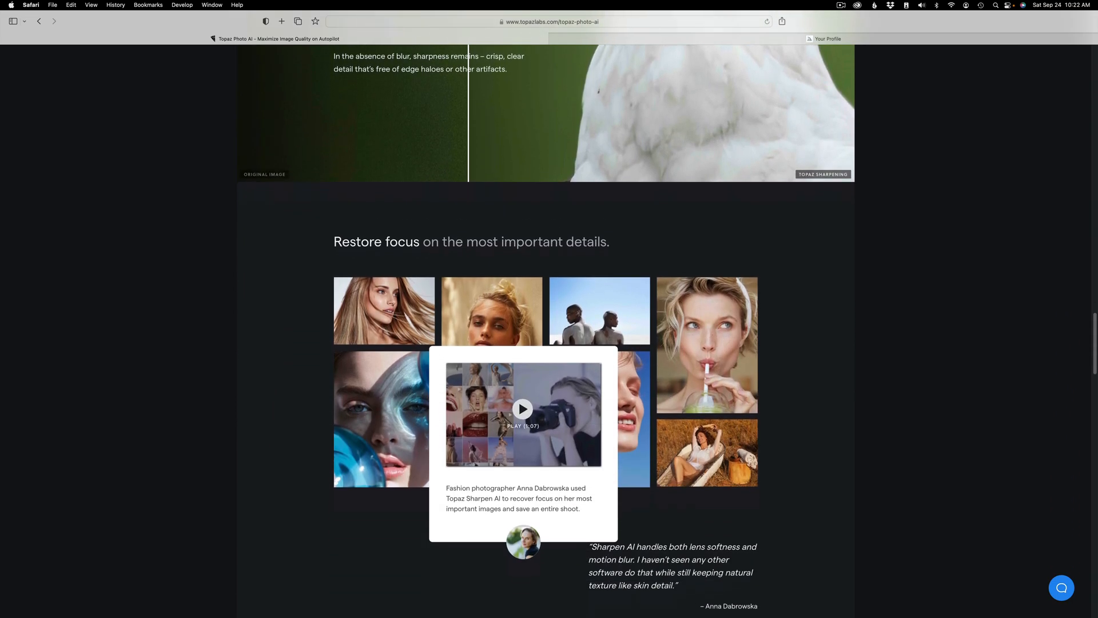
pyautogui.scroll(-3)
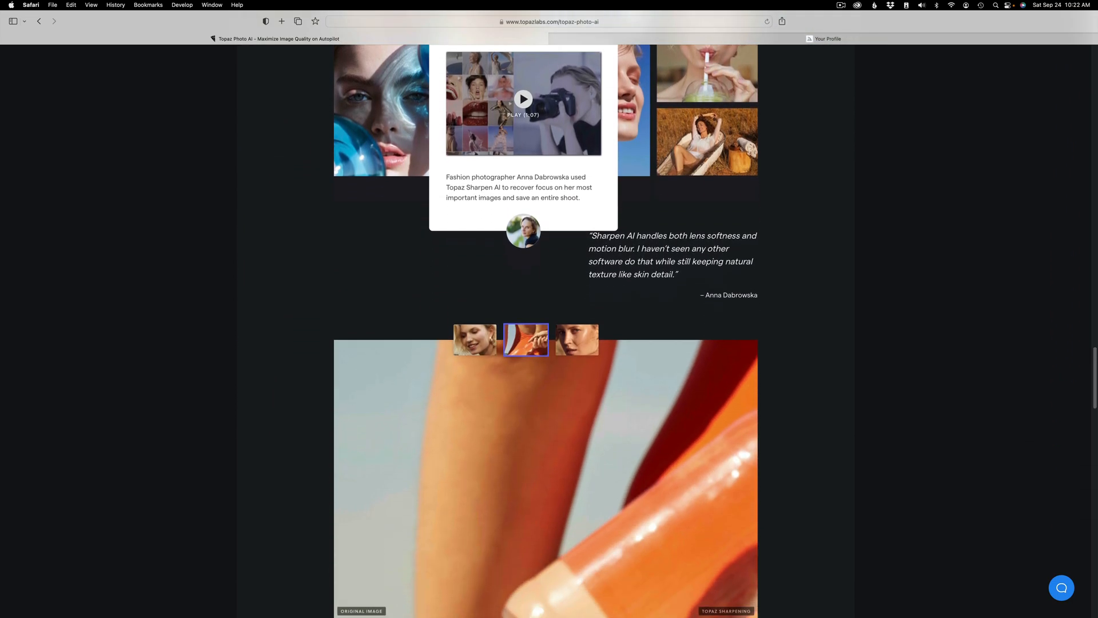
pyautogui.scroll(-3)
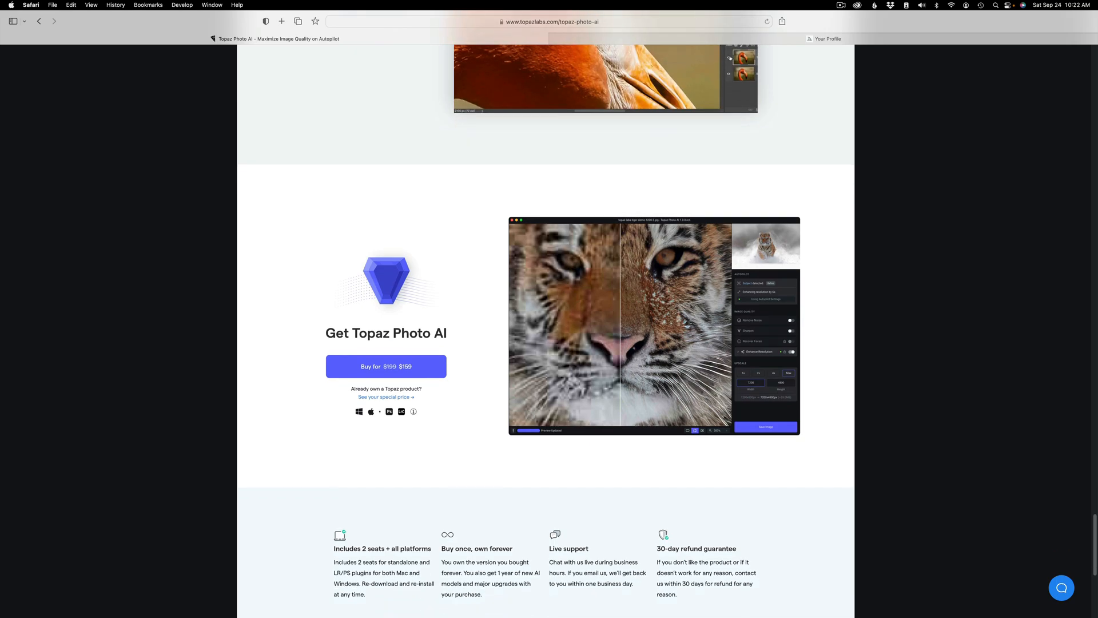
pyautogui.scroll(-3)
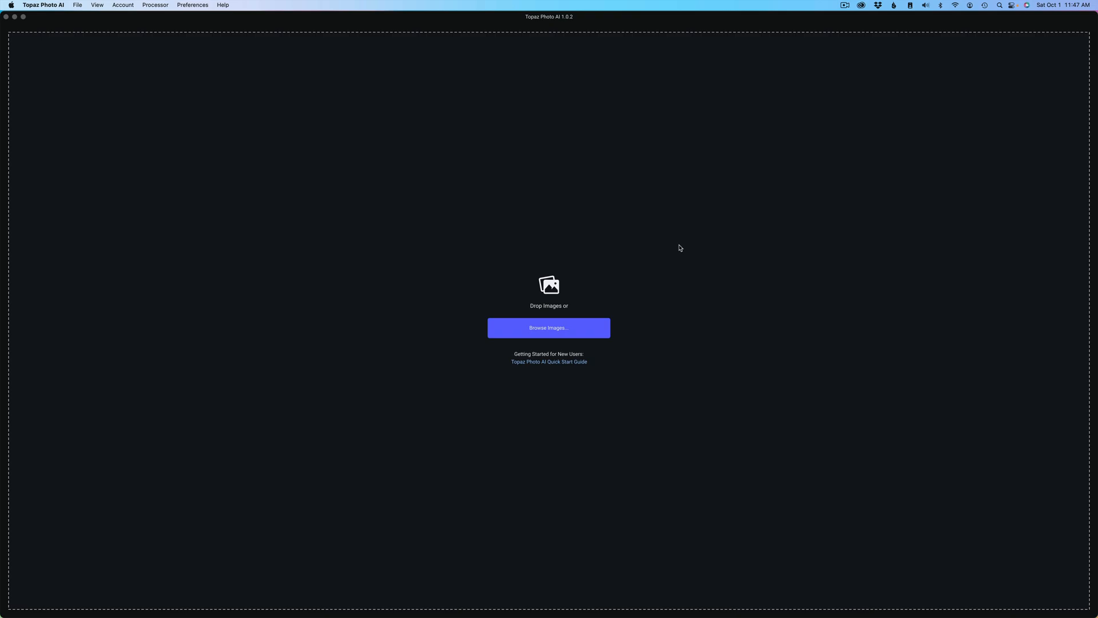
pyautogui.moveTo(198, 10)
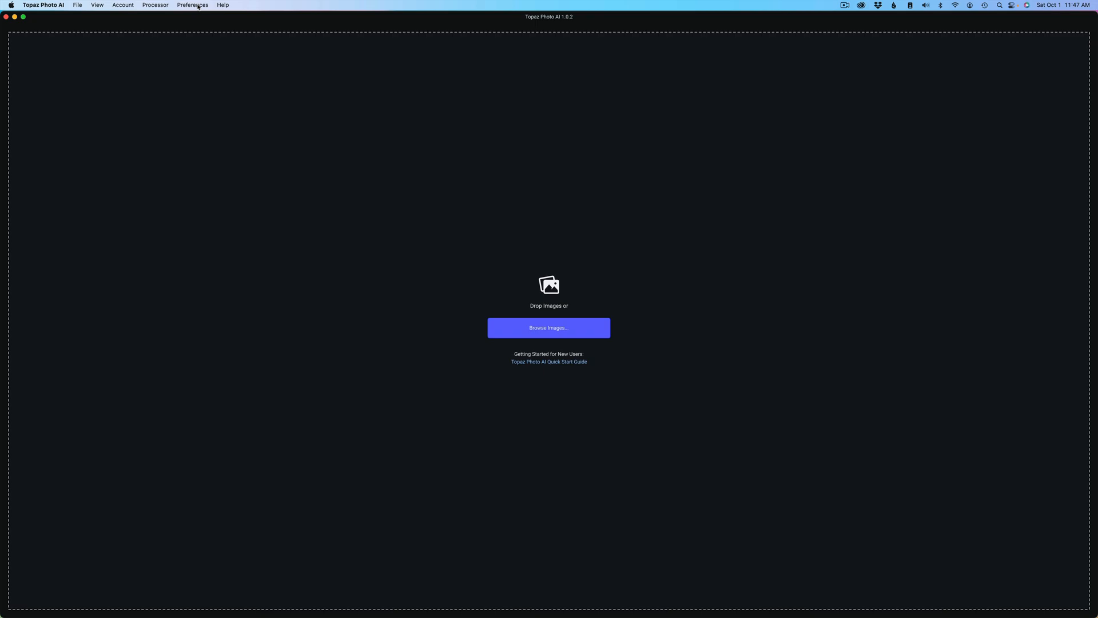
pyautogui.click(192, 4)
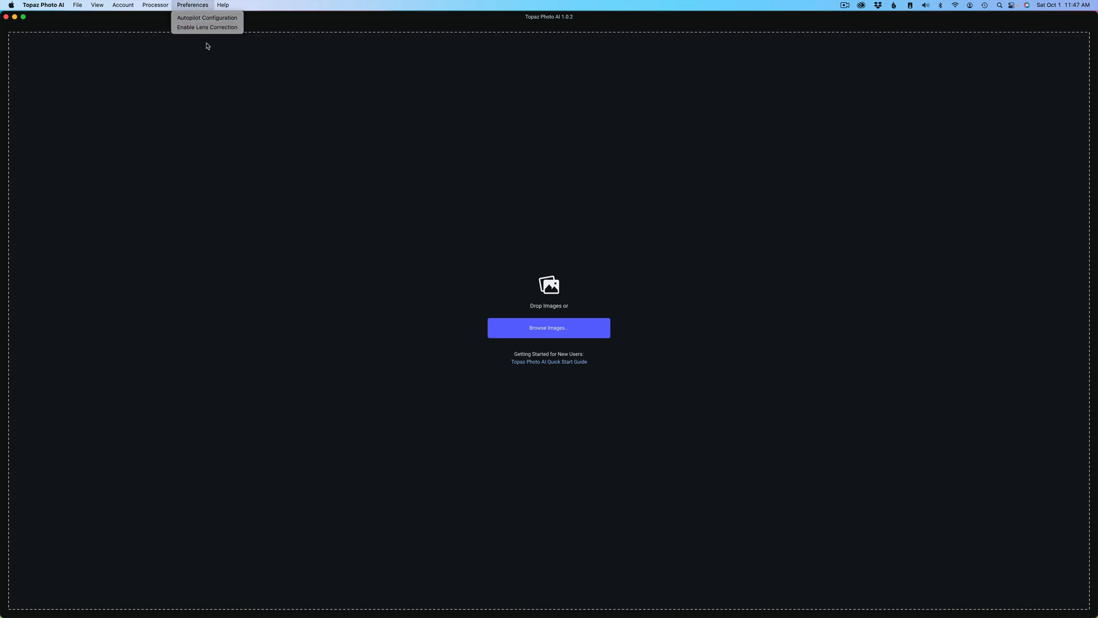
pyautogui.moveTo(207, 28)
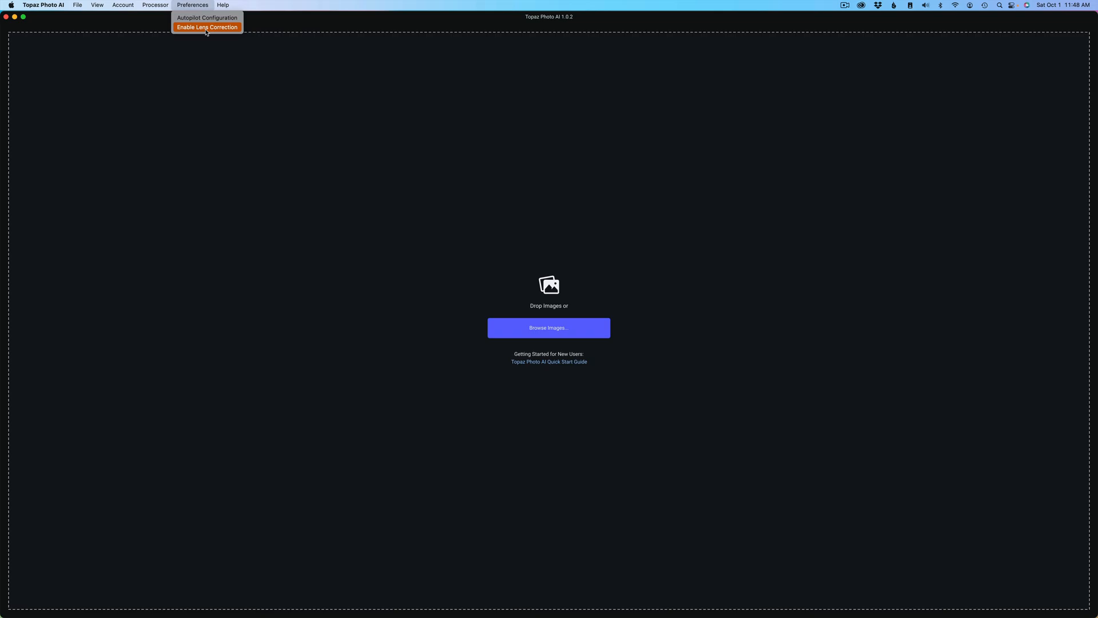
pyautogui.click(207, 27)
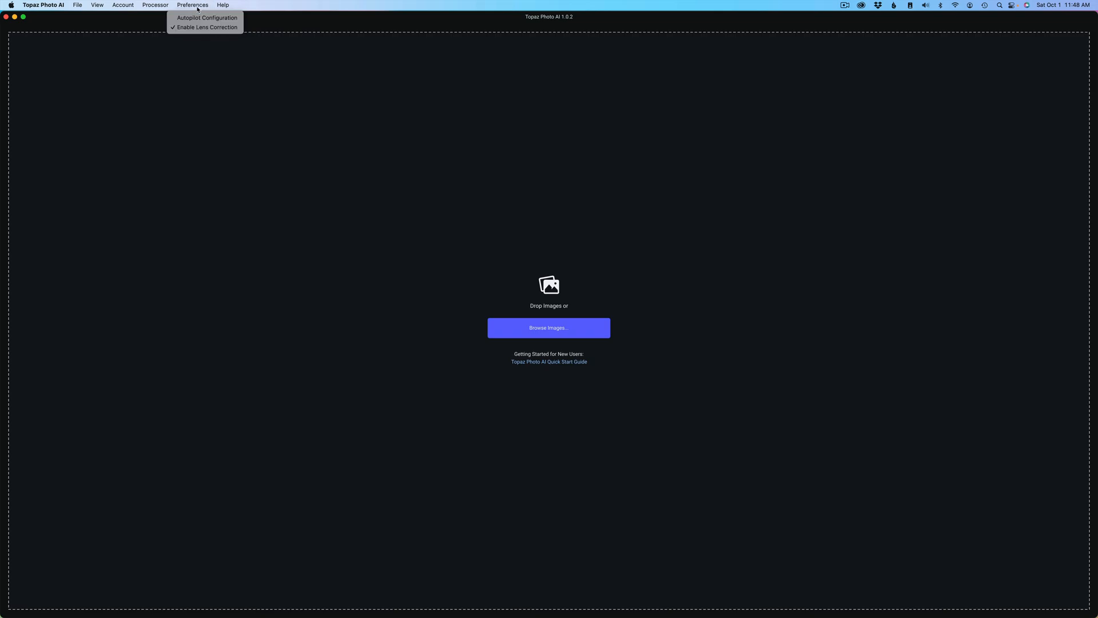
pyautogui.click(192, 5)
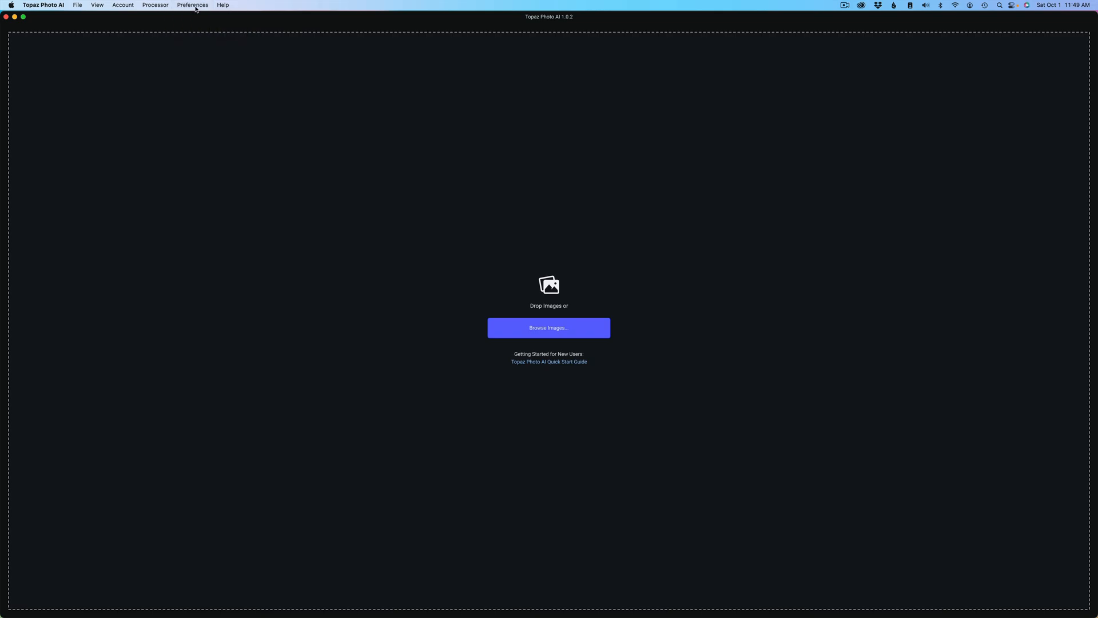
pyautogui.click(192, 5)
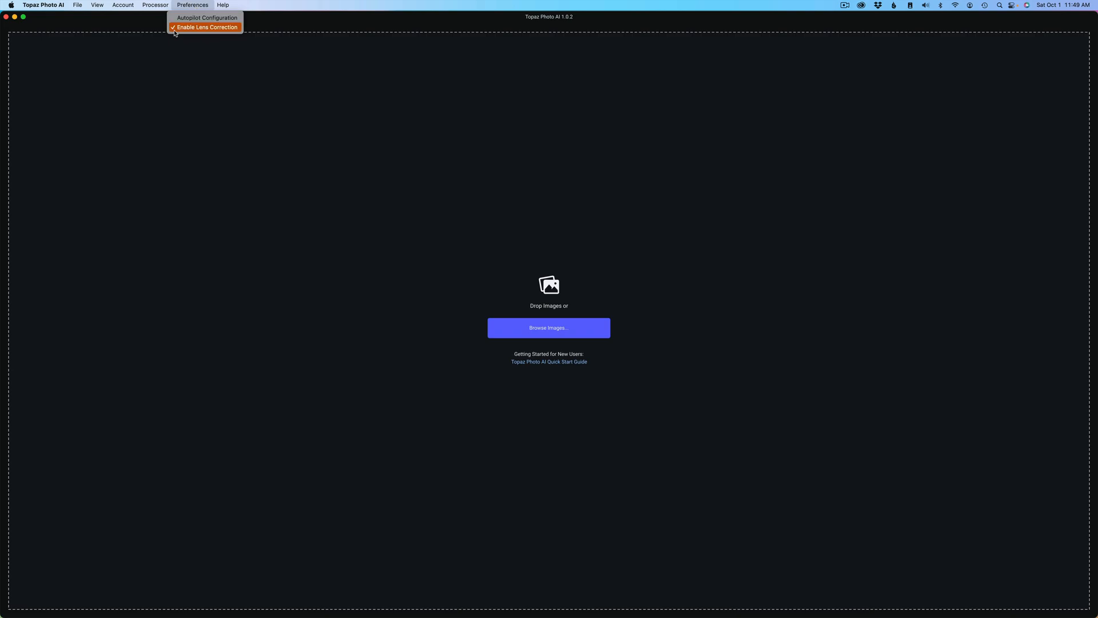
pyautogui.moveTo(208, 32)
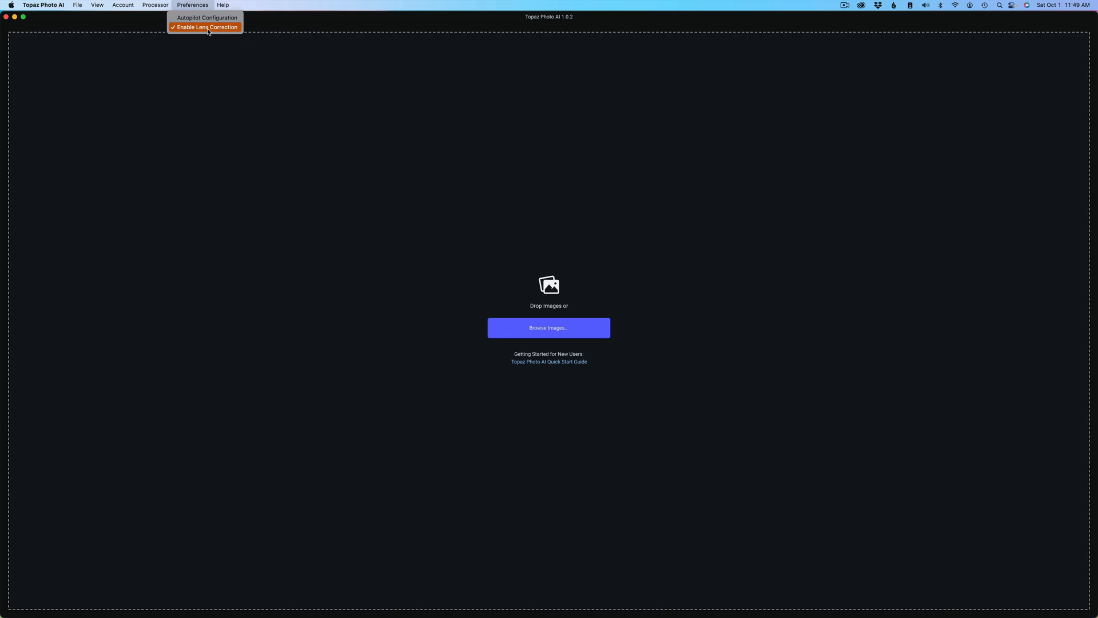
pyautogui.click(205, 28)
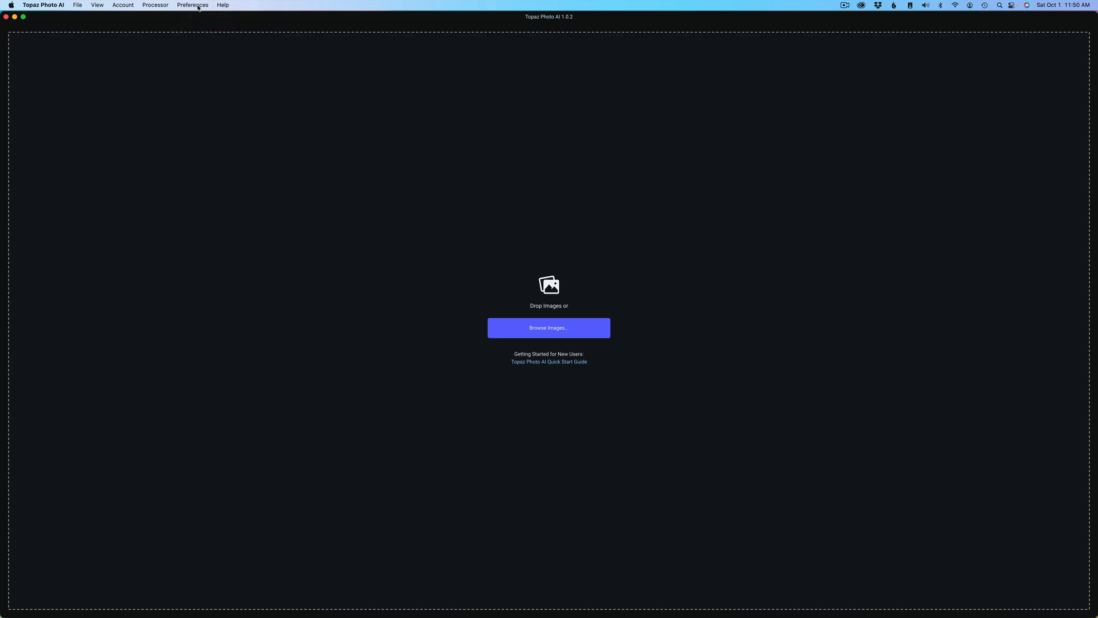
# Open Preferences > Autopilot to show the Configure Autopilot dialog
pyautogui.click(192, 4)
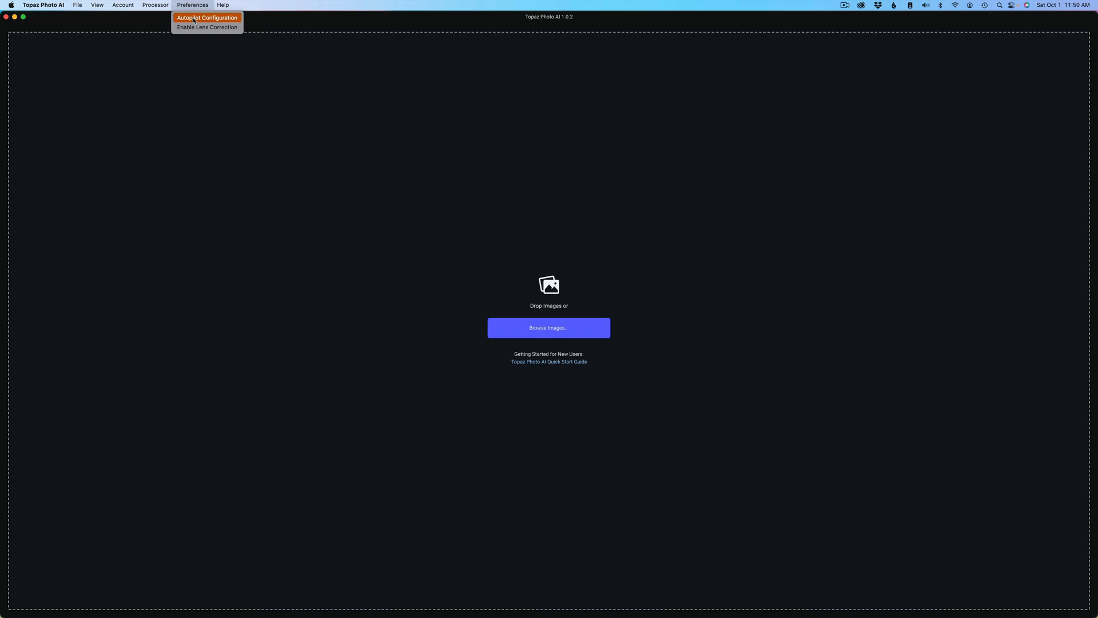
pyautogui.moveTo(207, 19)
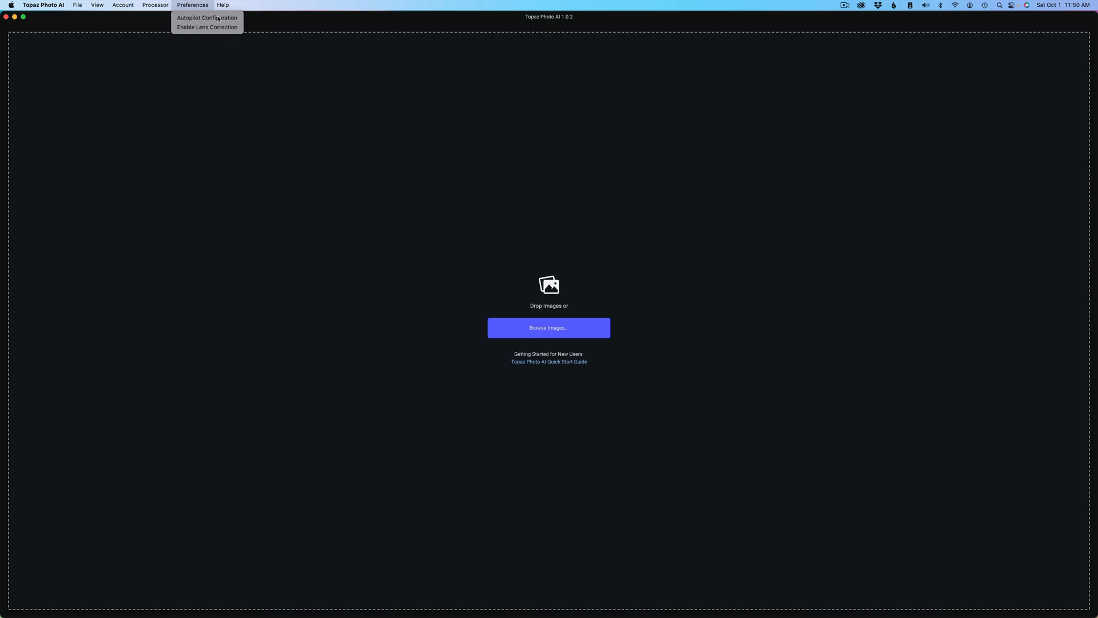
pyautogui.click(206, 17)
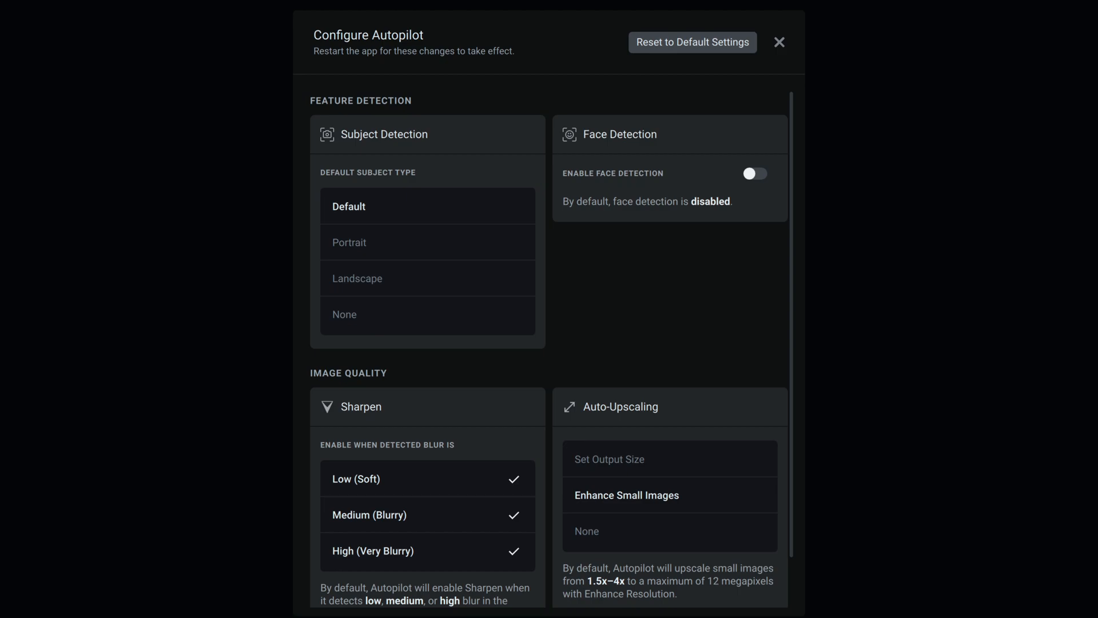
pyautogui.moveTo(401, 156)
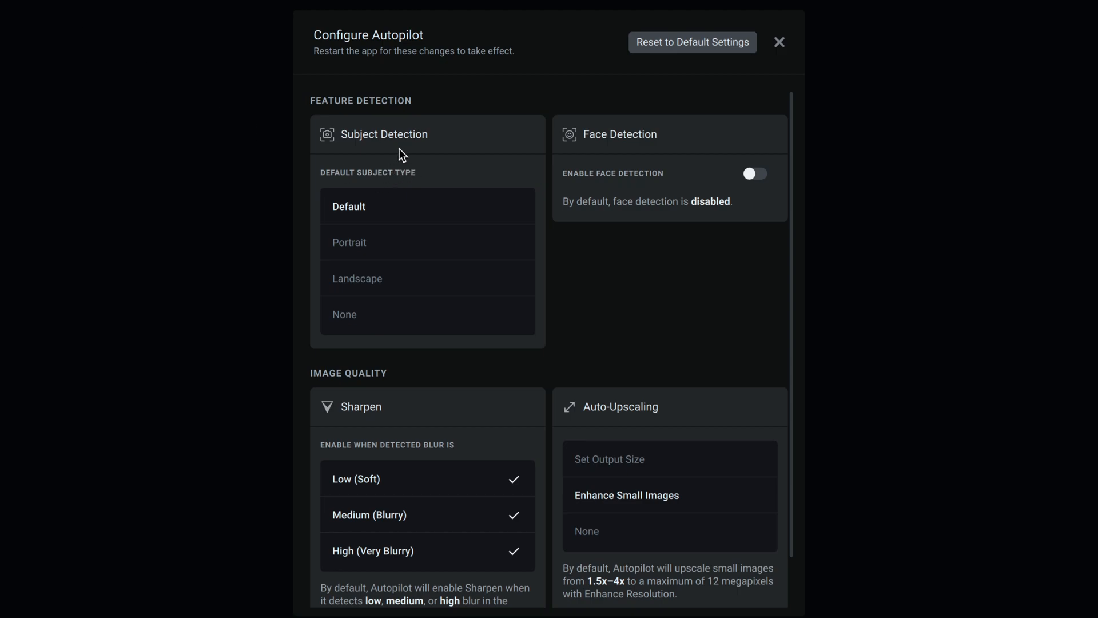
pyautogui.moveTo(353, 216)
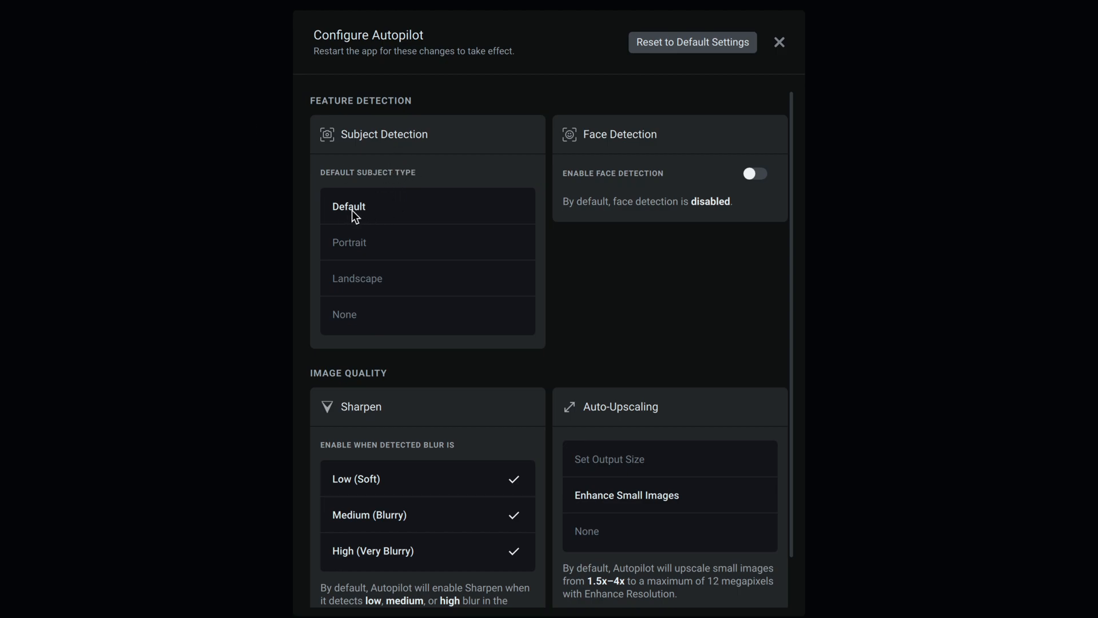
pyautogui.moveTo(373, 251)
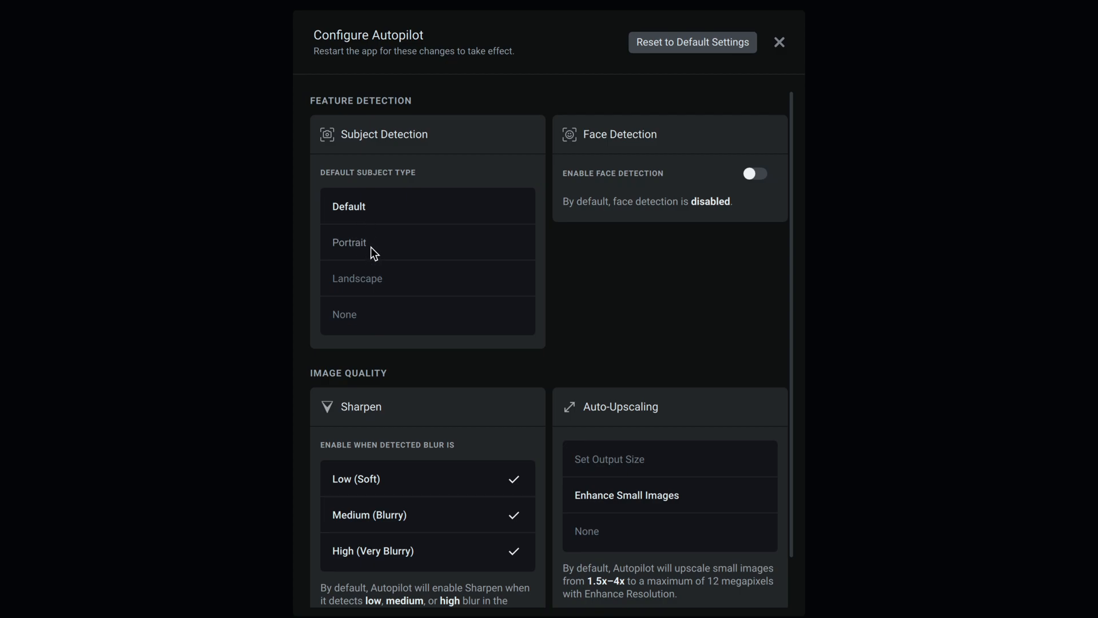
pyautogui.moveTo(388, 283)
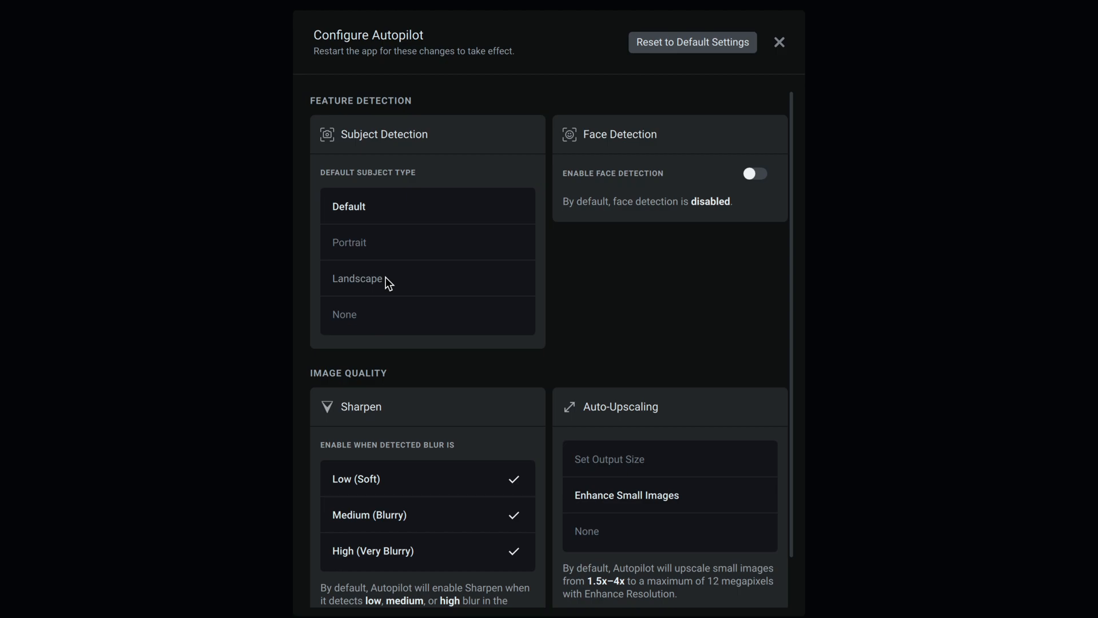
pyautogui.moveTo(397, 322)
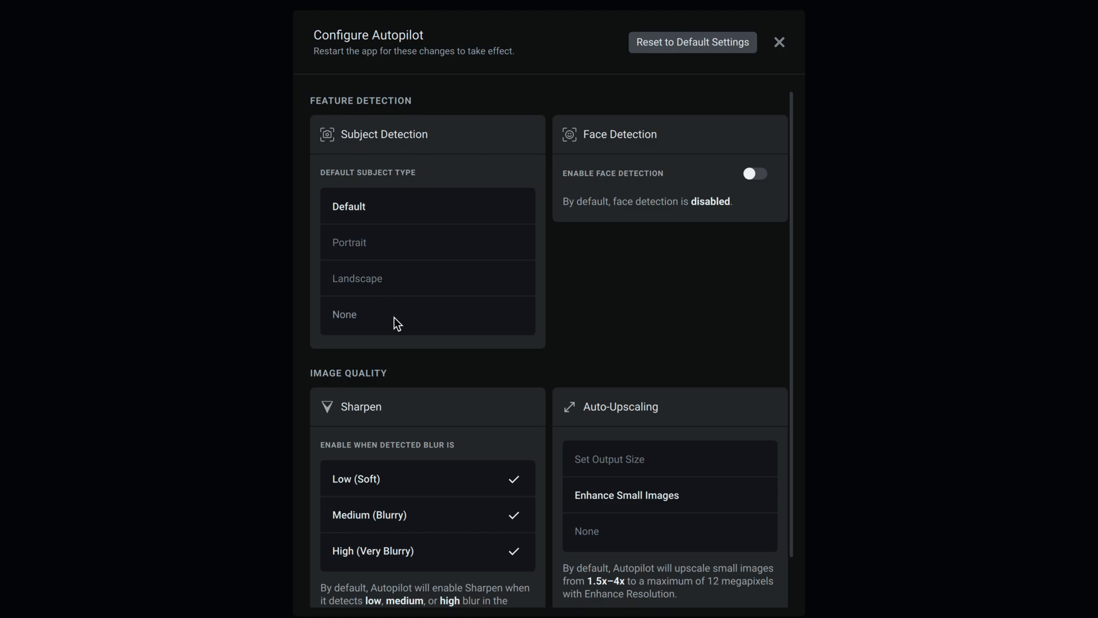
pyautogui.moveTo(627, 188)
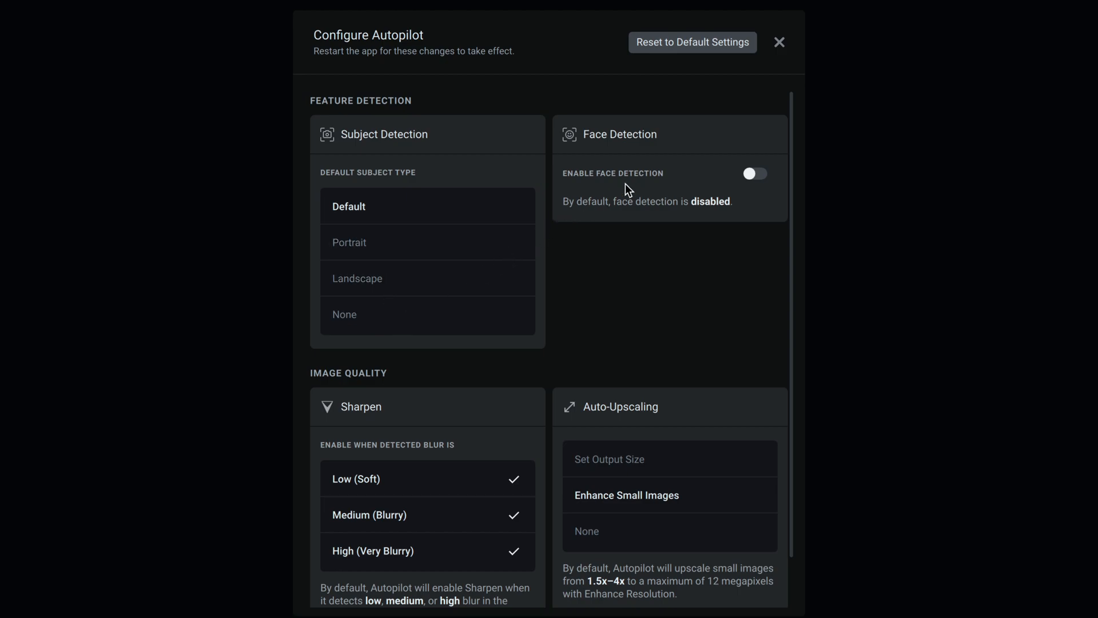
pyautogui.moveTo(769, 180)
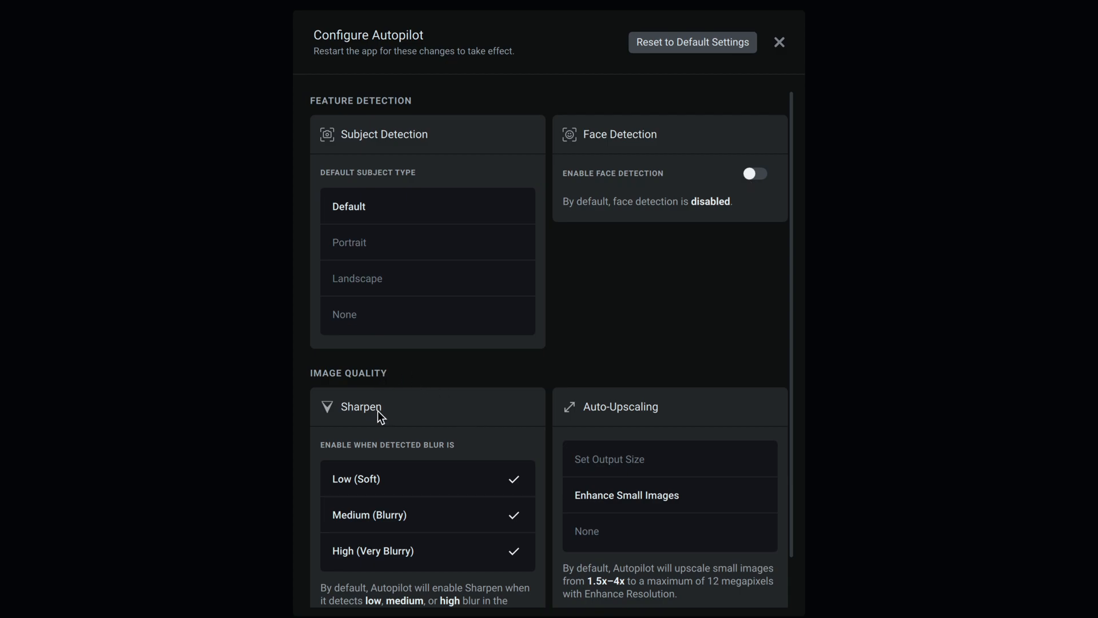
pyautogui.moveTo(352, 458)
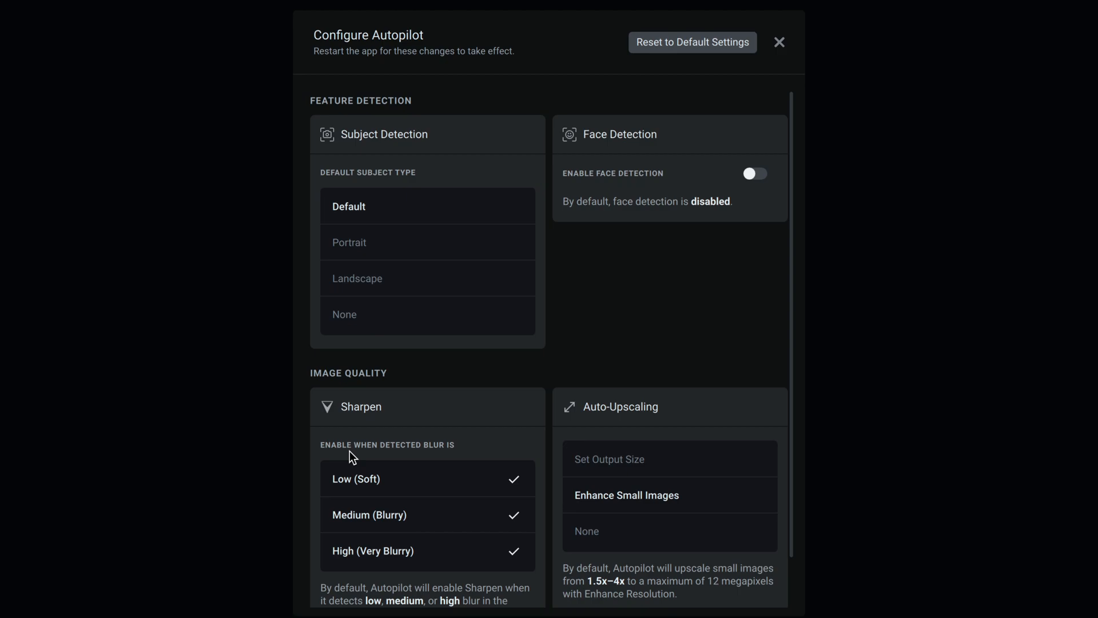
pyautogui.moveTo(487, 494)
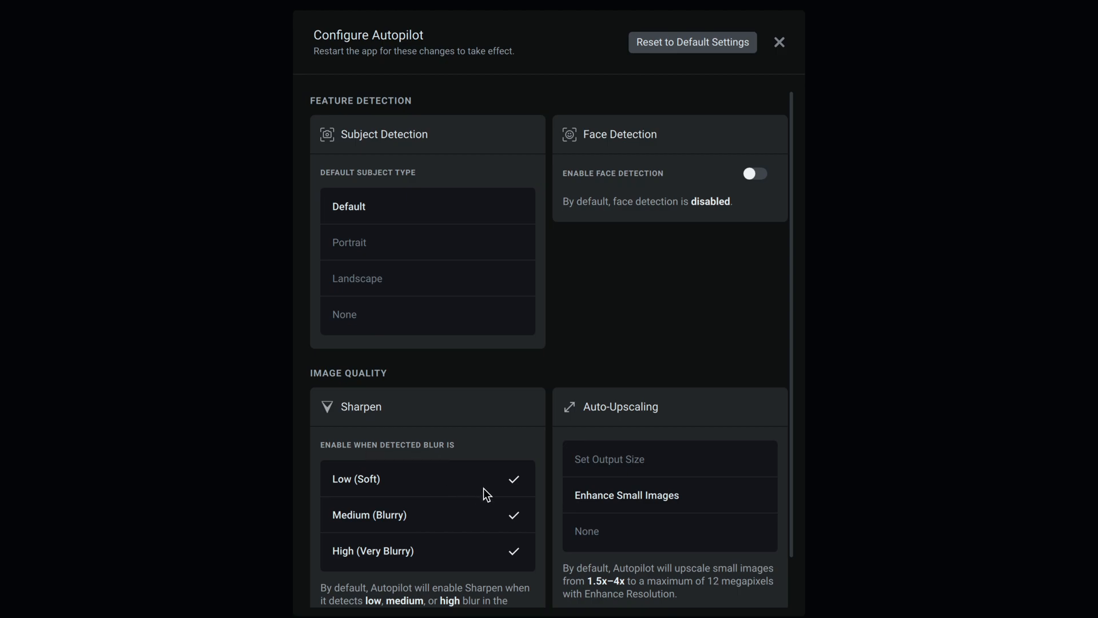
pyautogui.moveTo(519, 530)
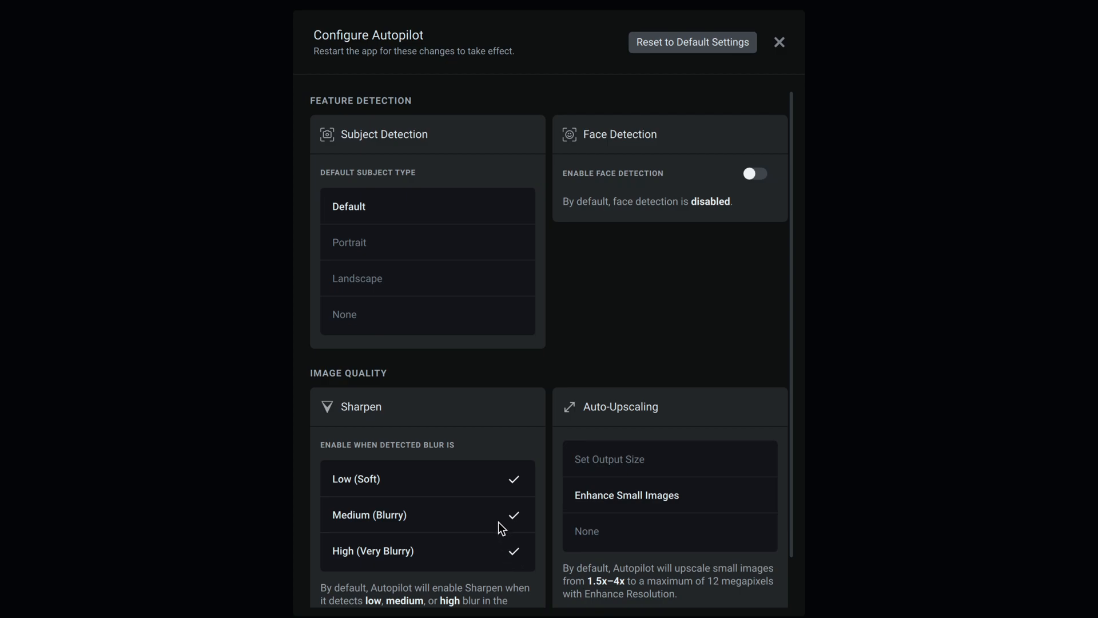
pyautogui.moveTo(517, 531)
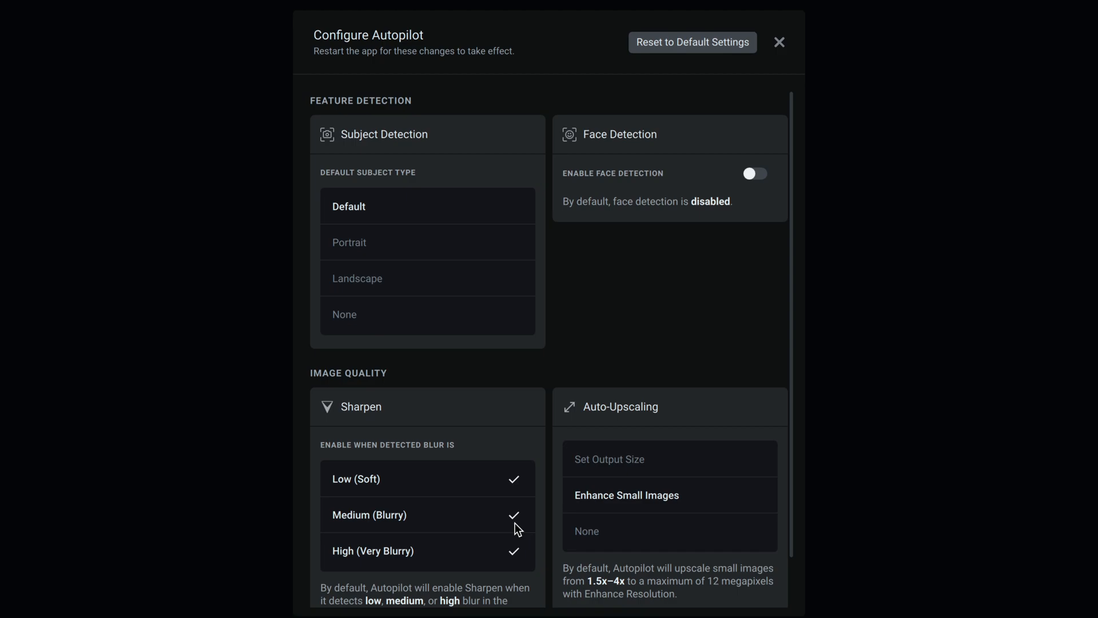
pyautogui.moveTo(675, 422)
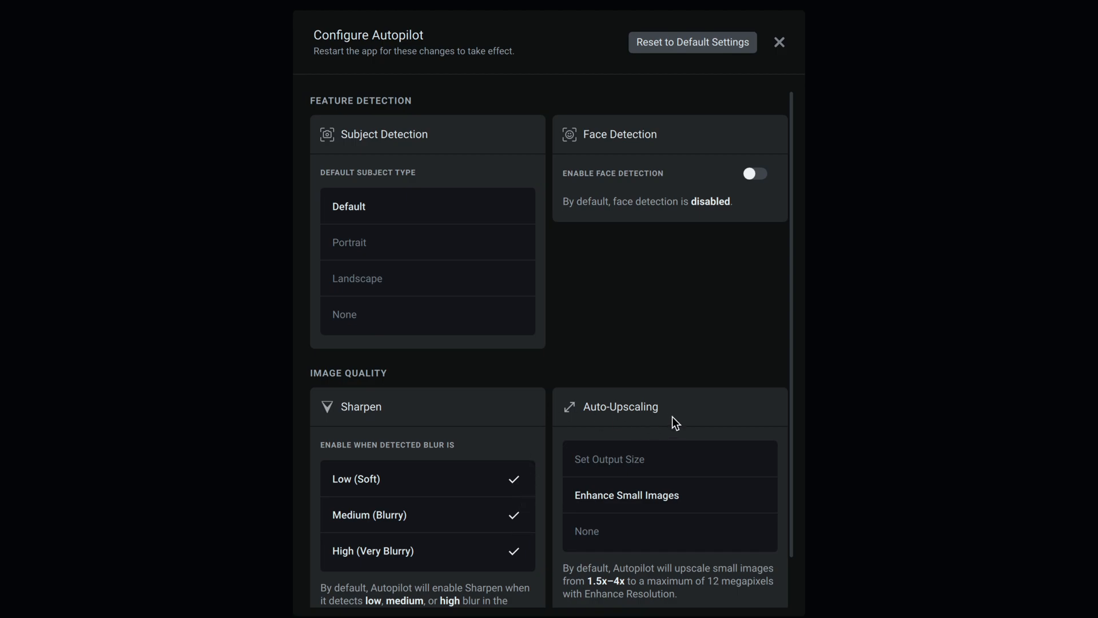
pyautogui.moveTo(663, 467)
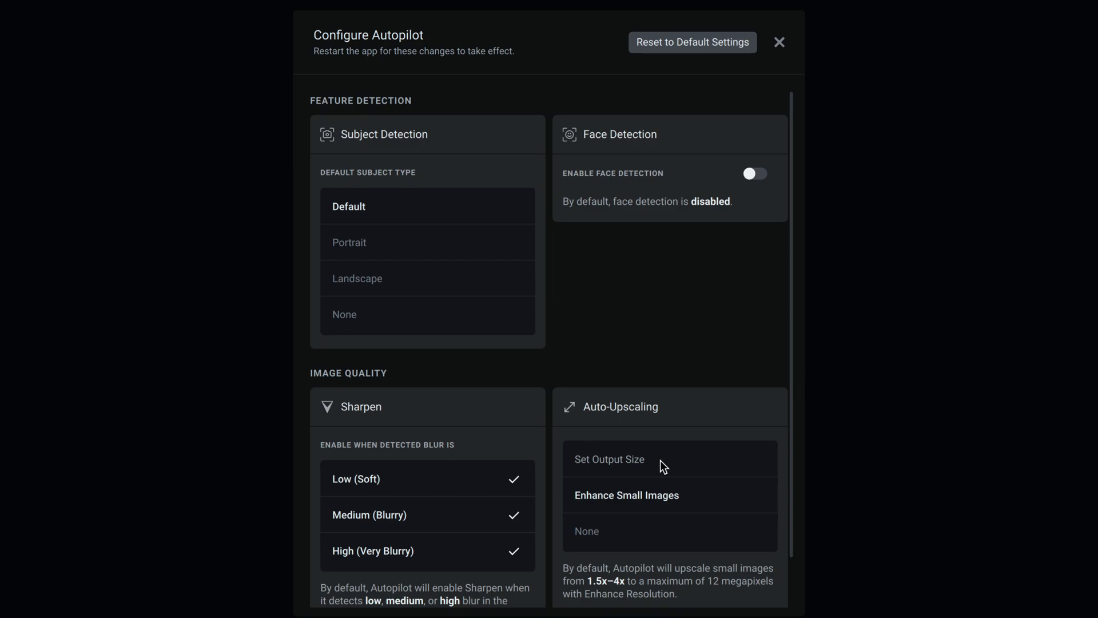
pyautogui.moveTo(628, 463)
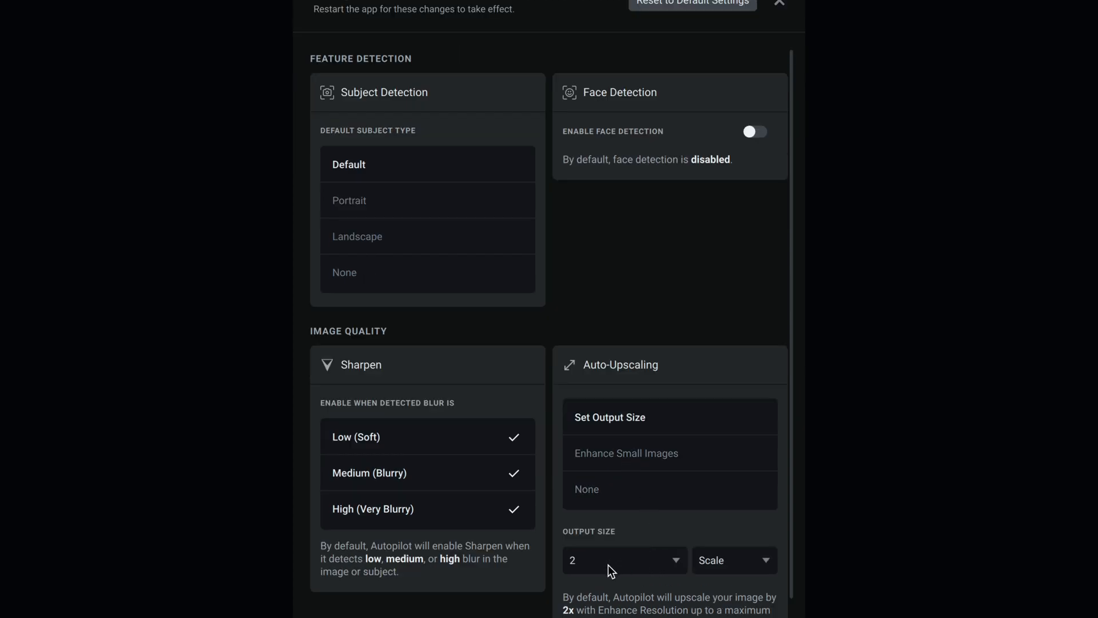
# Set Auto-Upscaling to a fixed output size, keeping 2x Scale
pyautogui.scroll(-3)
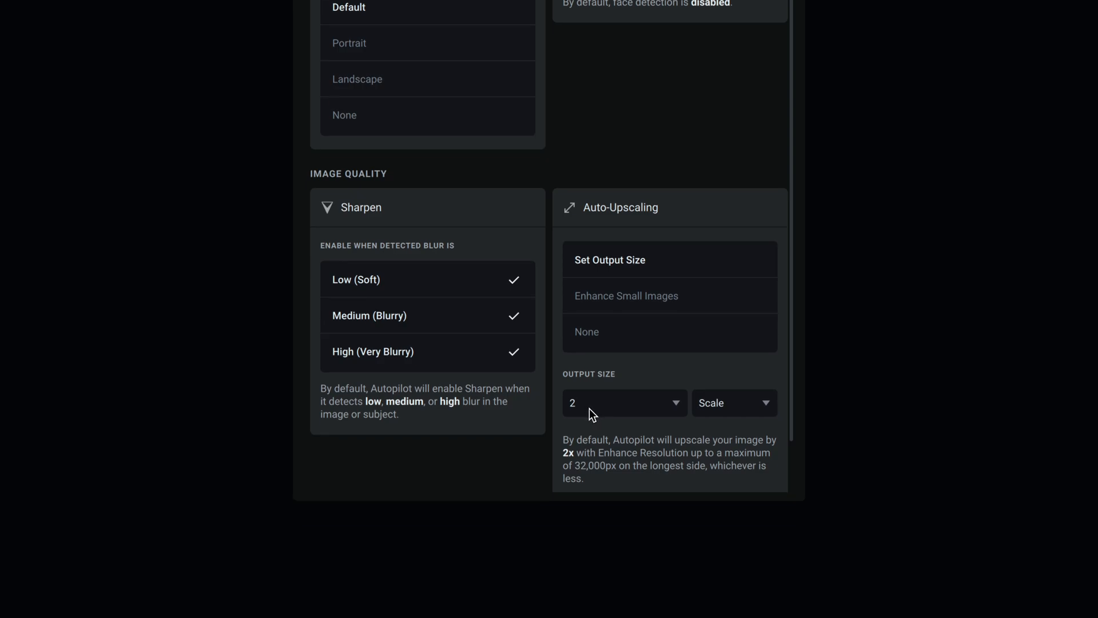
pyautogui.moveTo(676, 408)
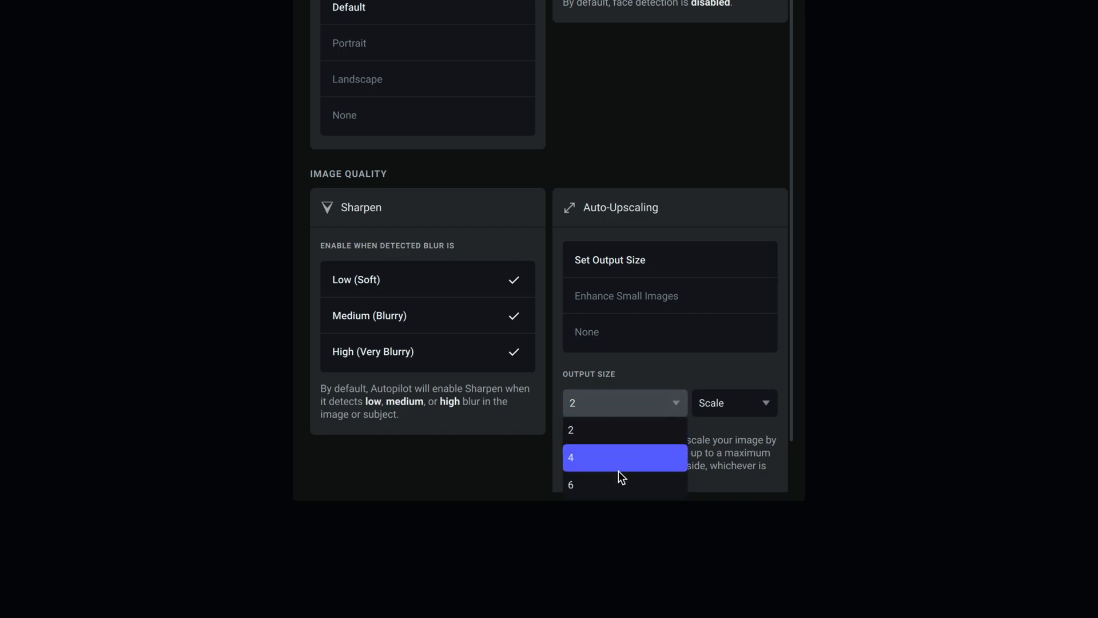
pyautogui.click(571, 428)
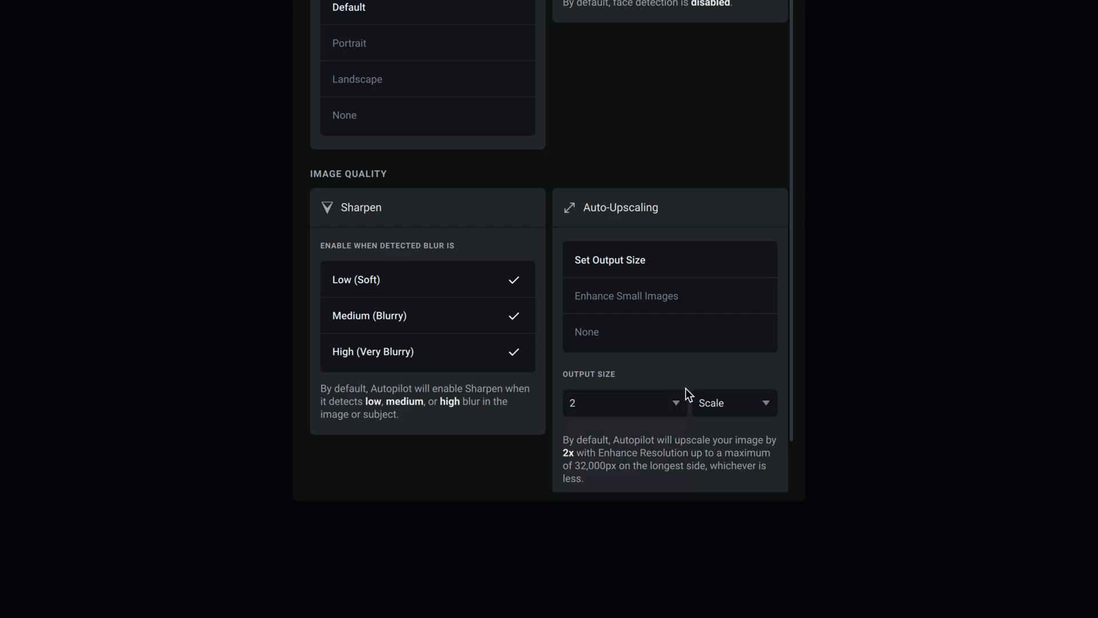
pyautogui.moveTo(769, 409)
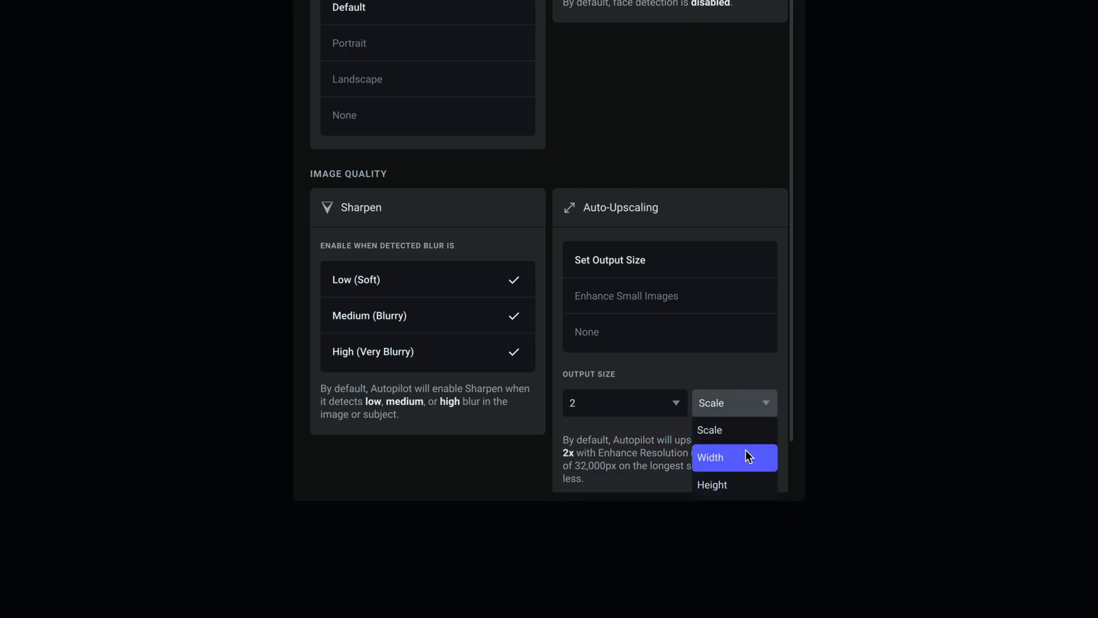
pyautogui.moveTo(732, 485)
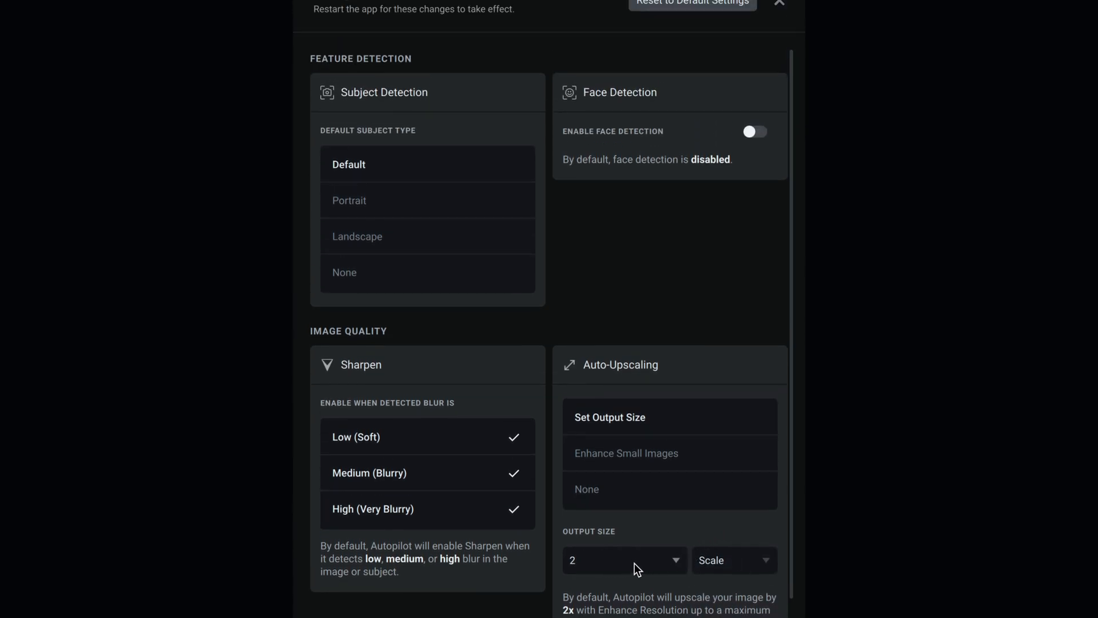
pyautogui.moveTo(606, 568)
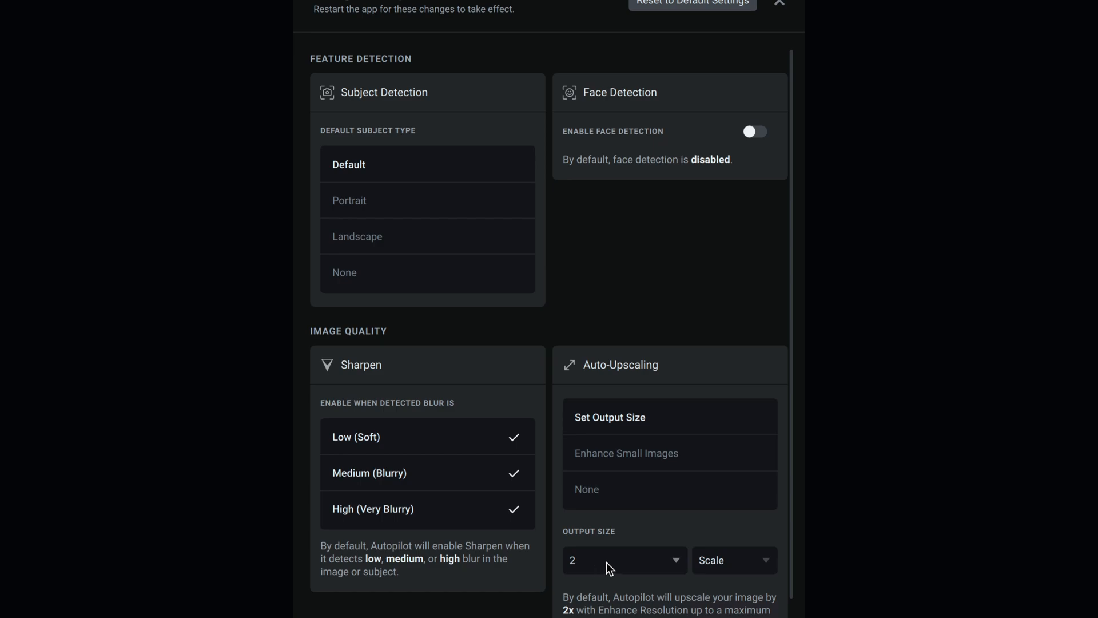
pyautogui.scroll(-3)
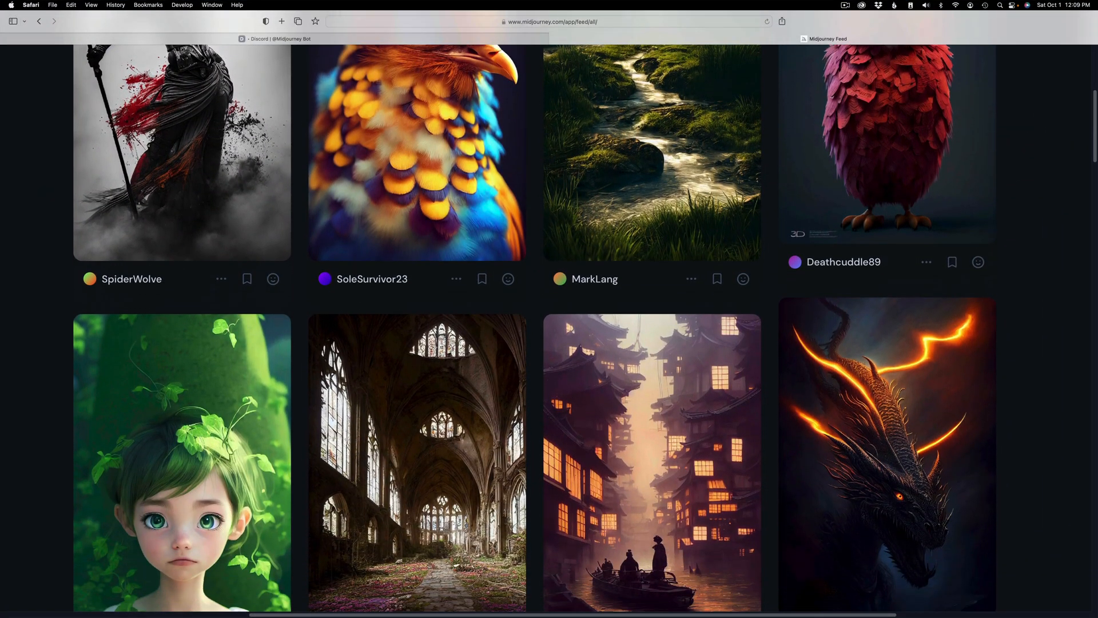
# Scroll through the Midjourney community feed of AI-generated artworks
pyautogui.scroll(-3)
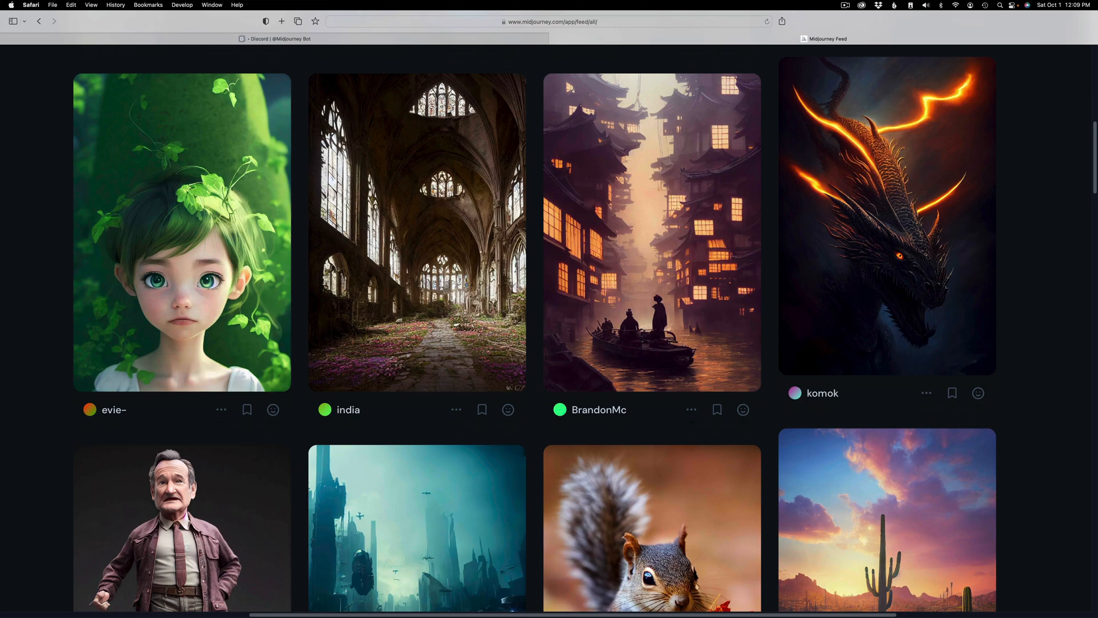
pyautogui.scroll(-3)
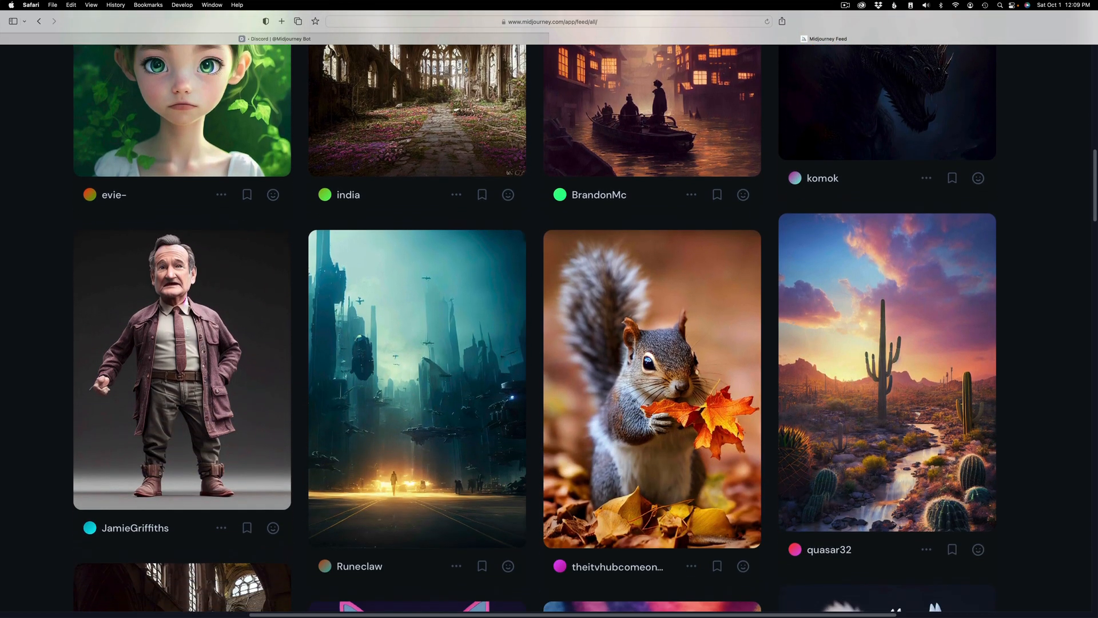
pyautogui.scroll(-3)
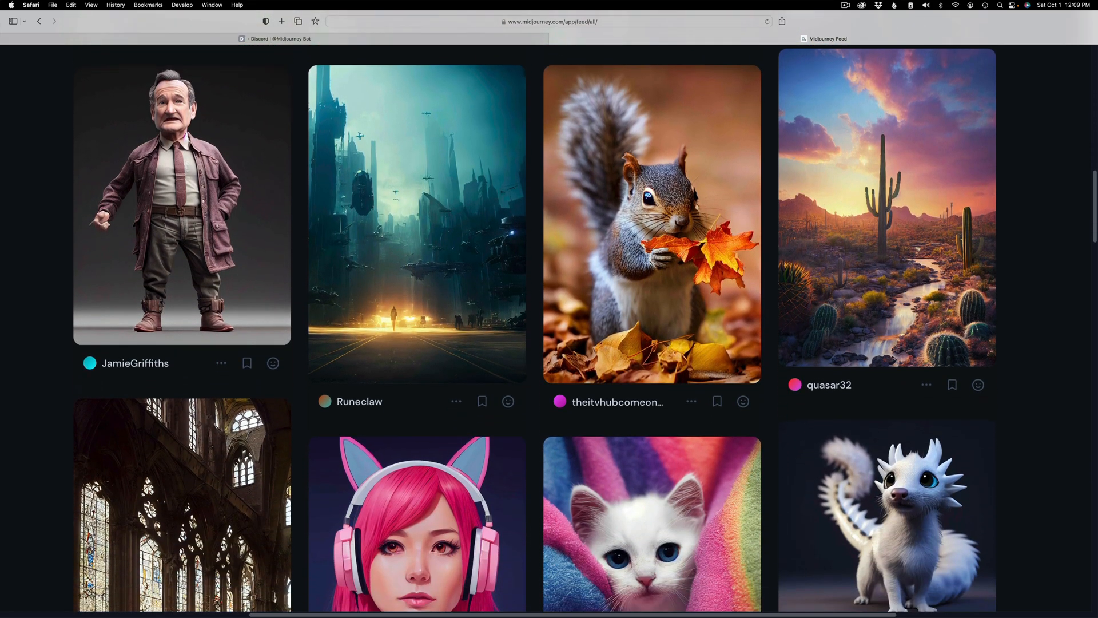
pyautogui.scroll(-3)
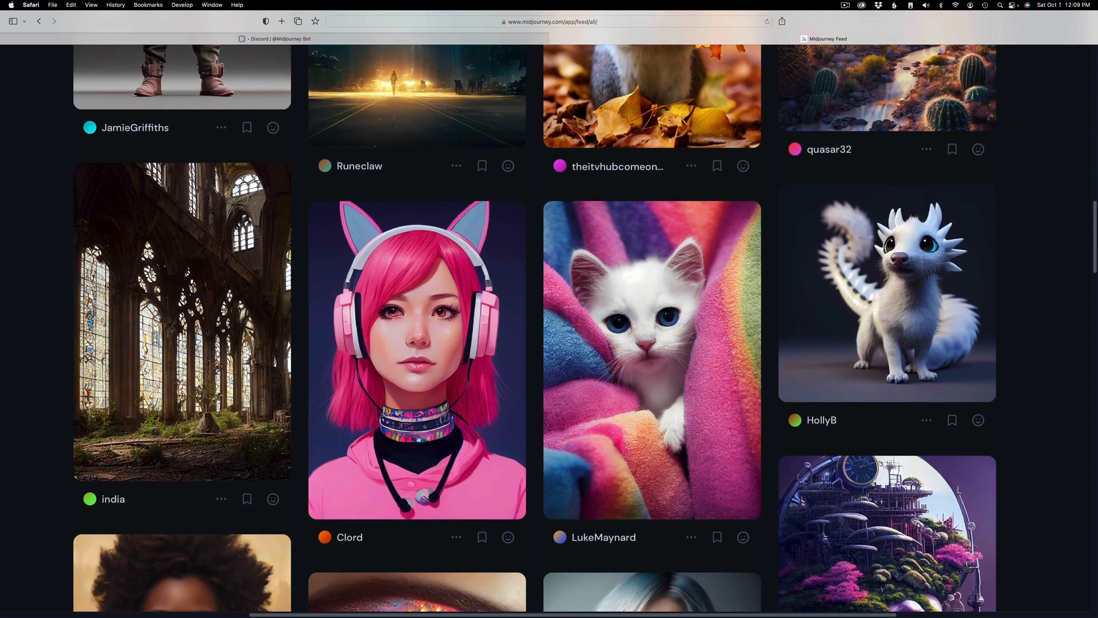
pyautogui.scroll(-3)
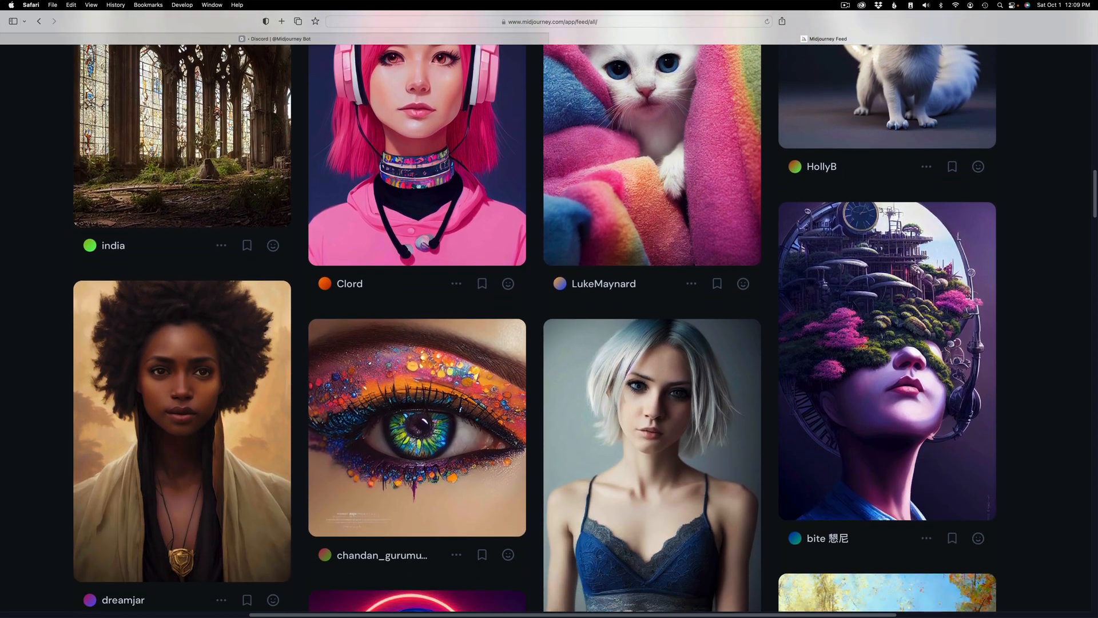
pyautogui.scroll(-3)
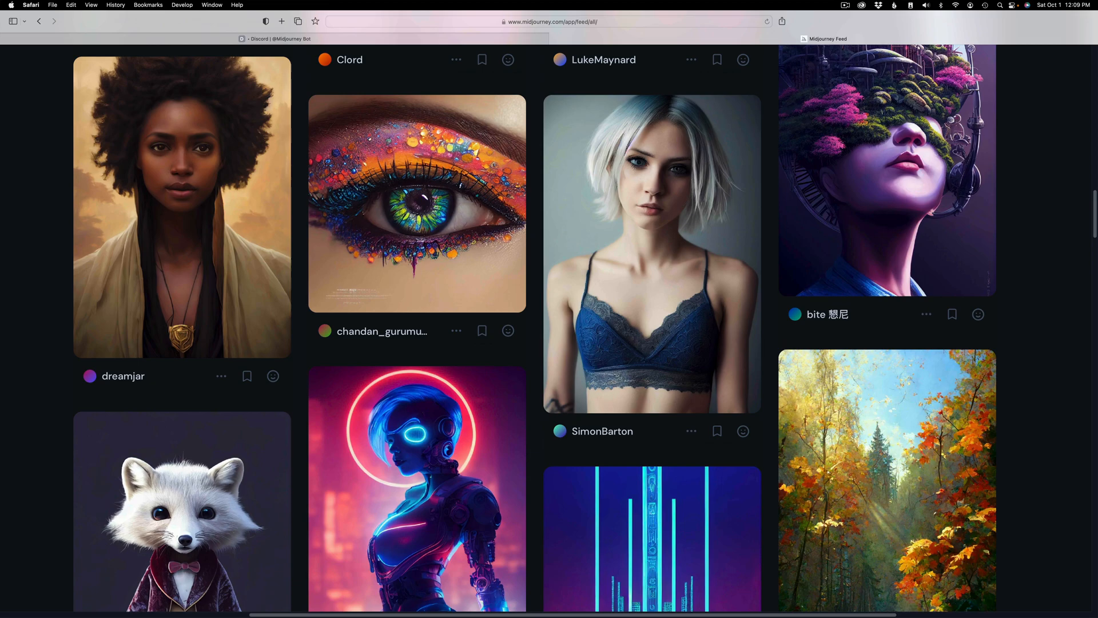
pyautogui.scroll(-3)
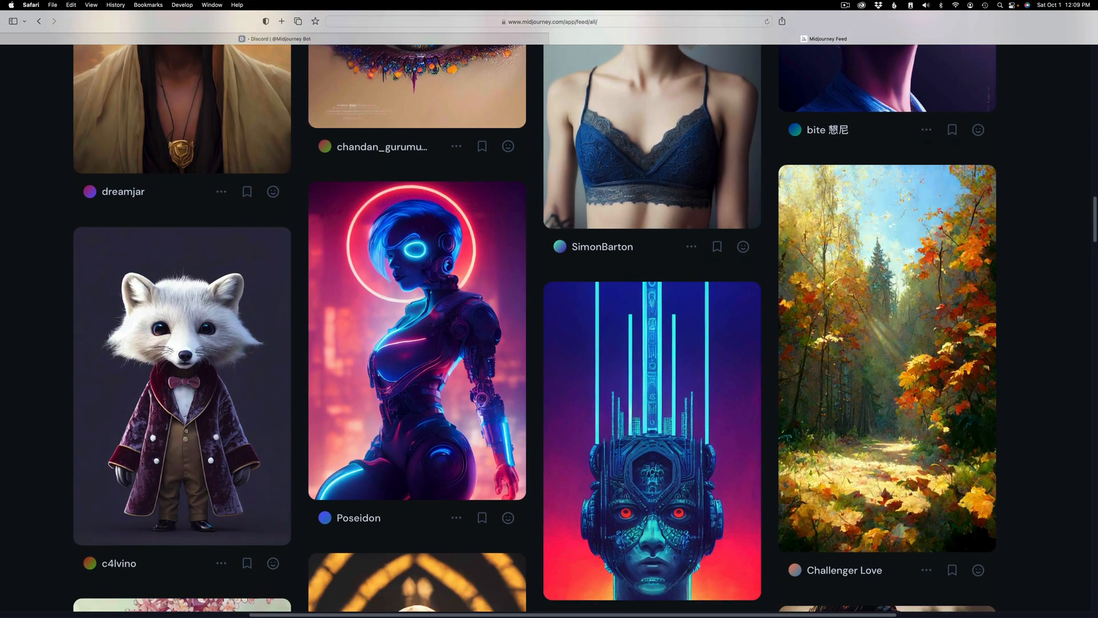
pyautogui.scroll(-3)
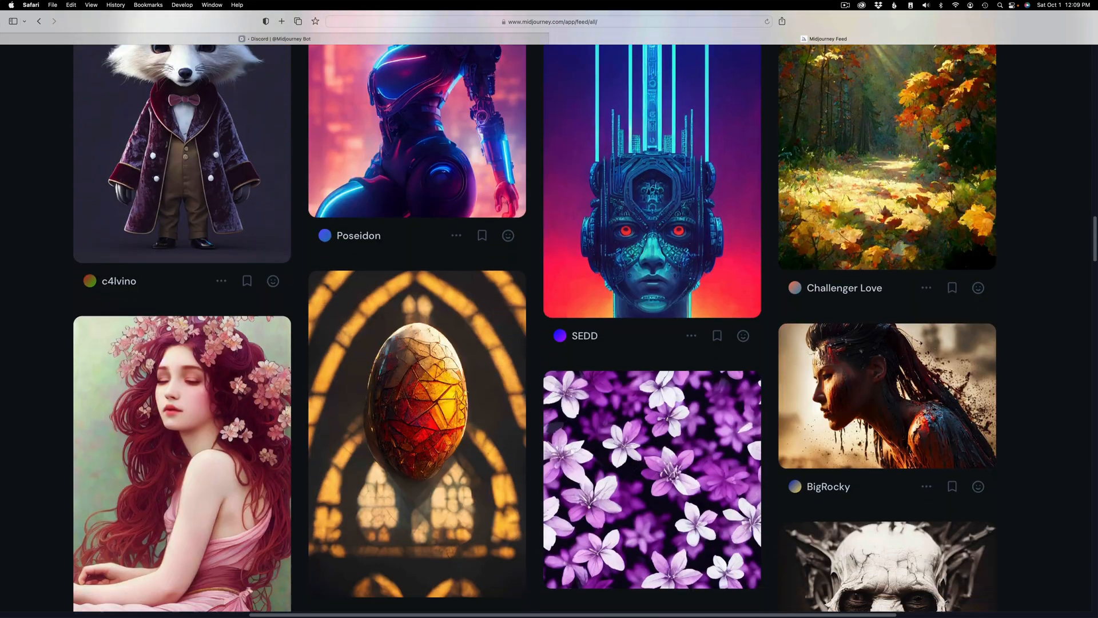
pyautogui.scroll(-3)
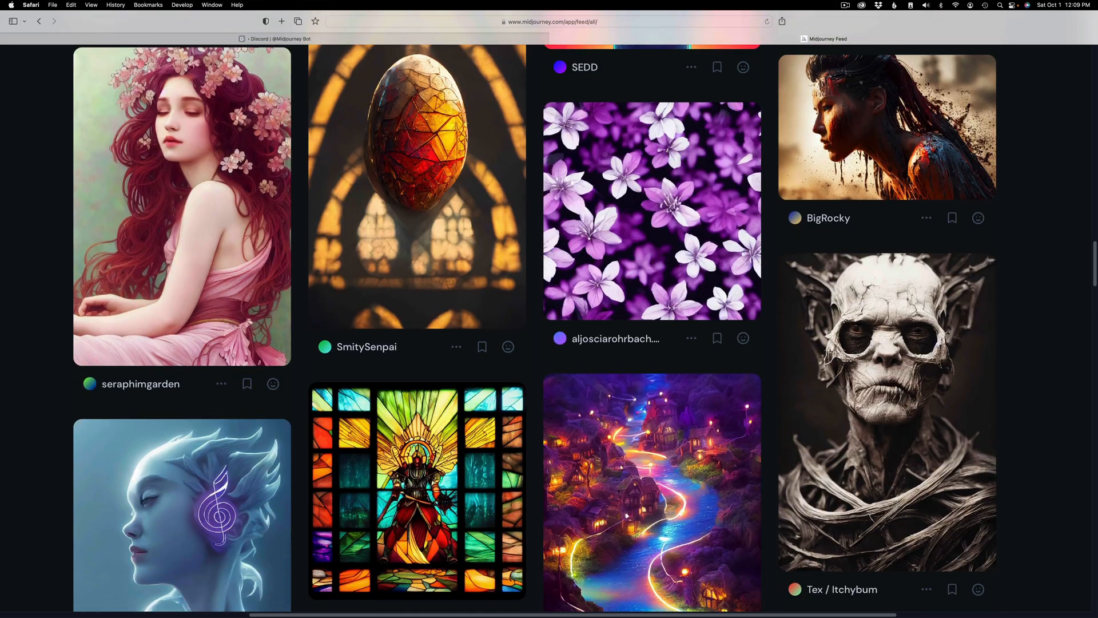
pyautogui.scroll(-3)
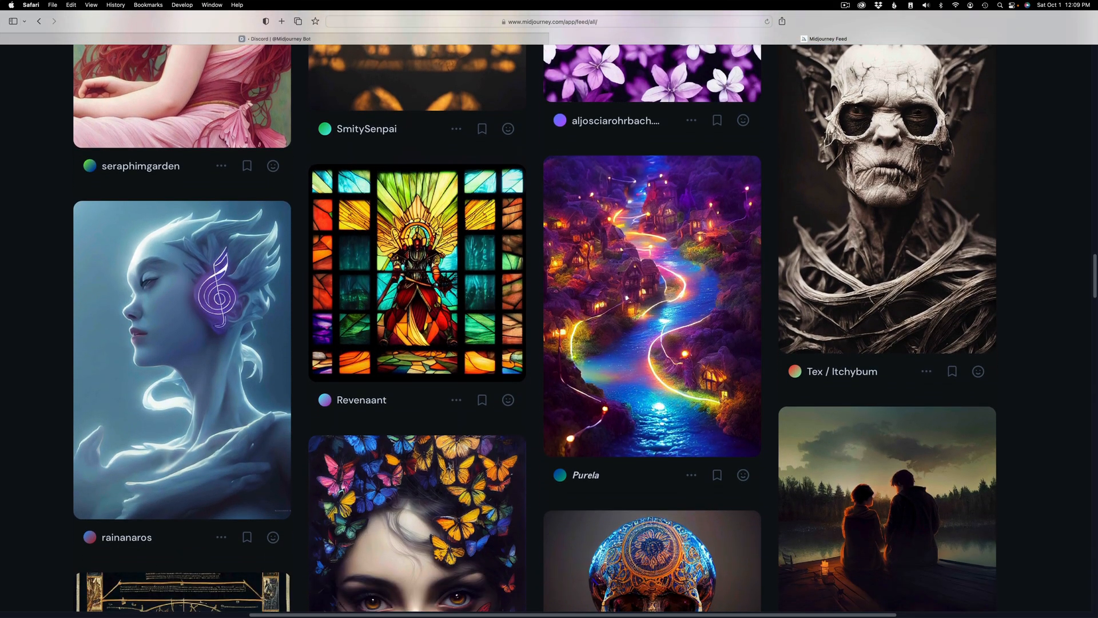
pyautogui.scroll(-3)
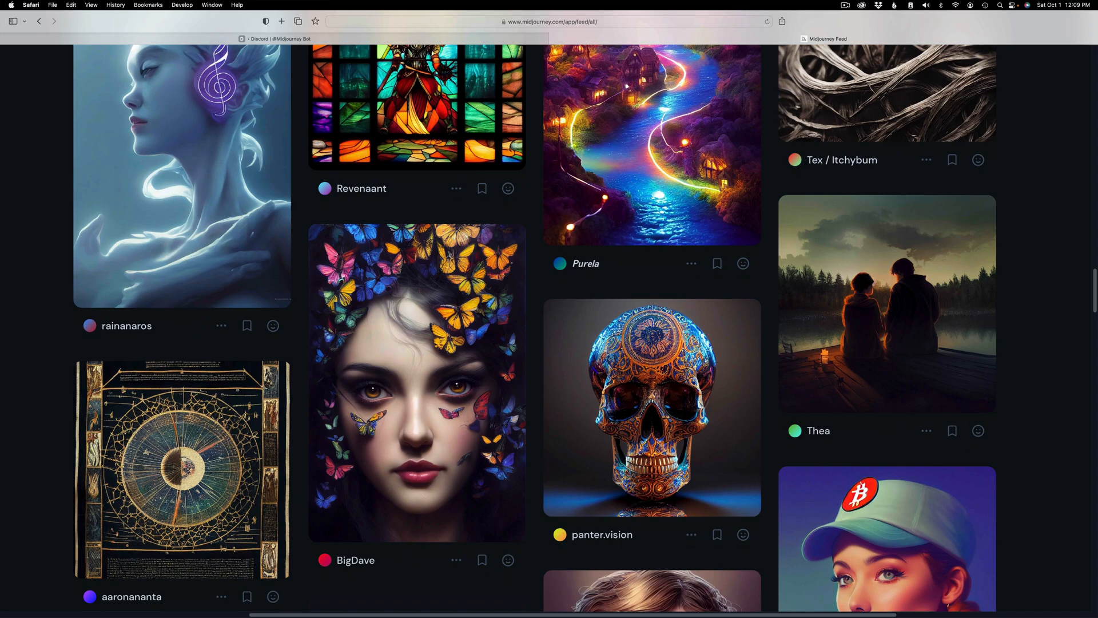
pyautogui.scroll(-3)
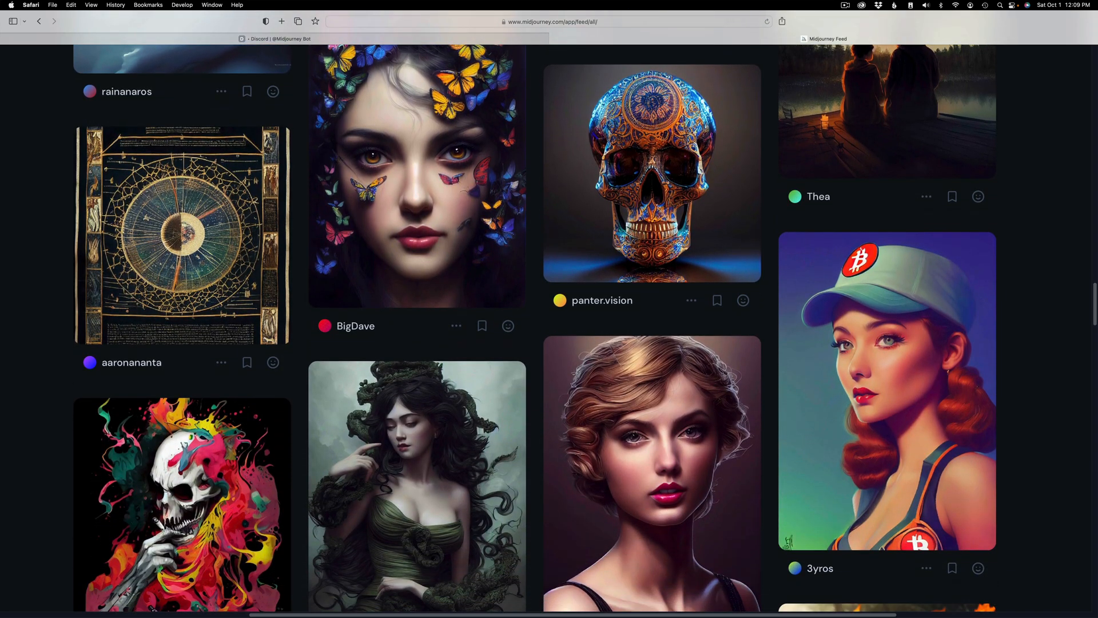
pyautogui.scroll(-3)
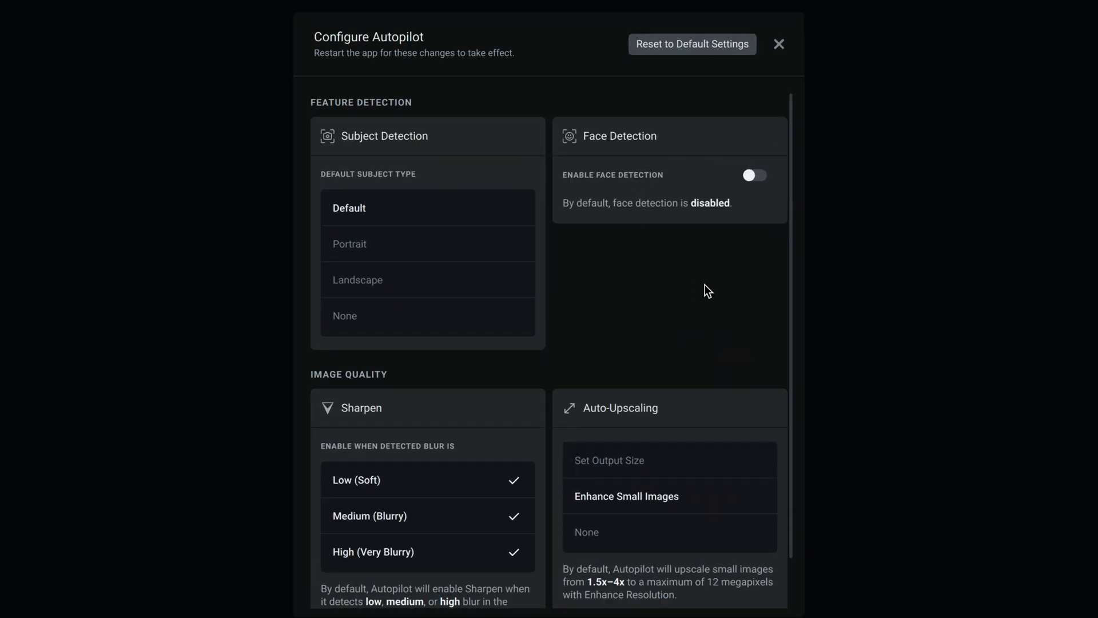
pyautogui.moveTo(665, 512)
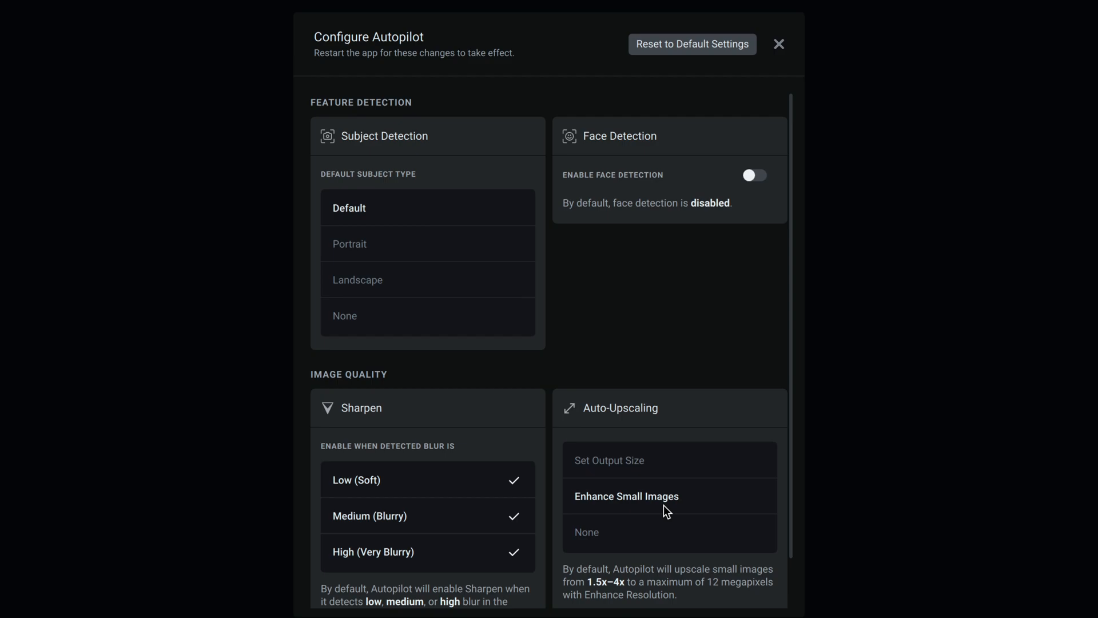
pyautogui.moveTo(672, 180)
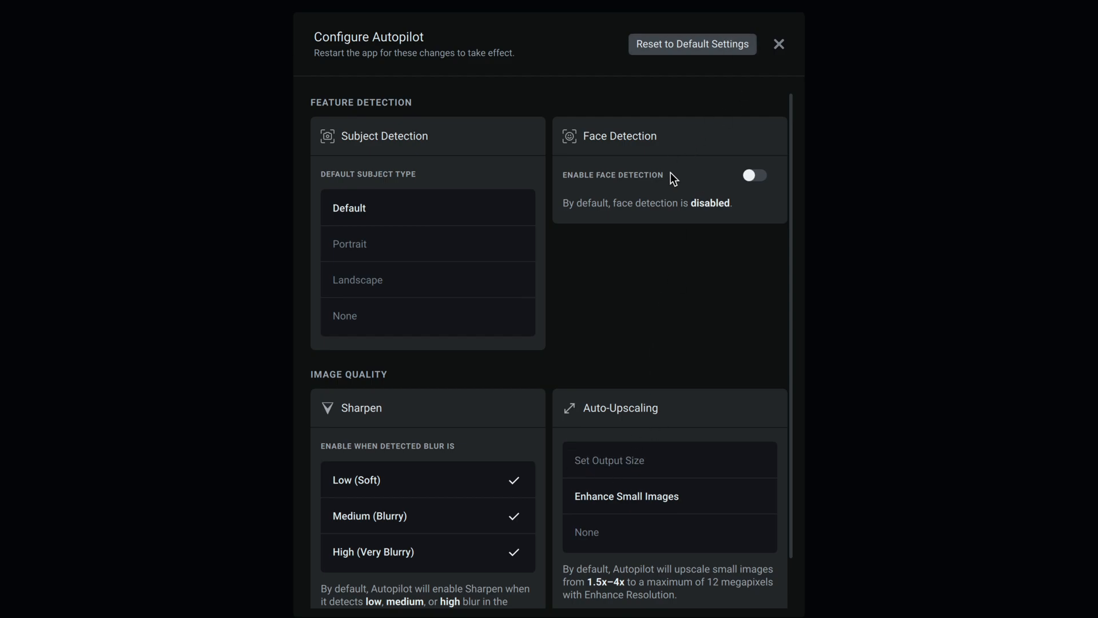
pyautogui.moveTo(703, 193)
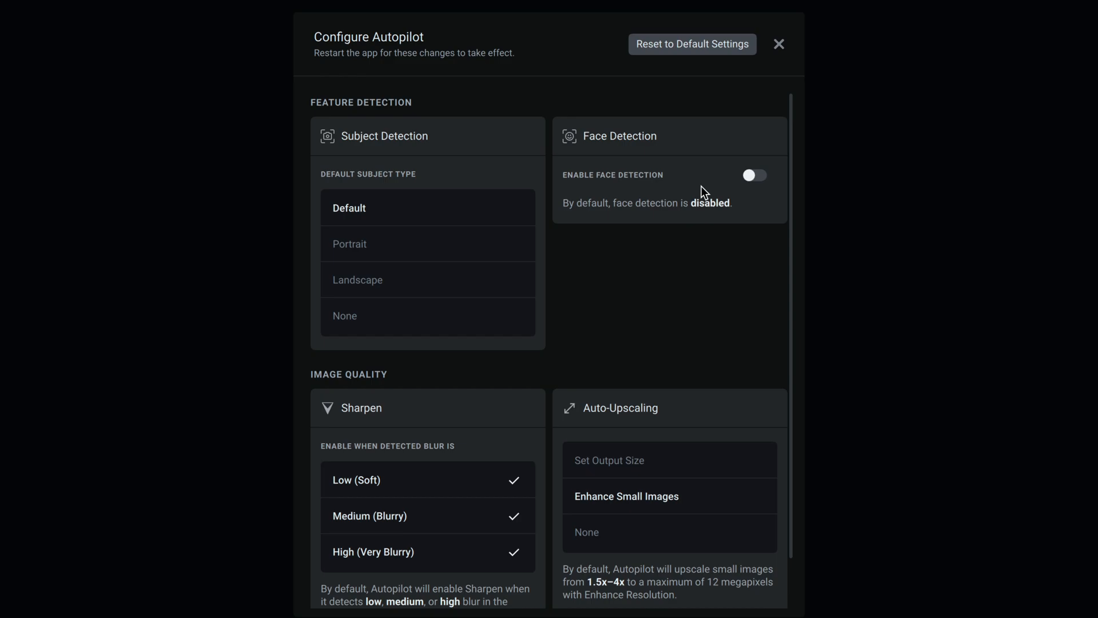
pyautogui.moveTo(439, 492)
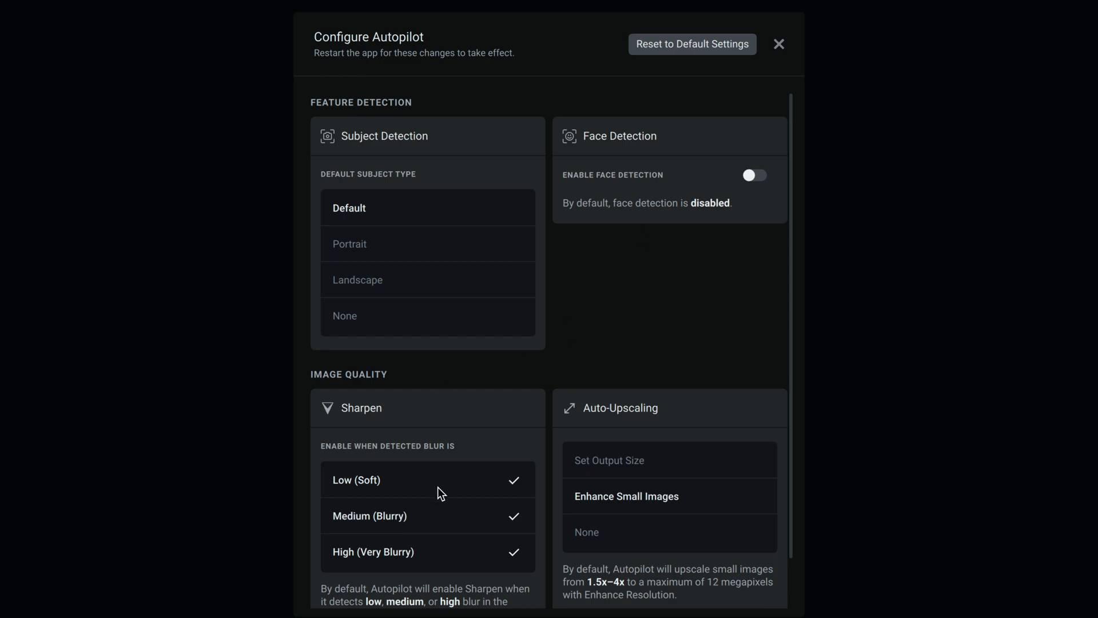
pyautogui.moveTo(459, 552)
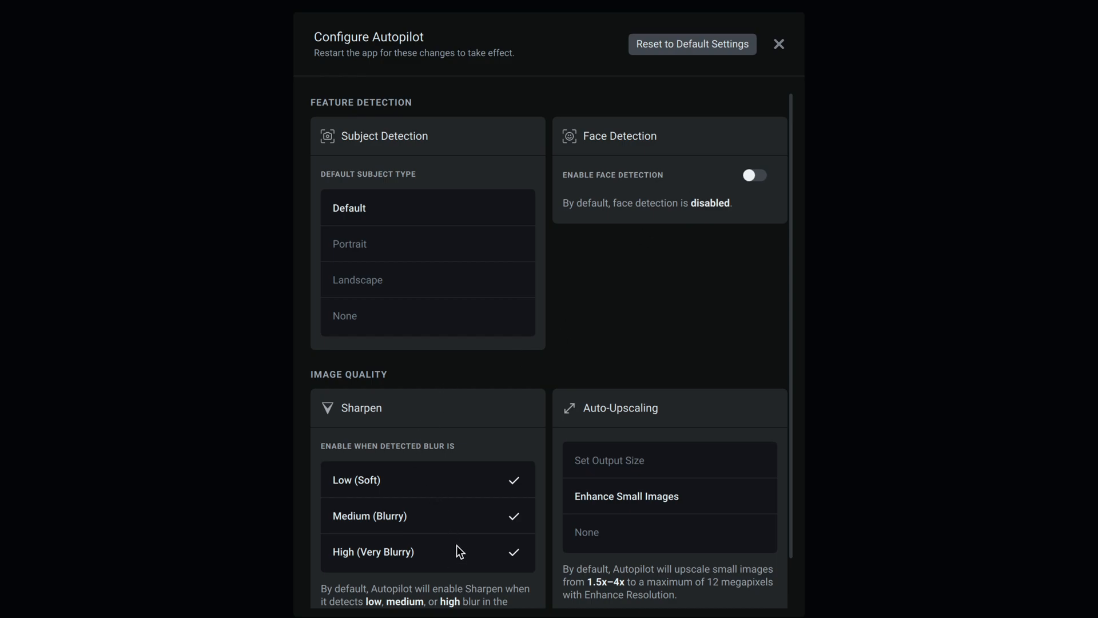
pyautogui.moveTo(448, 492)
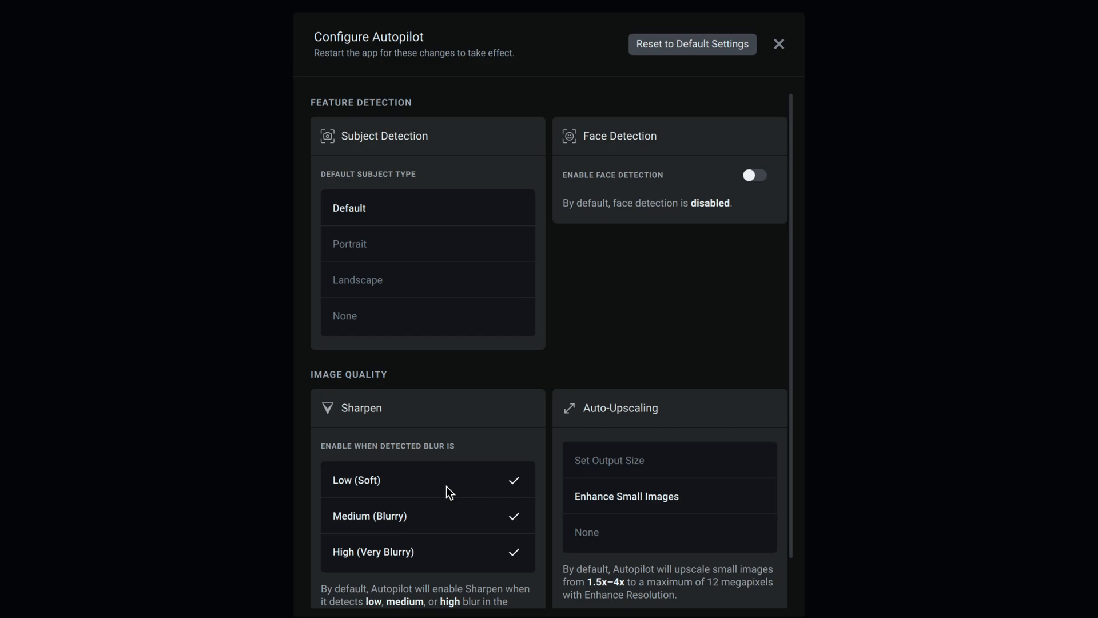
pyautogui.moveTo(428, 142)
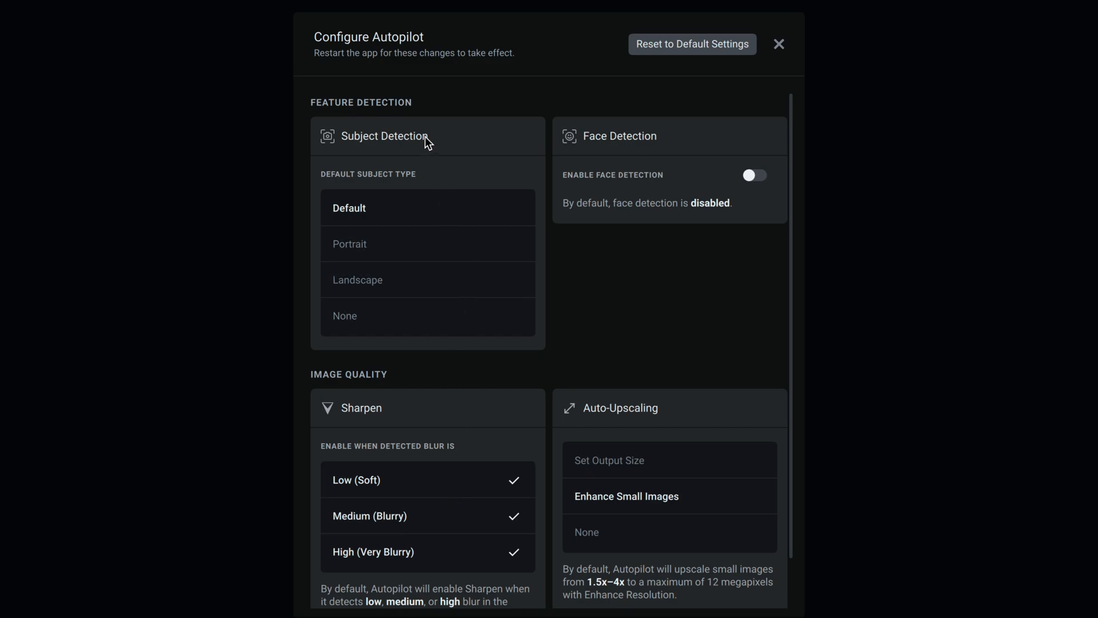
# Close the Configure Autopilot dialog, returning to the empty main window
pyautogui.click(777, 45)
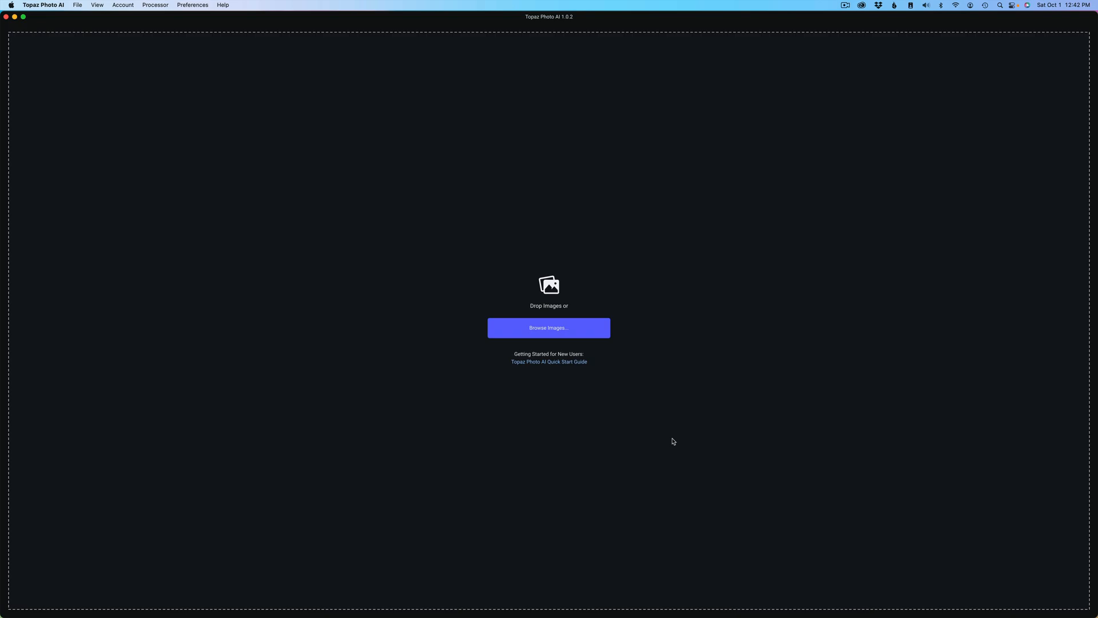
pyautogui.moveTo(611, 421)
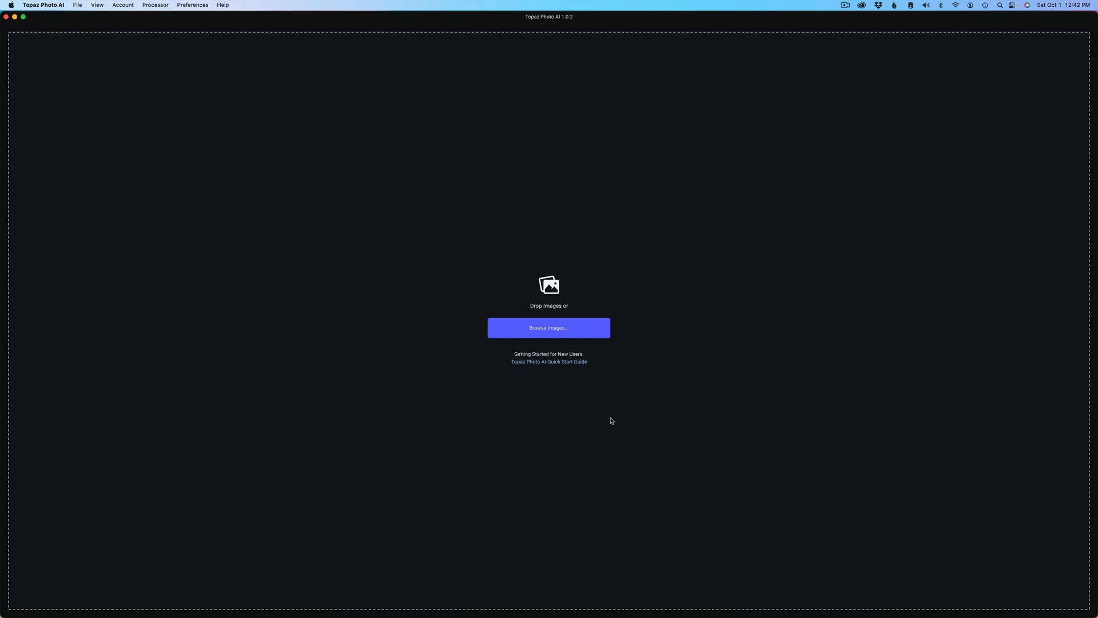
# Load all four PNGs from the Photo AI Digital Art Tests folder via Browse Images
pyautogui.click(548, 327)
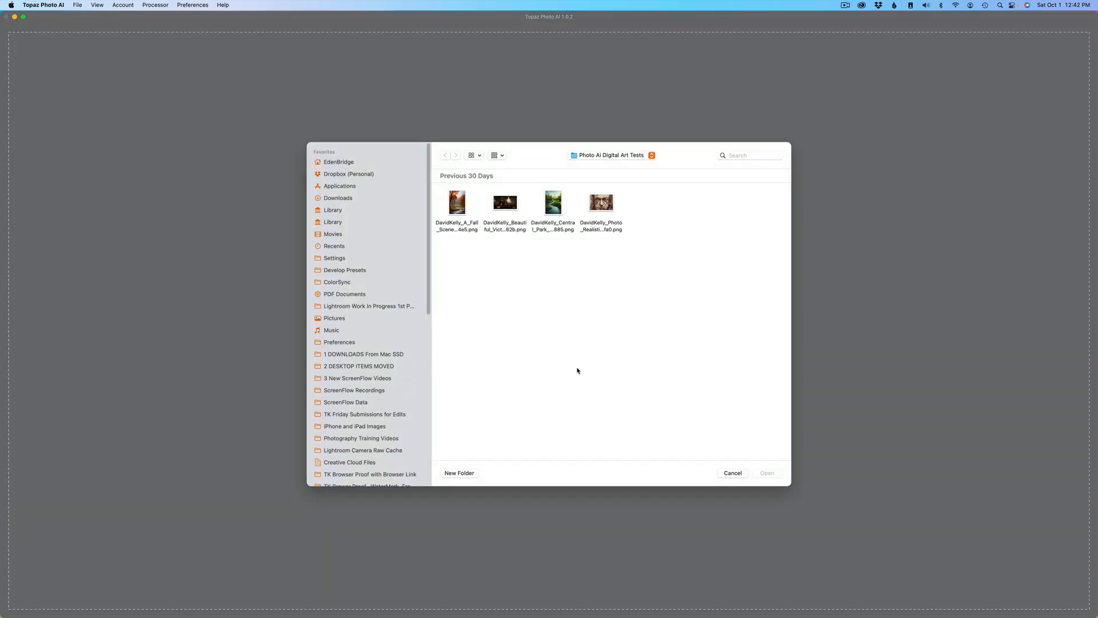
pyautogui.moveTo(579, 331)
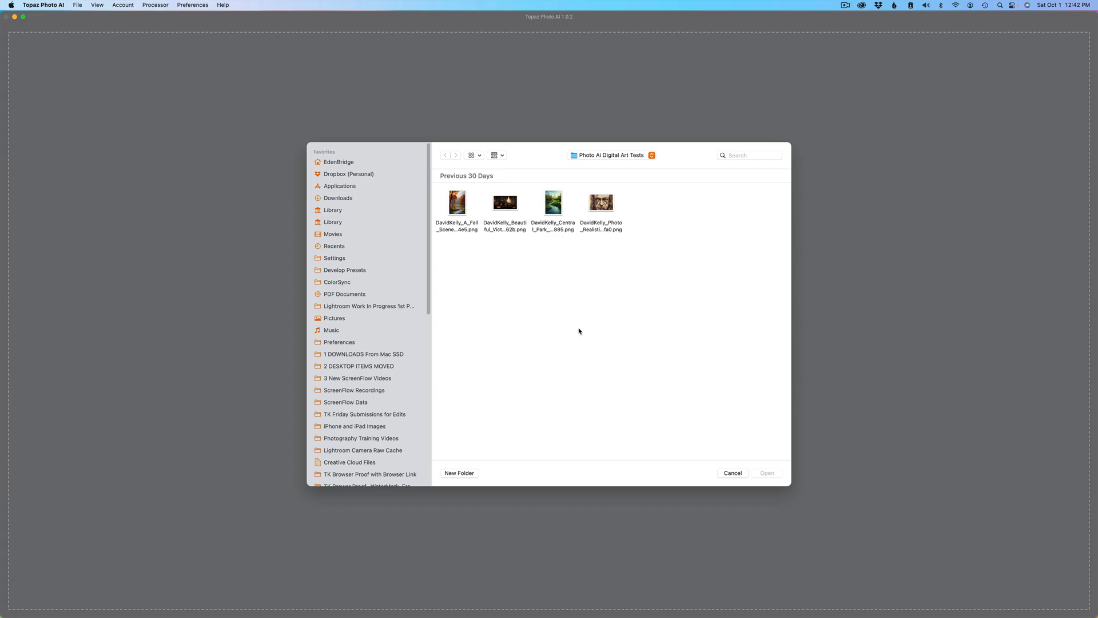
pyautogui.moveTo(594, 165)
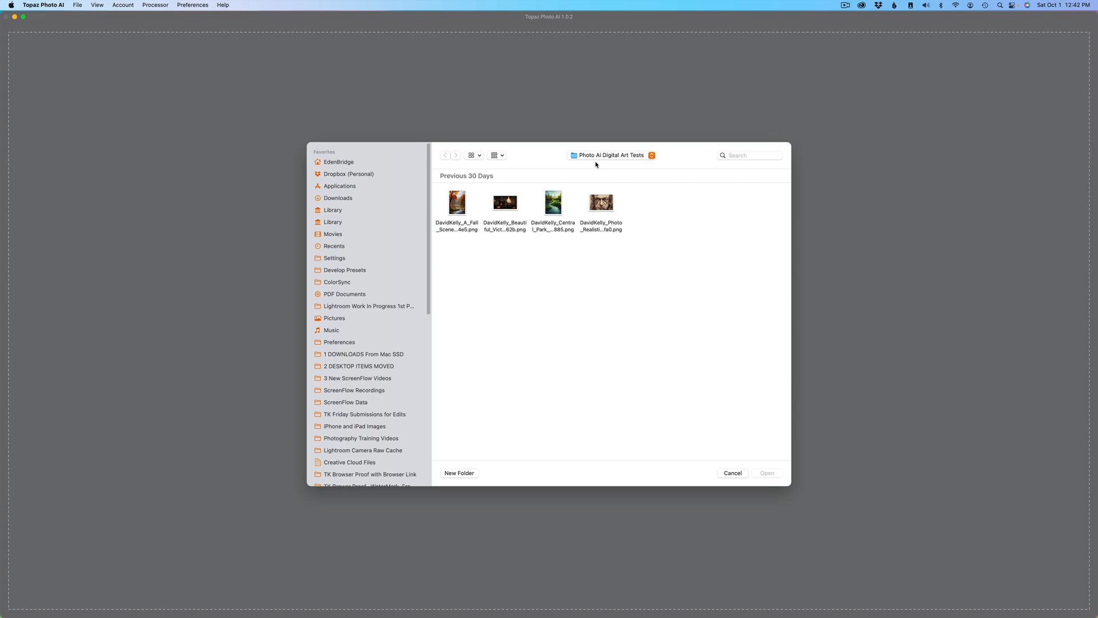
pyautogui.moveTo(639, 201)
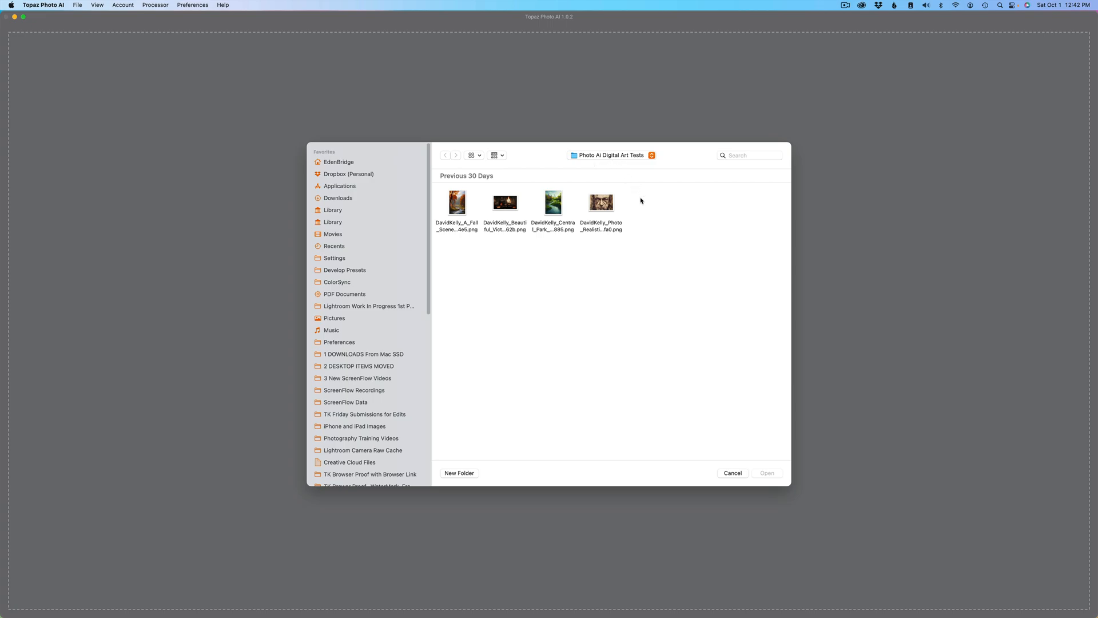
pyautogui.press('cmd+a')
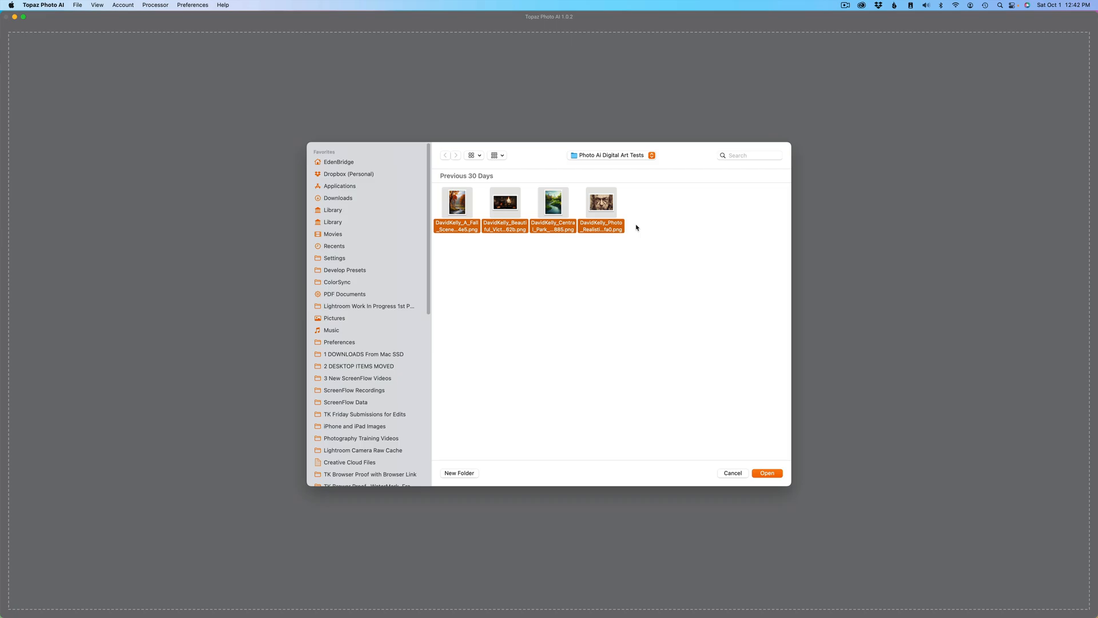
pyautogui.click(766, 472)
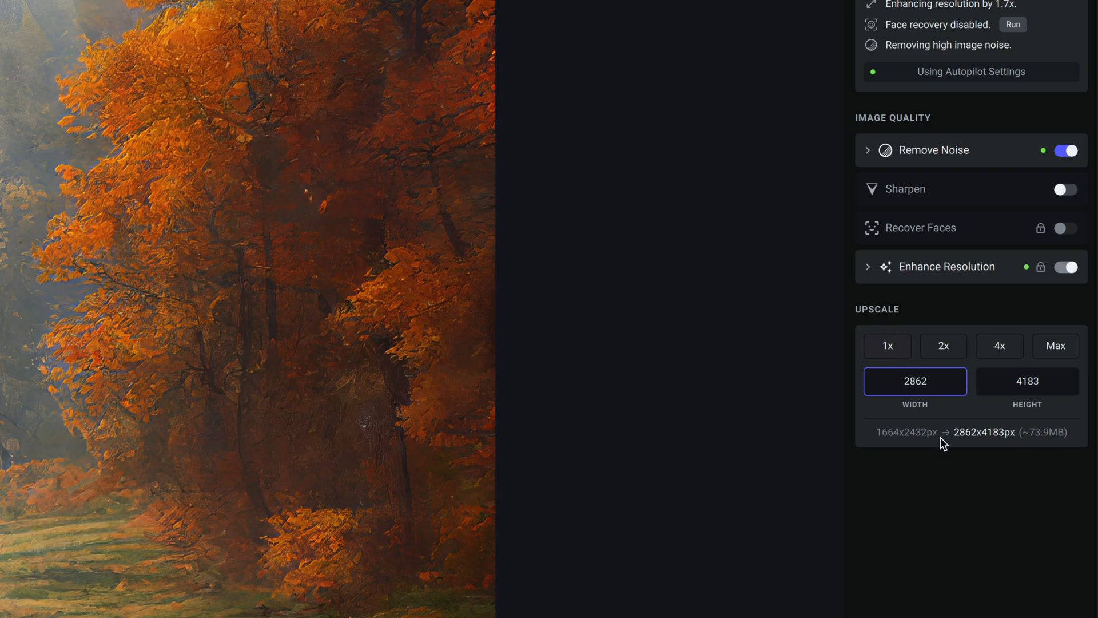
pyautogui.moveTo(938, 443)
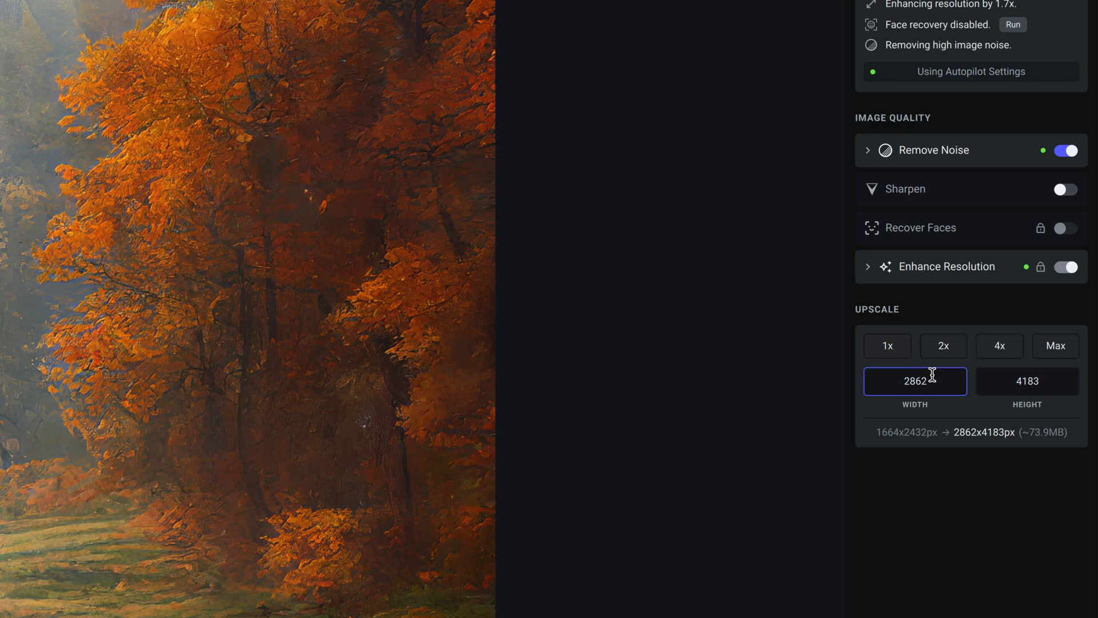
pyautogui.moveTo(894, 445)
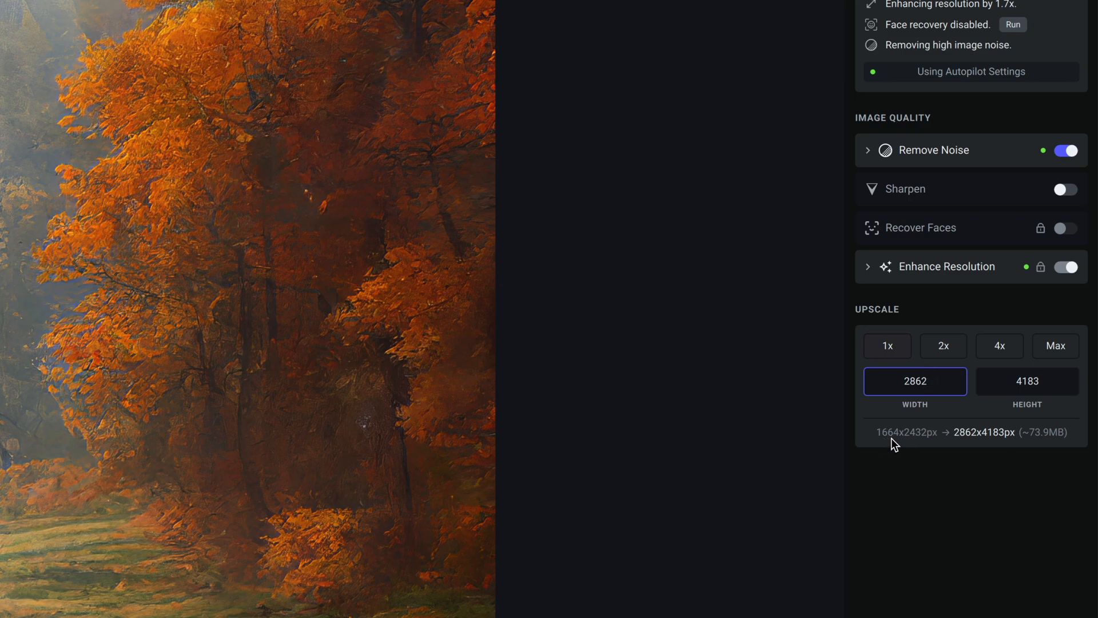
pyautogui.moveTo(936, 445)
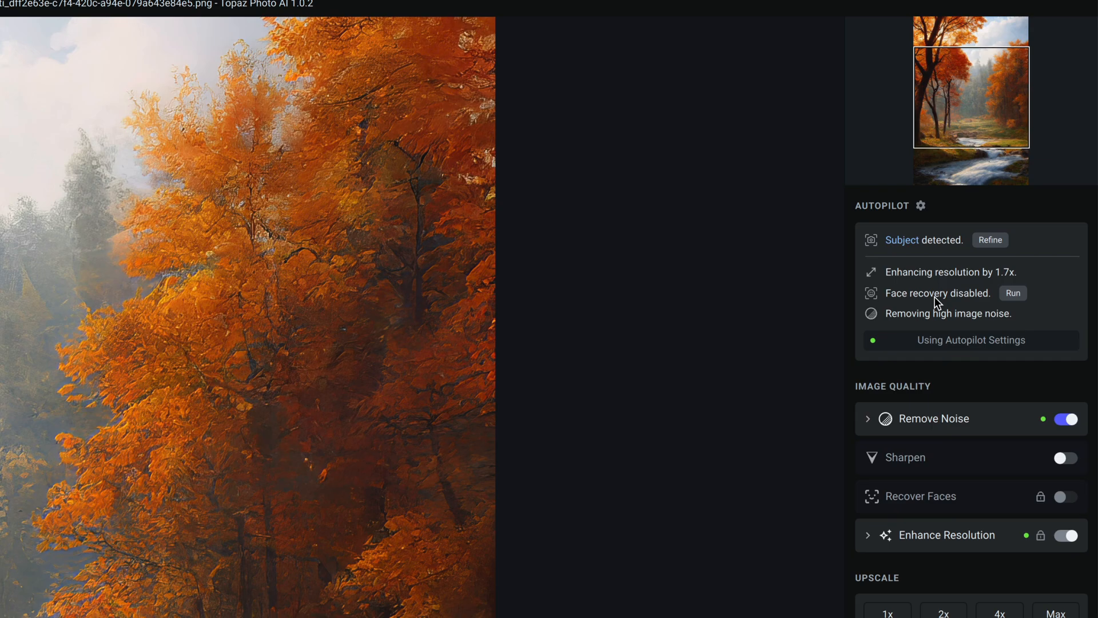
pyautogui.moveTo(1012, 292)
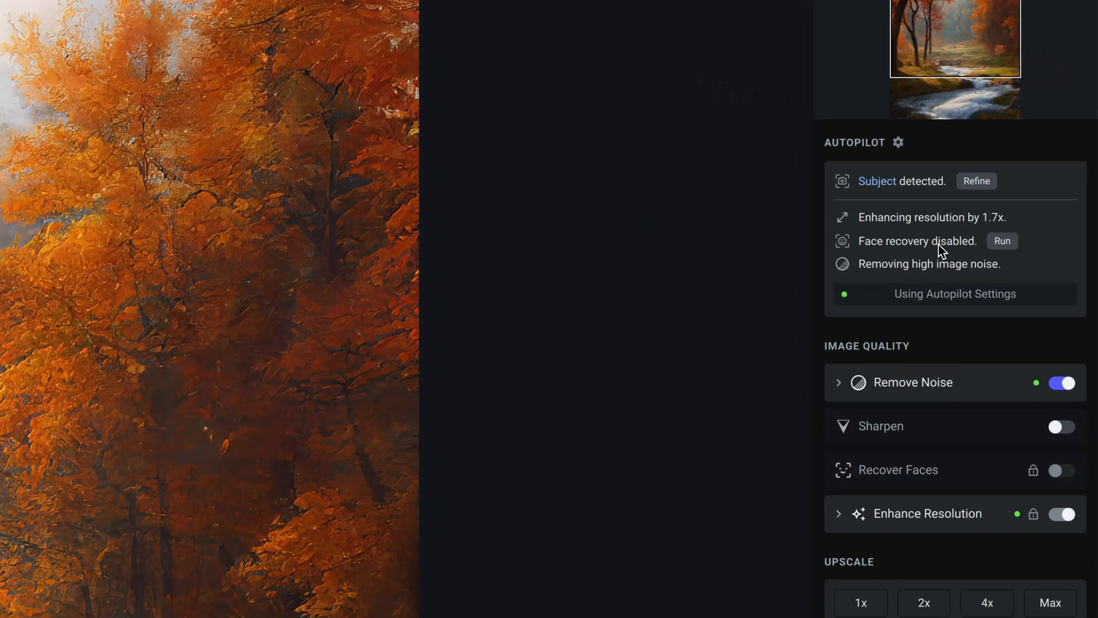
pyautogui.moveTo(938, 228)
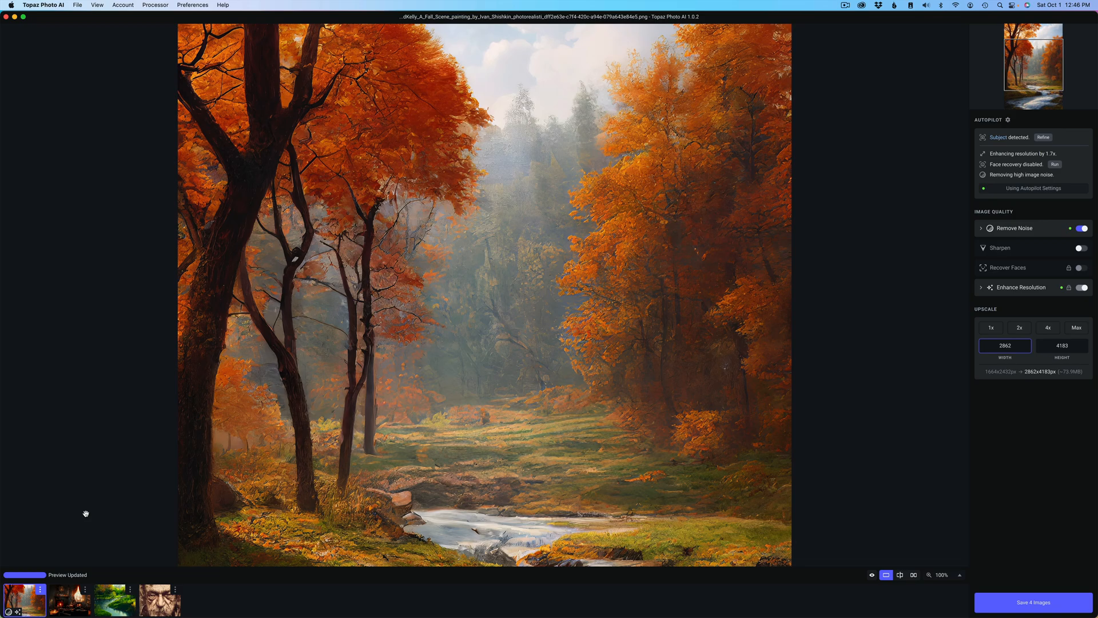
pyautogui.moveTo(912, 251)
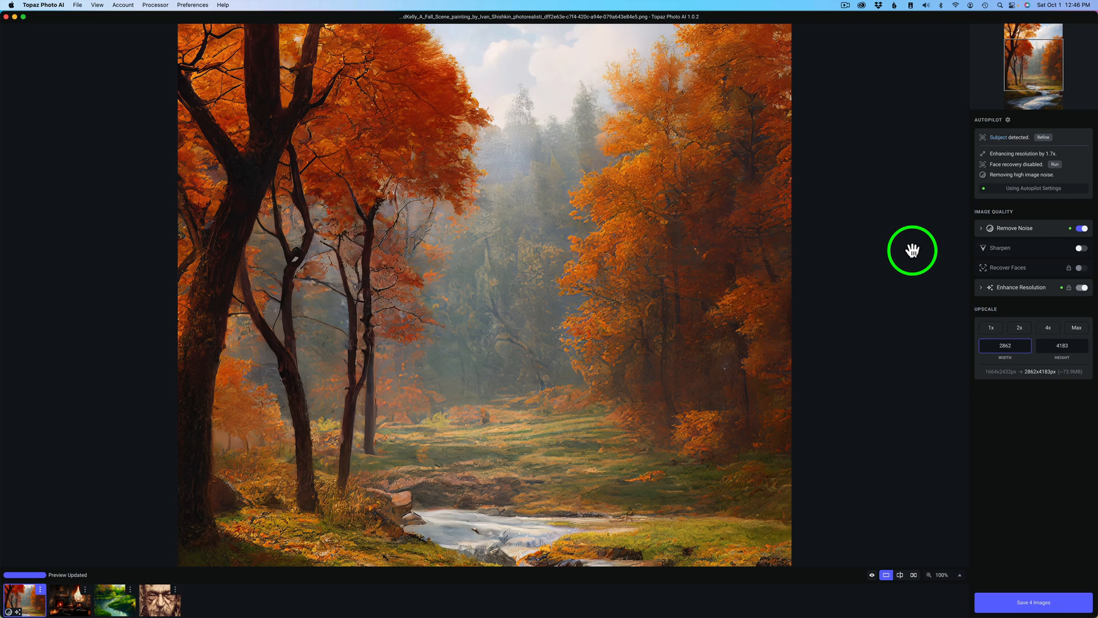
pyautogui.moveTo(1003, 183)
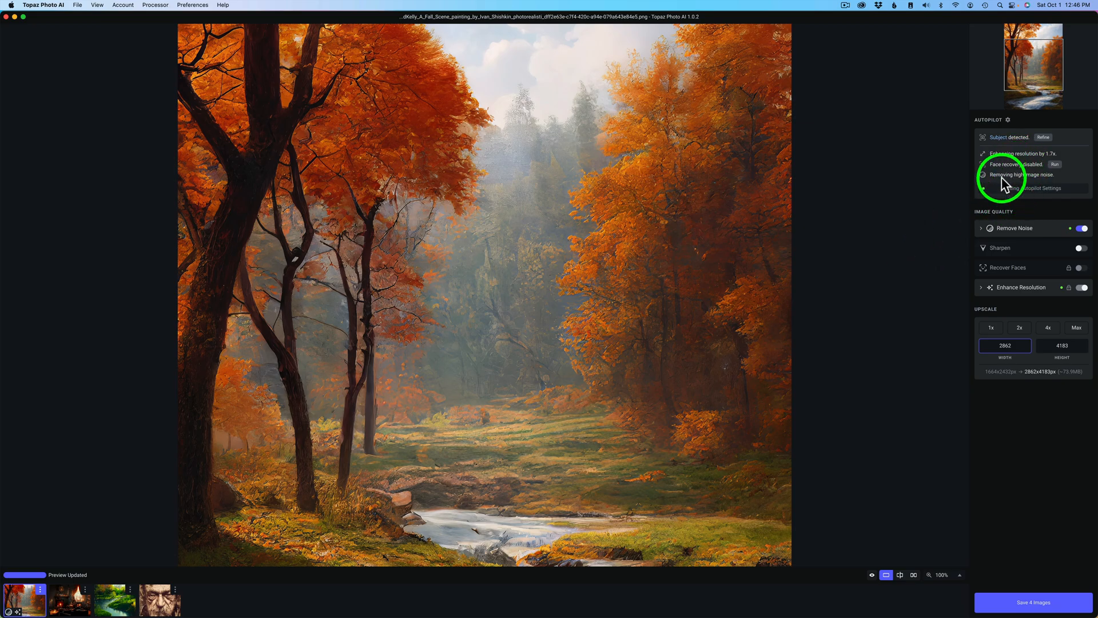
pyautogui.moveTo(1047, 207)
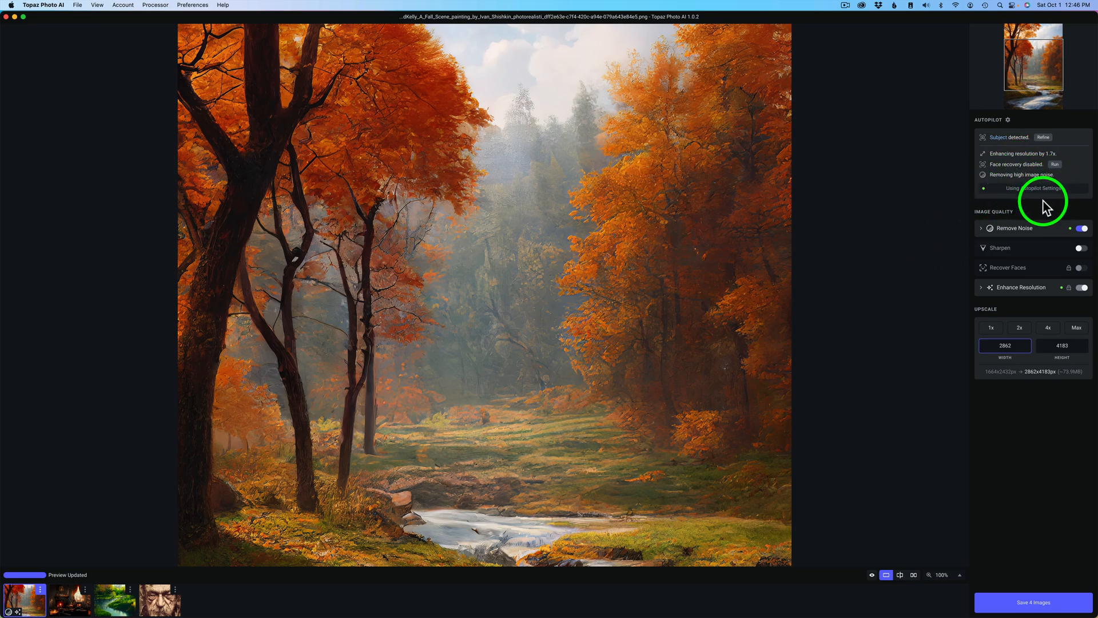
pyautogui.moveTo(1019, 182)
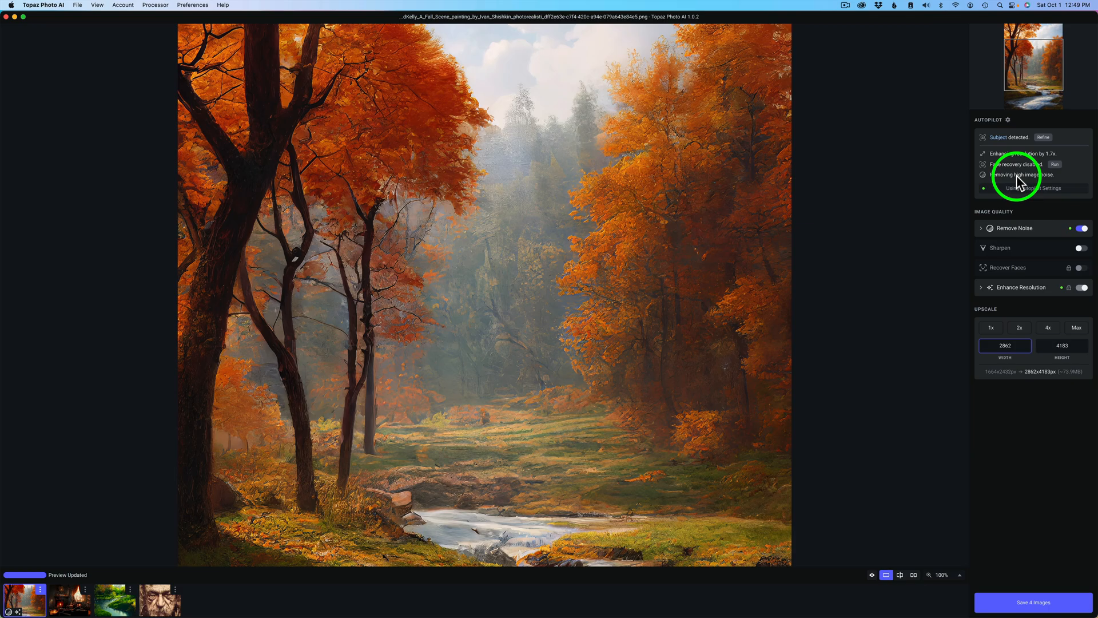
pyautogui.moveTo(1021, 253)
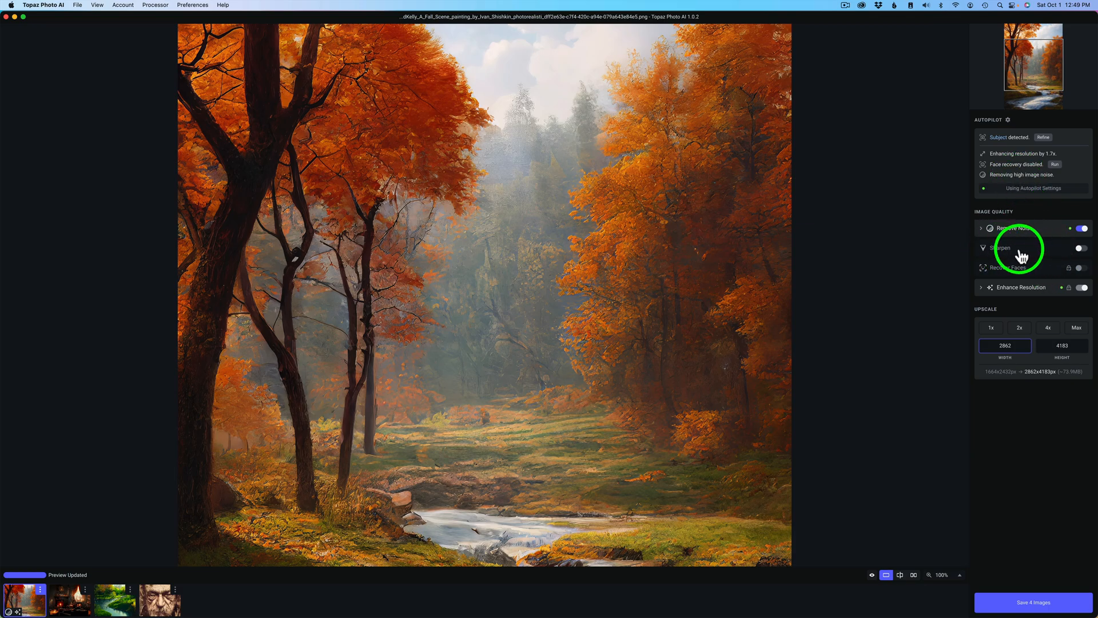
pyautogui.moveTo(1016, 172)
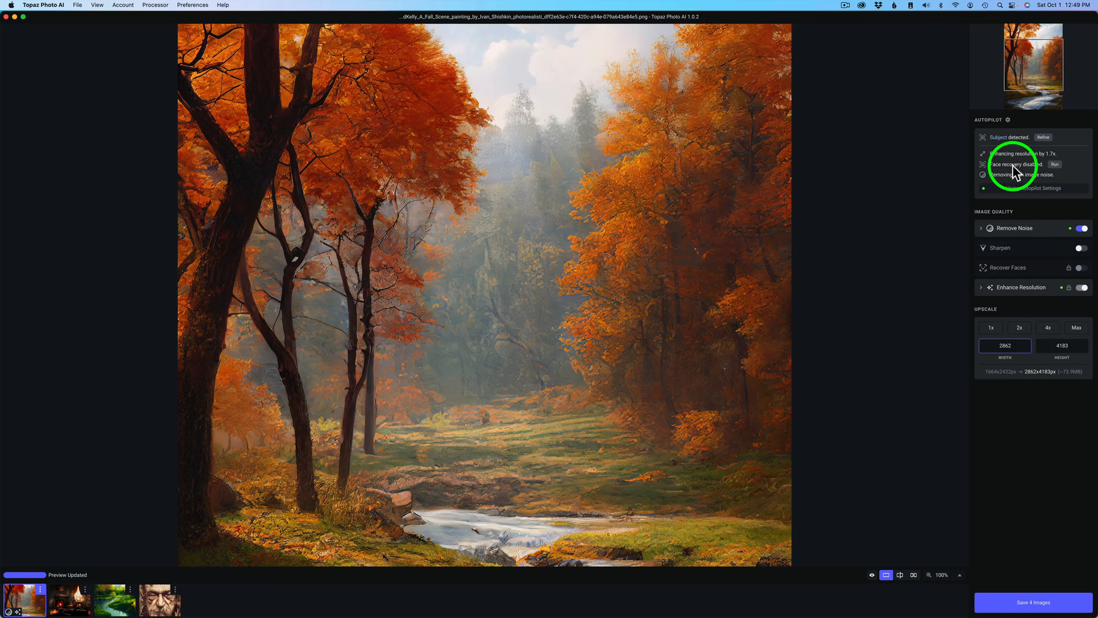
pyautogui.moveTo(1029, 285)
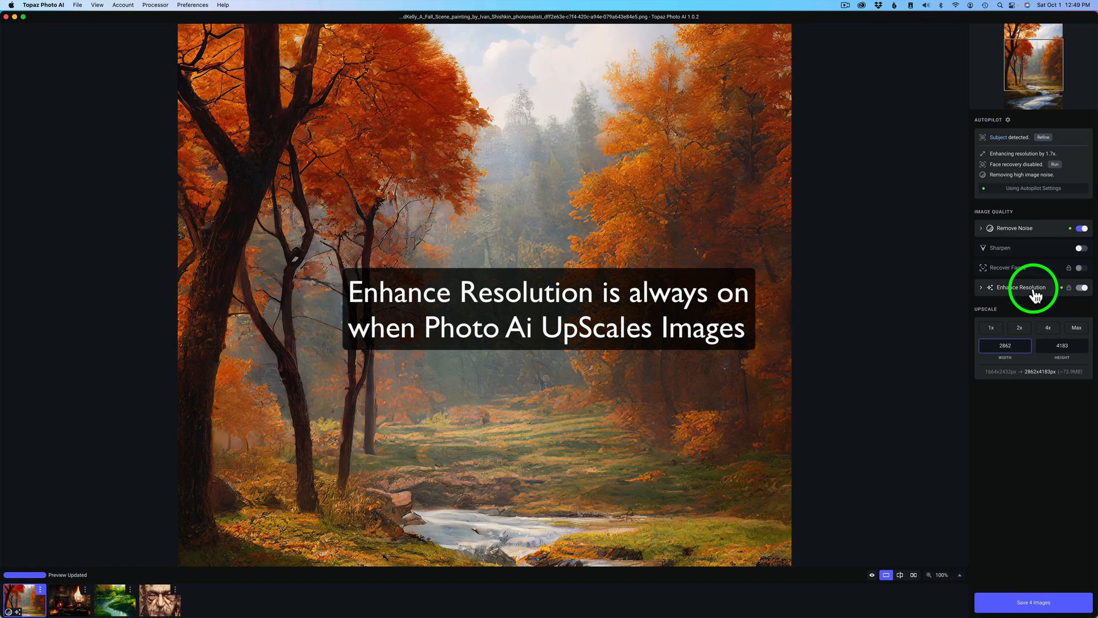
# Expand Enhance Resolution to show its model choices, Low Resolution selected
pyautogui.click(981, 287)
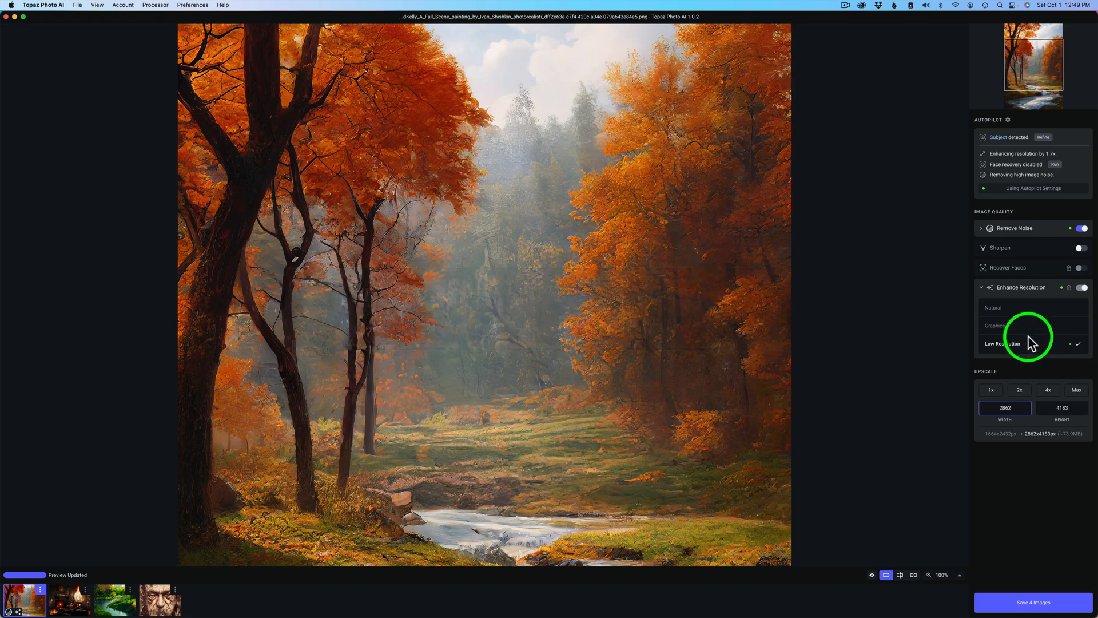
pyautogui.moveTo(1036, 293)
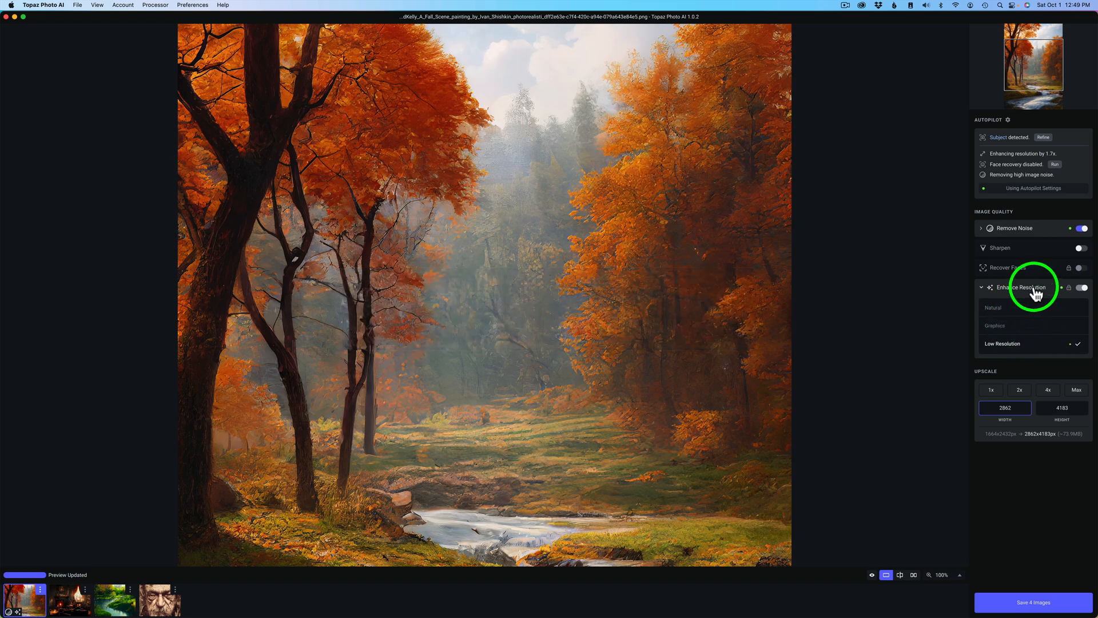
# Collapse Enhance Resolution, keeping Low Resolution and the 2862×4183 upscale
pyautogui.click(981, 287)
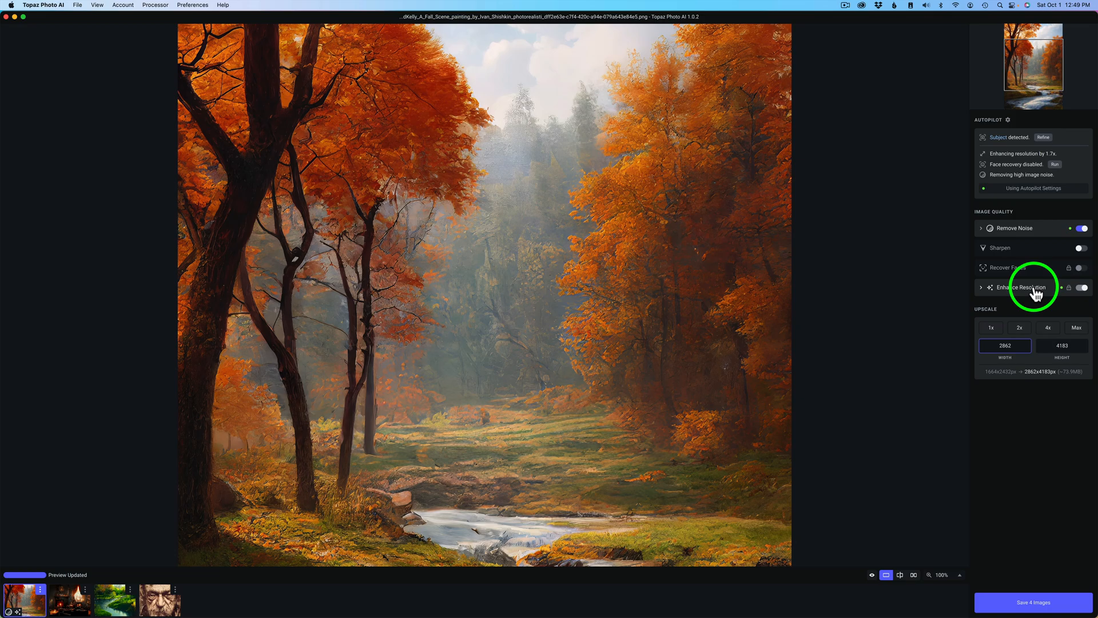
pyautogui.moveTo(919, 501)
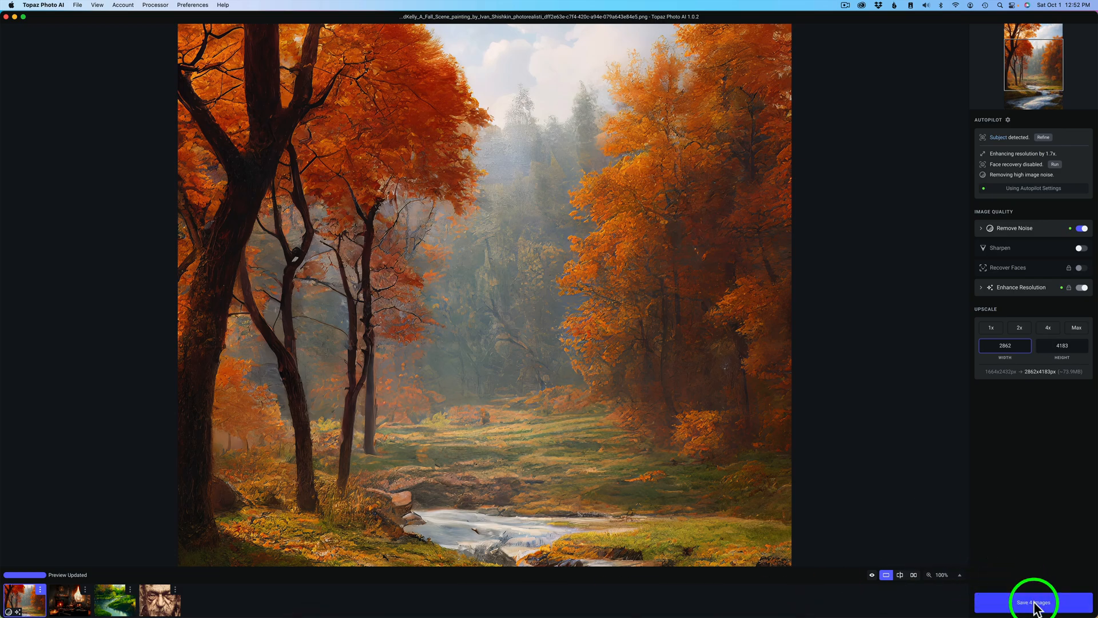
pyautogui.moveTo(79, 586)
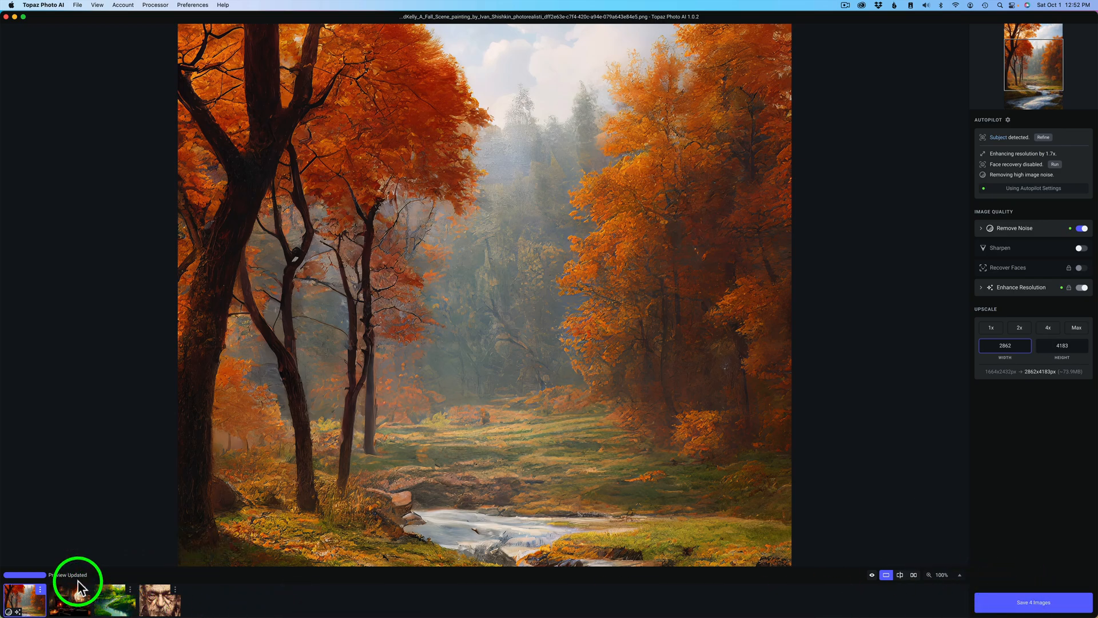
pyautogui.moveTo(158, 598)
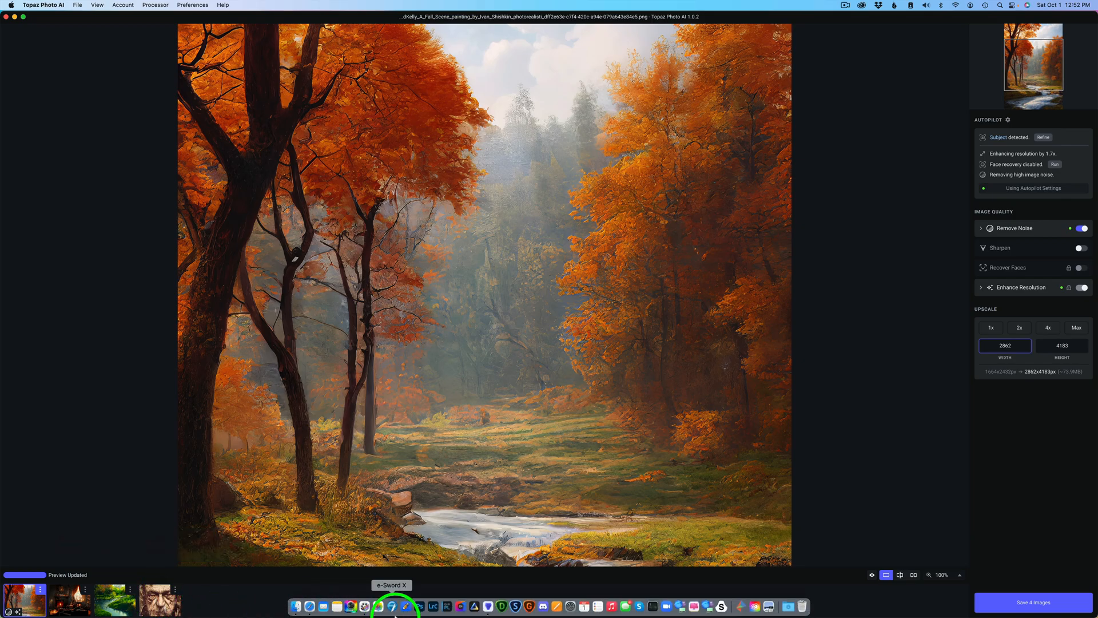
# Bring up the export dialog via Save 4 Images, queuing JPEGs with PhotoAi_ prefix
pyautogui.click(1032, 602)
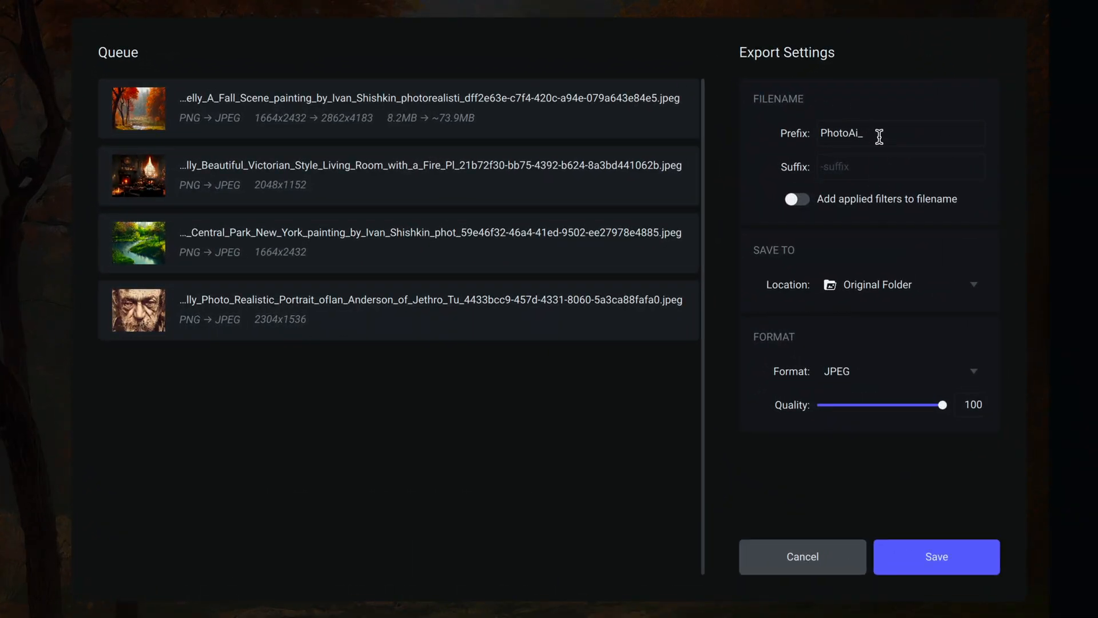
pyautogui.moveTo(851, 219)
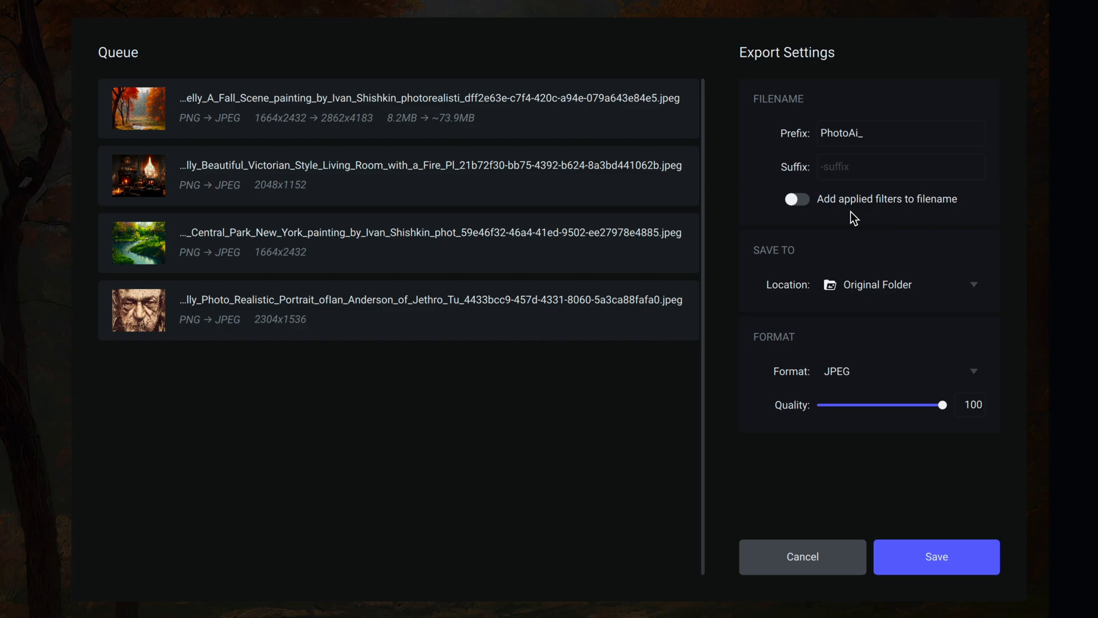
pyautogui.moveTo(895, 213)
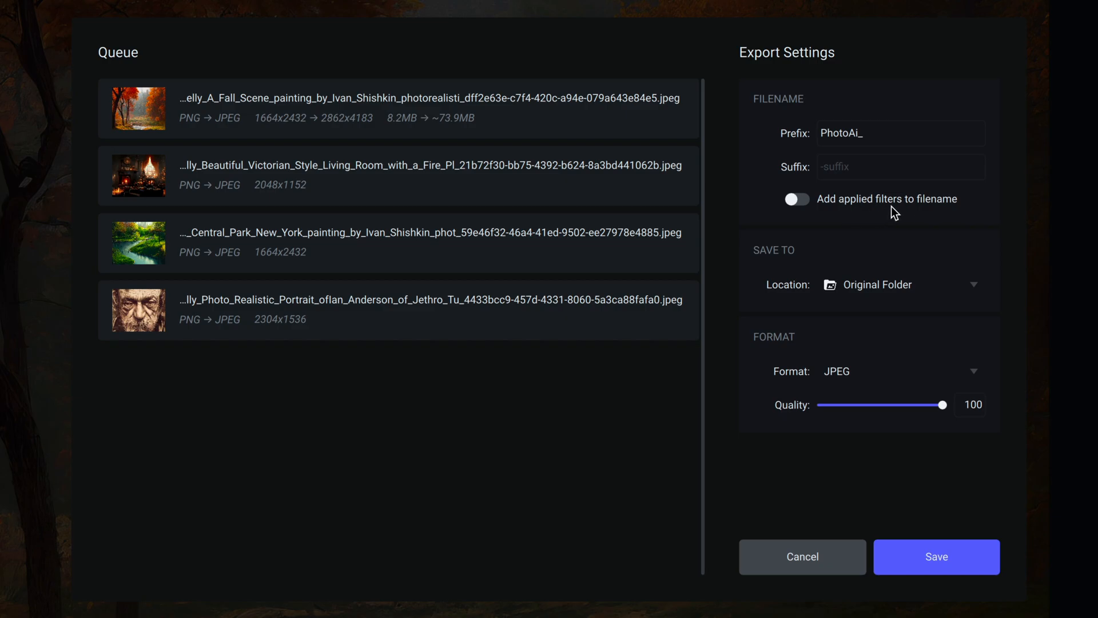
pyautogui.moveTo(868, 259)
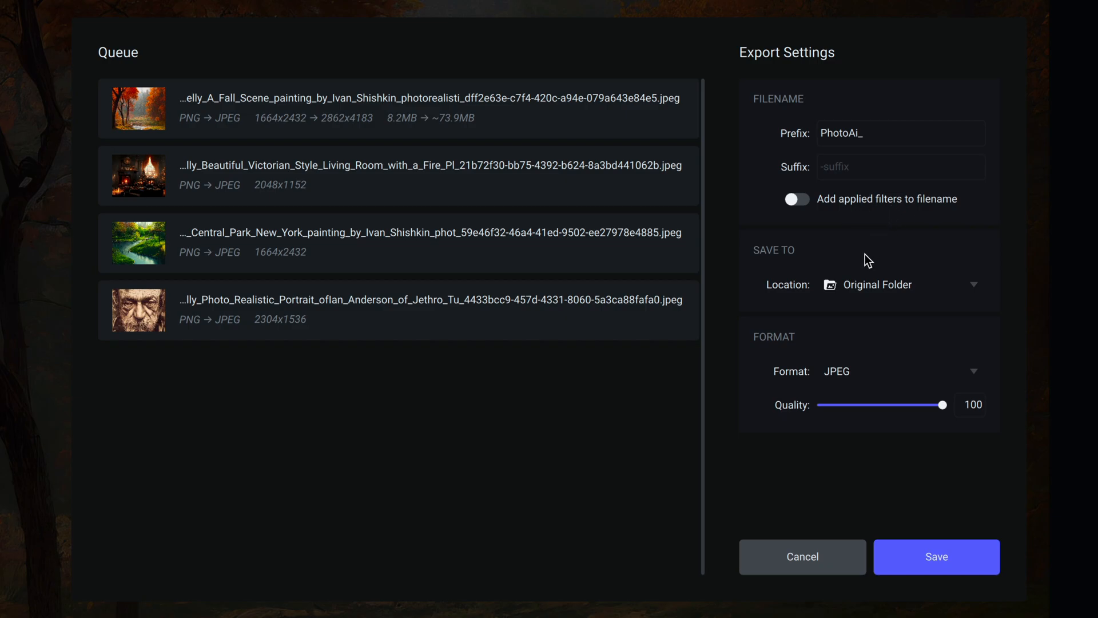
pyautogui.moveTo(900, 293)
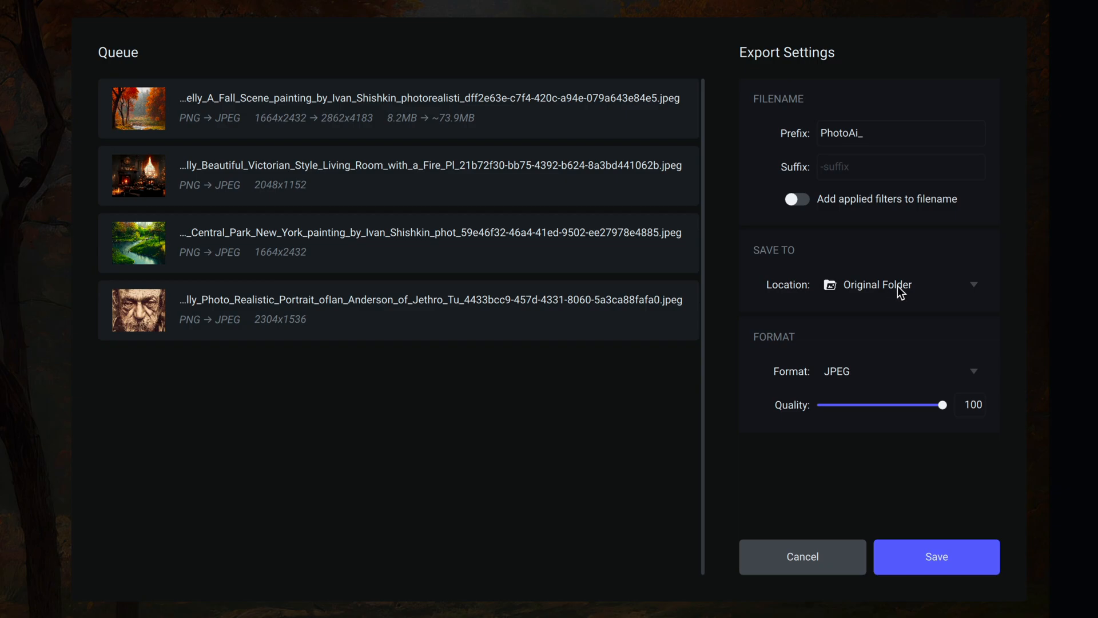
pyautogui.click(900, 284)
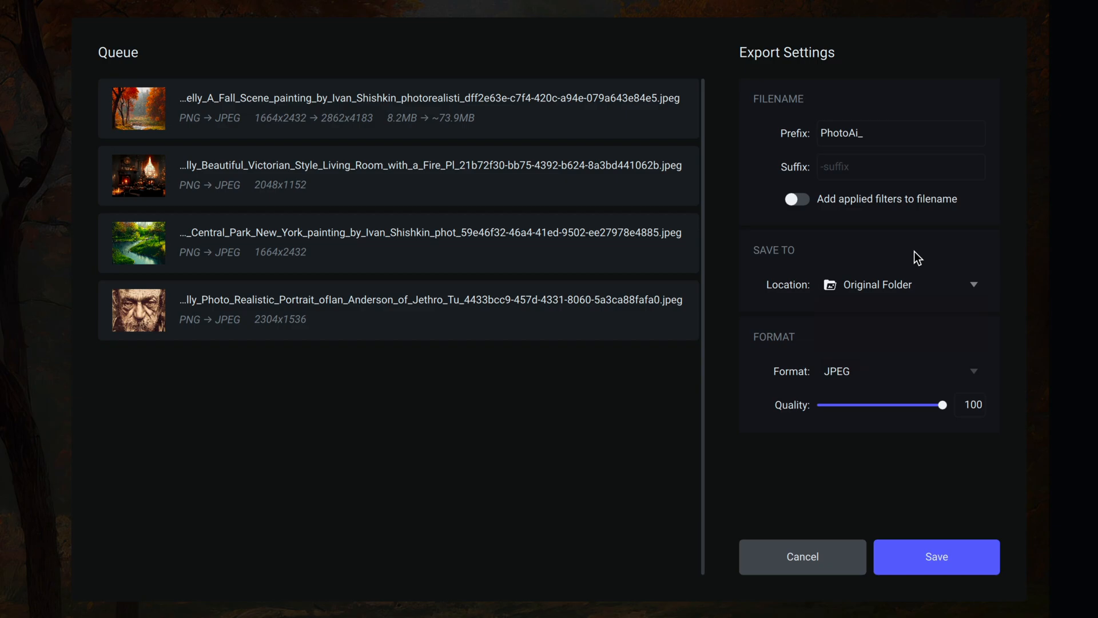
pyautogui.moveTo(860, 378)
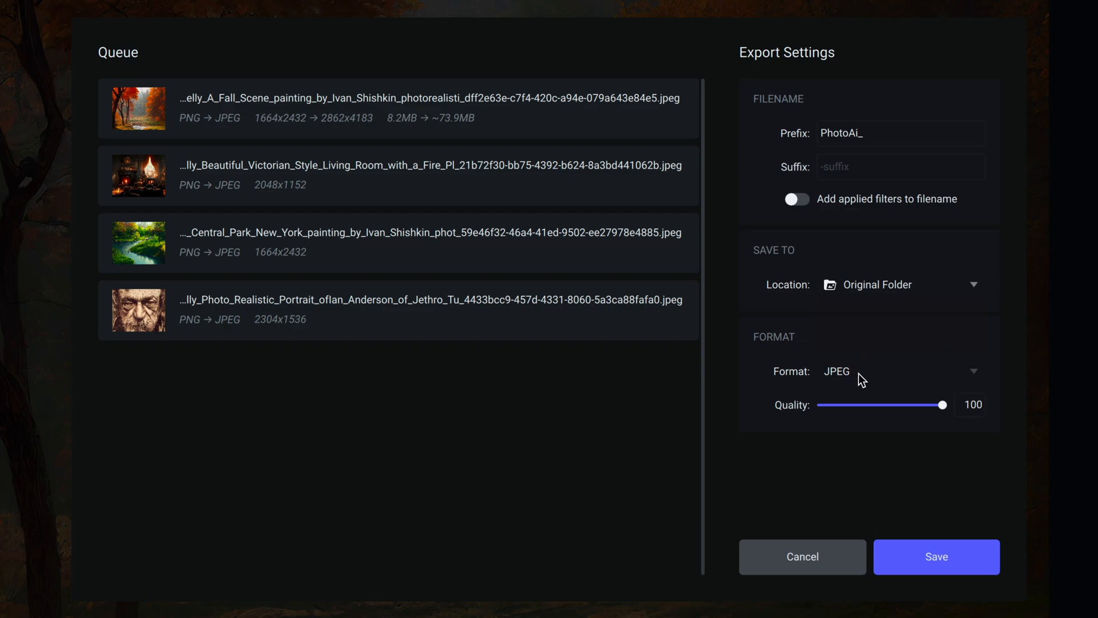
pyautogui.moveTo(918, 387)
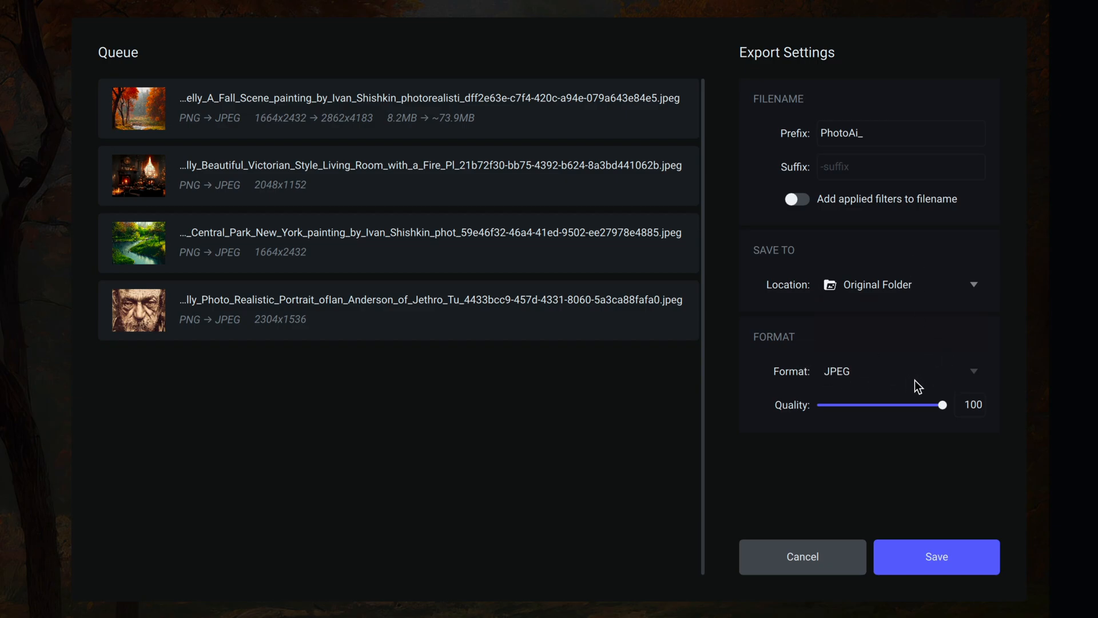
pyautogui.moveTo(918, 413)
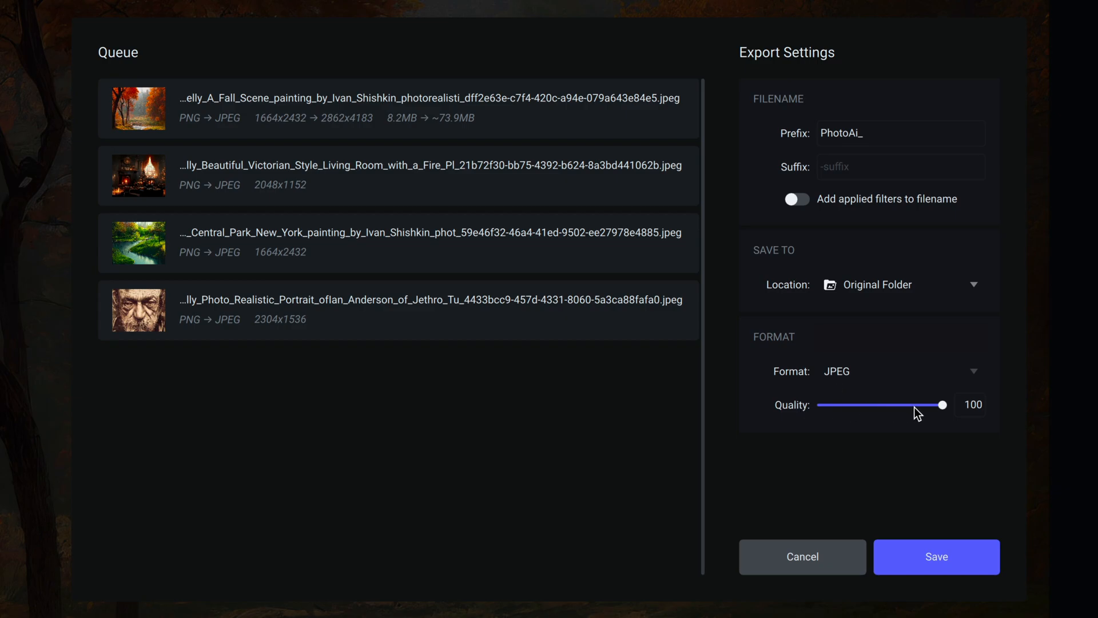
pyautogui.moveTo(254, 201)
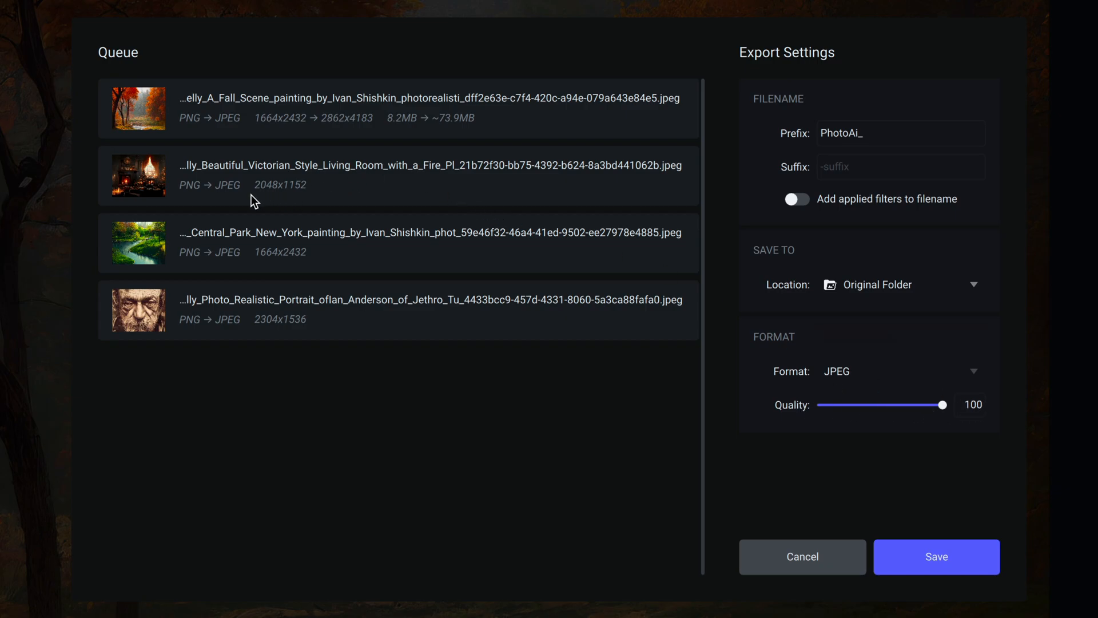
pyautogui.moveTo(976, 377)
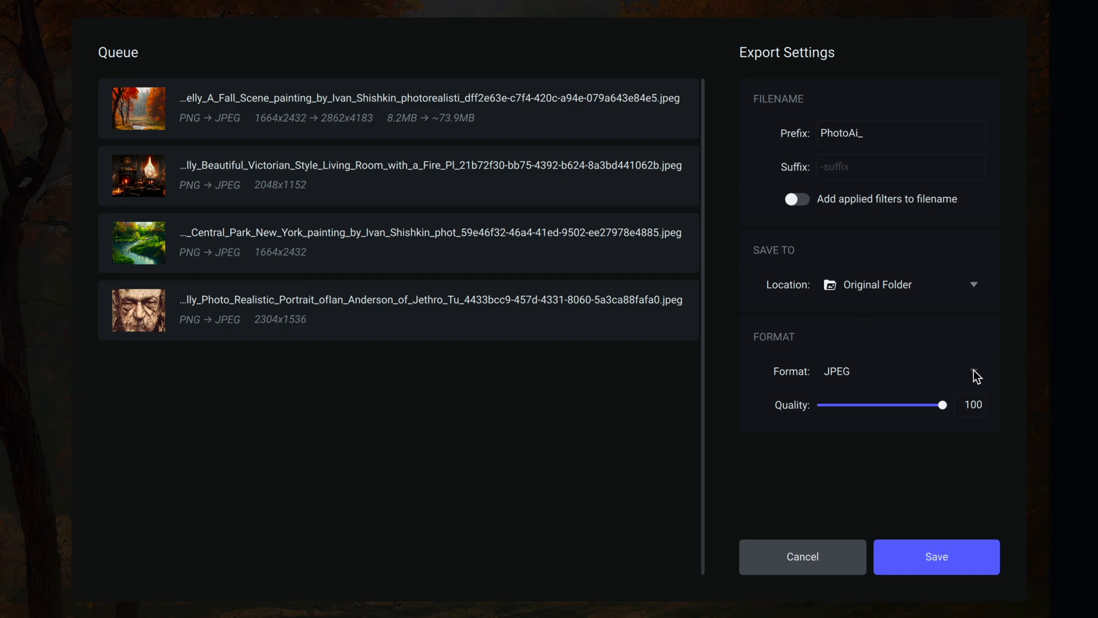
pyautogui.click(899, 370)
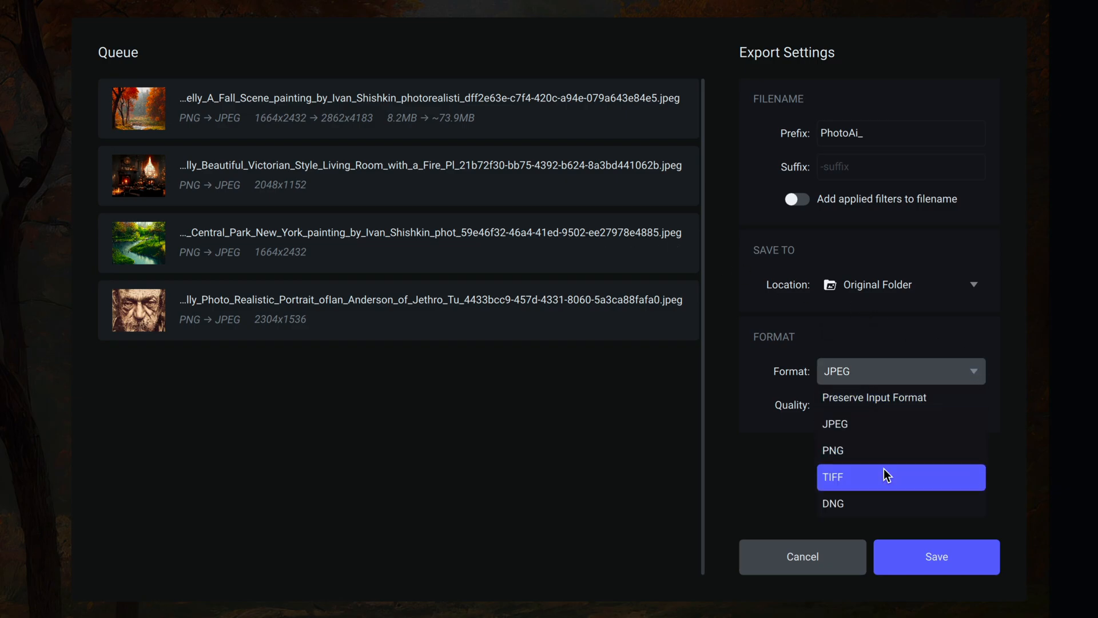
pyautogui.moveTo(884, 488)
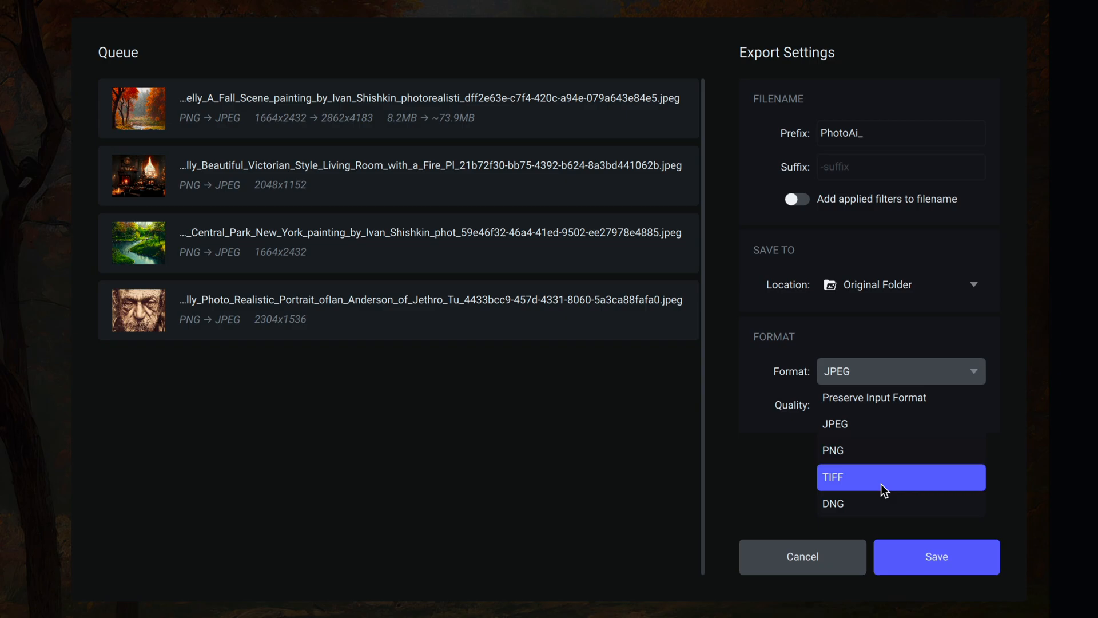
pyautogui.moveTo(796, 488)
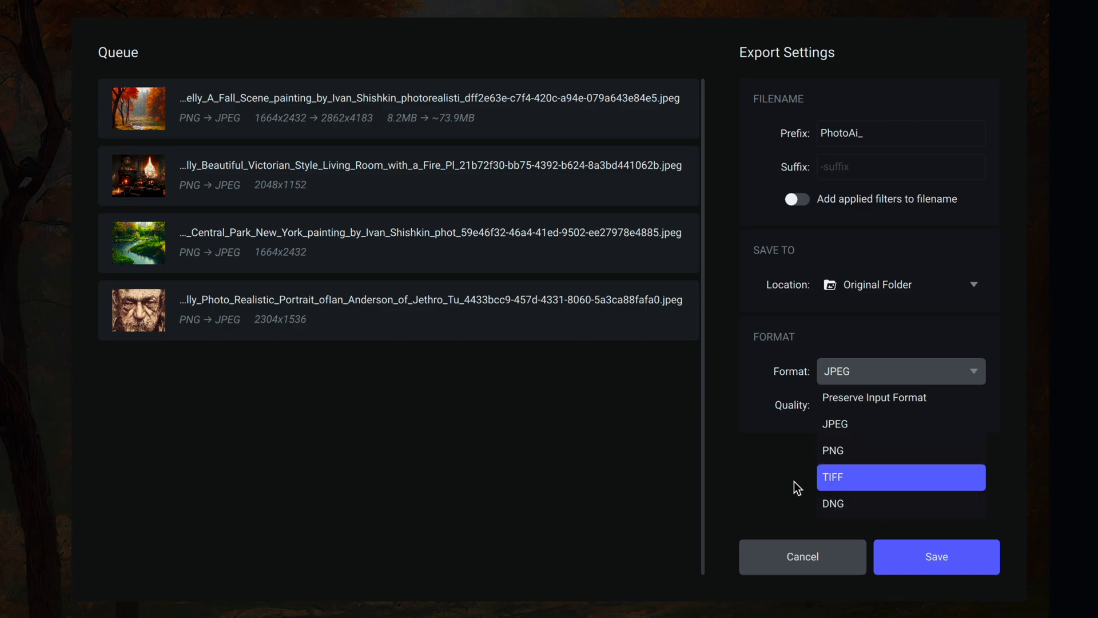
pyautogui.moveTo(776, 485)
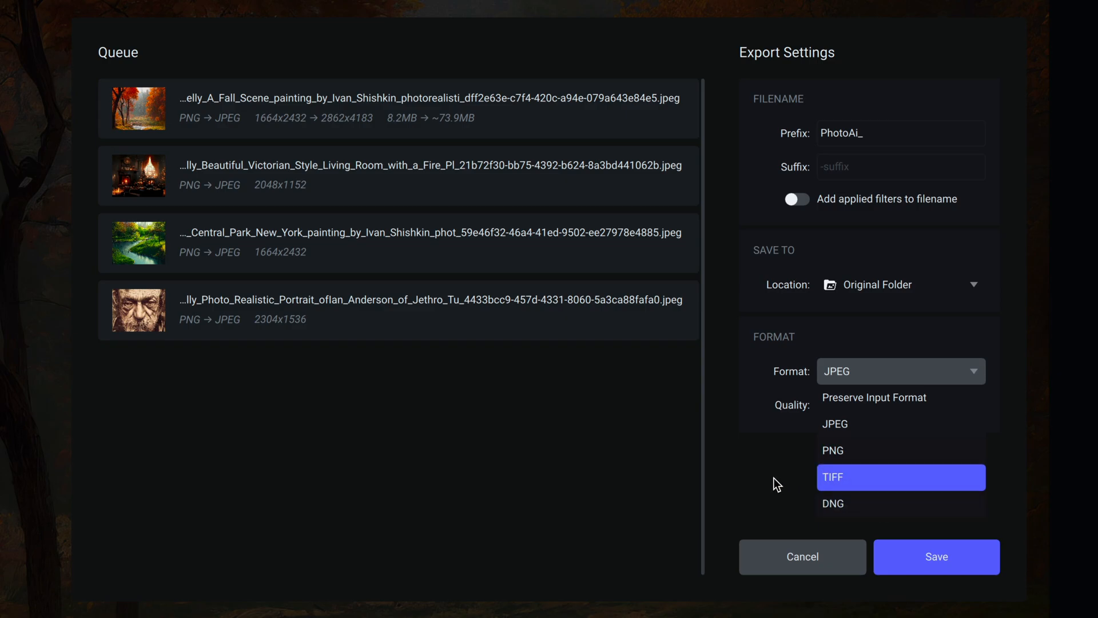
pyautogui.click(834, 423)
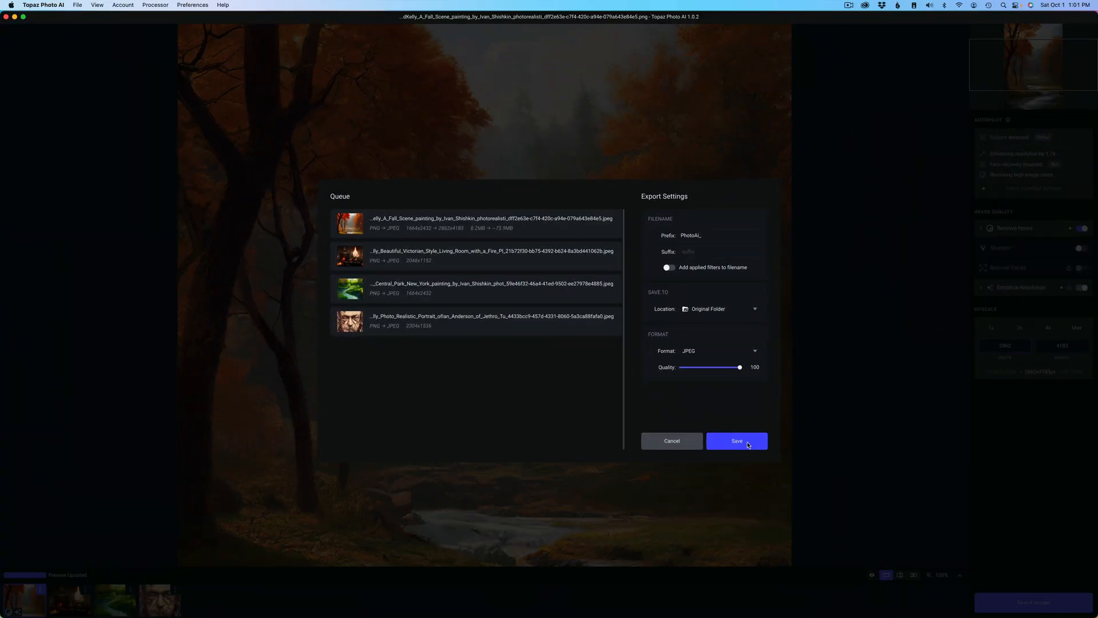
# Start the batch export; the autumn forest image processes while three wait
pyautogui.click(735, 441)
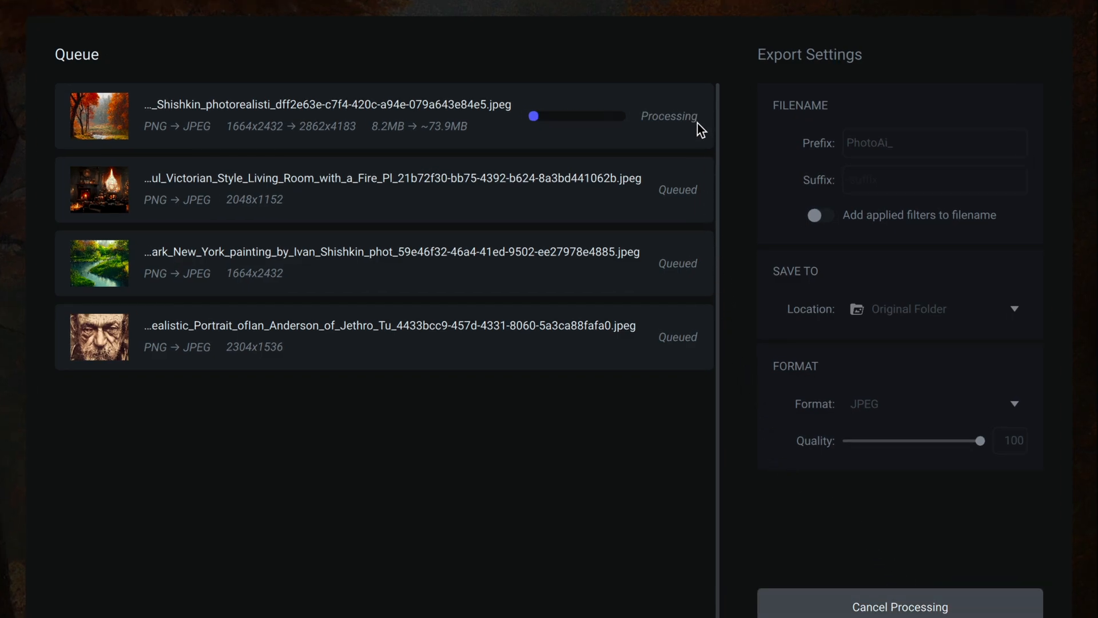
pyautogui.moveTo(338, 217)
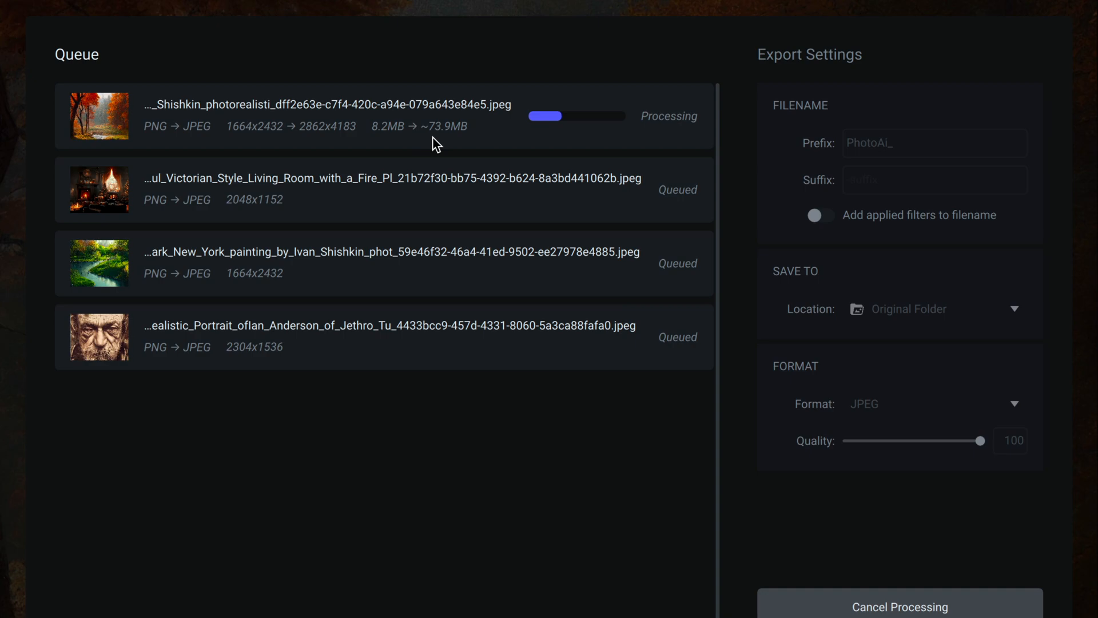
pyautogui.moveTo(455, 194)
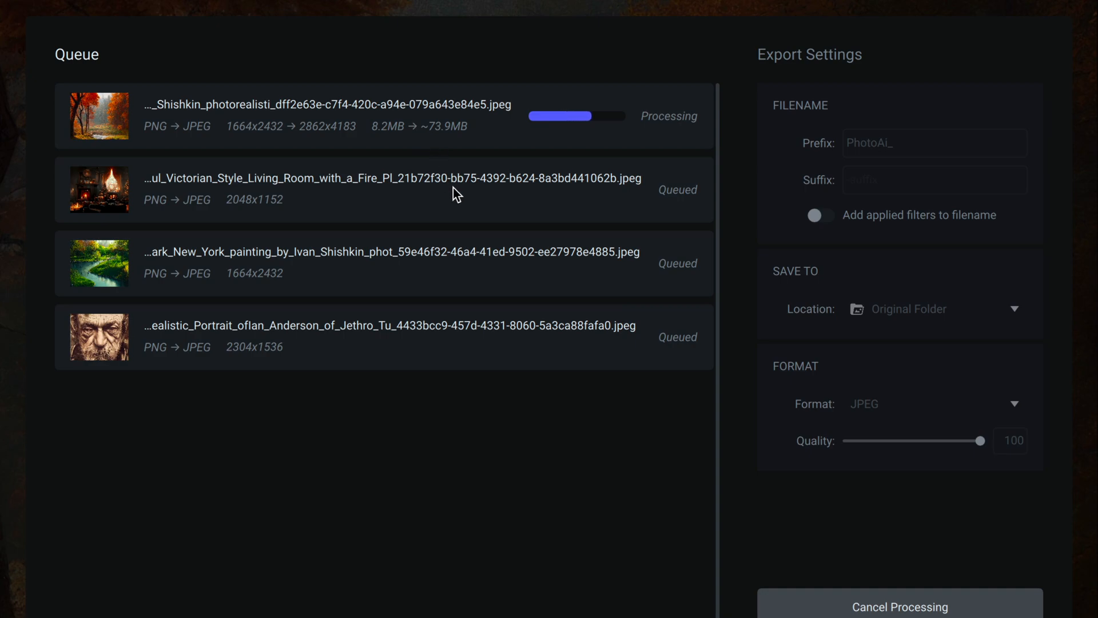